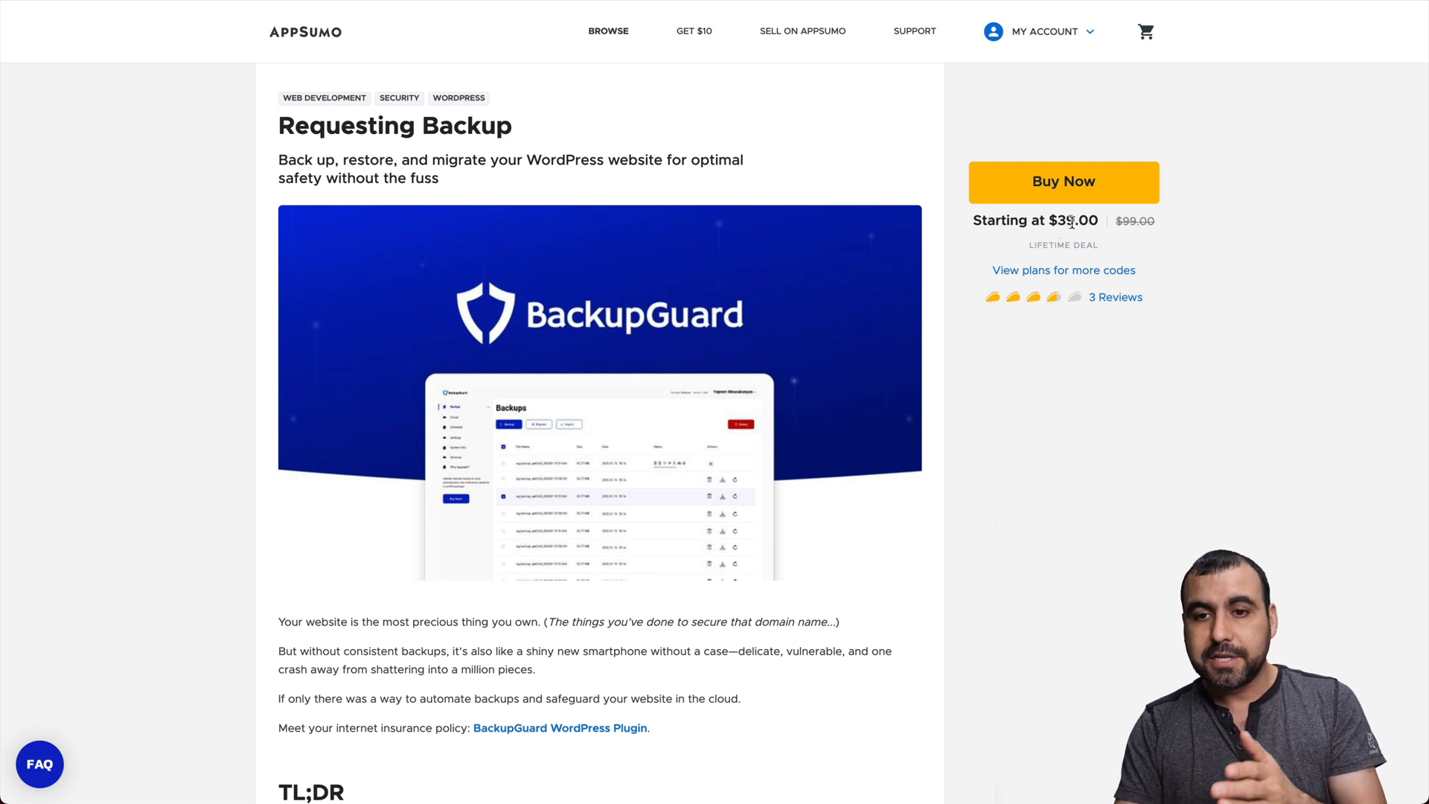
Scroll the AppSumo BackupGuard deal page down to the Gold ($39) and Platinum ($78) plans.
{"action": "scroll", "scroll_direction": "down", "scroll_amount": 3}
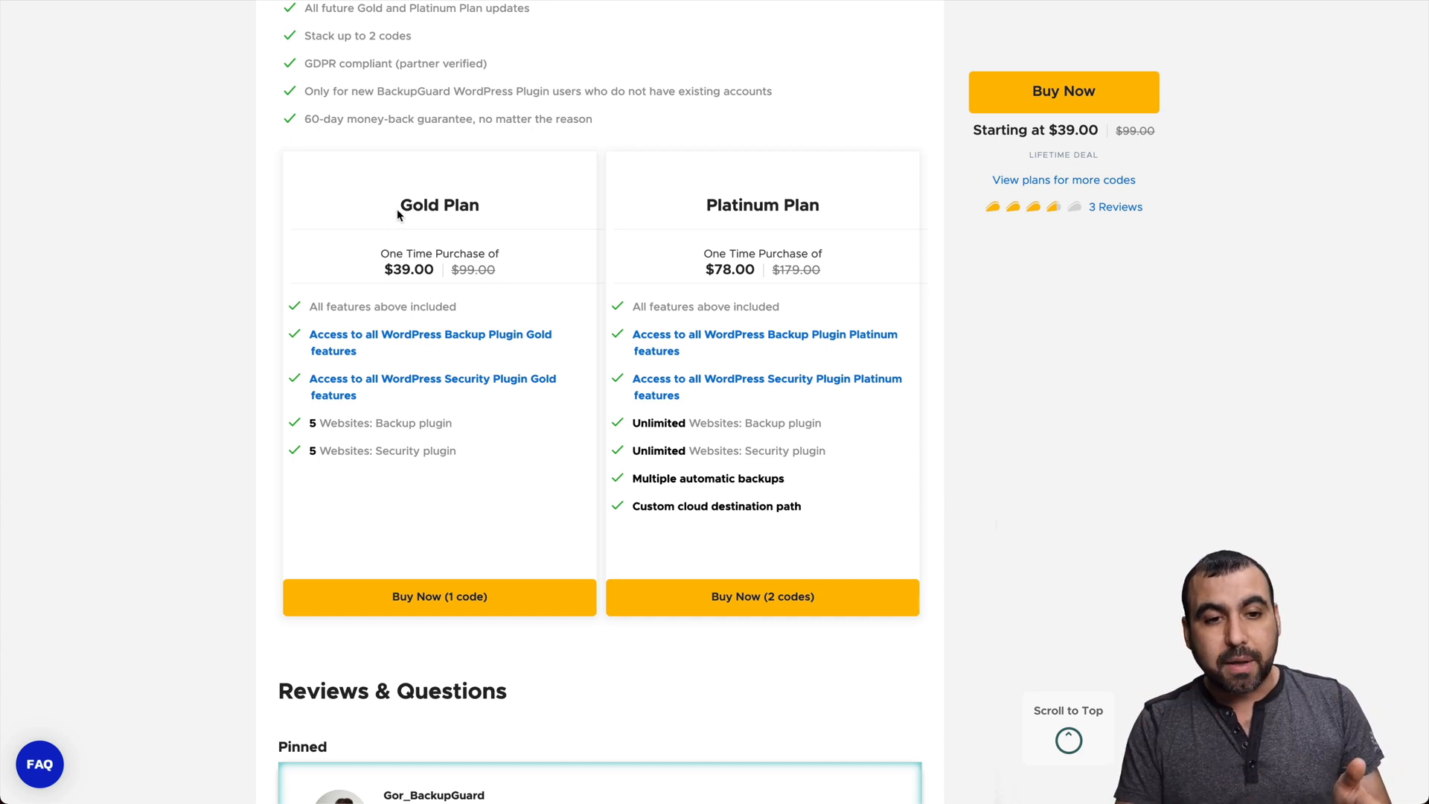
{"action": "mouse_move", "coordinate": [384, 423]}
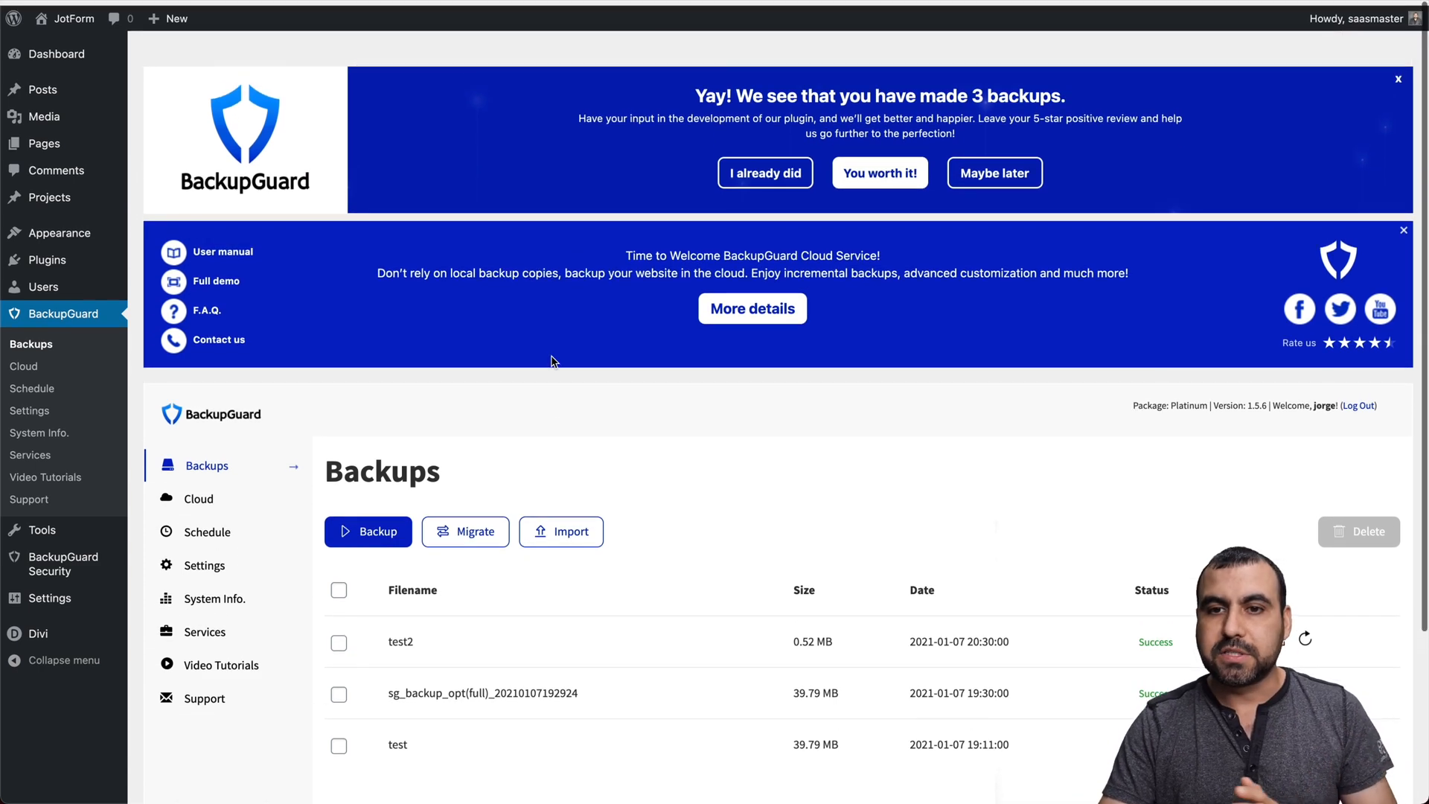
Dismiss the 'Yay! We see that you have made 3 backups' review banner.
{"action": "left_click", "coordinate": [1398, 78]}
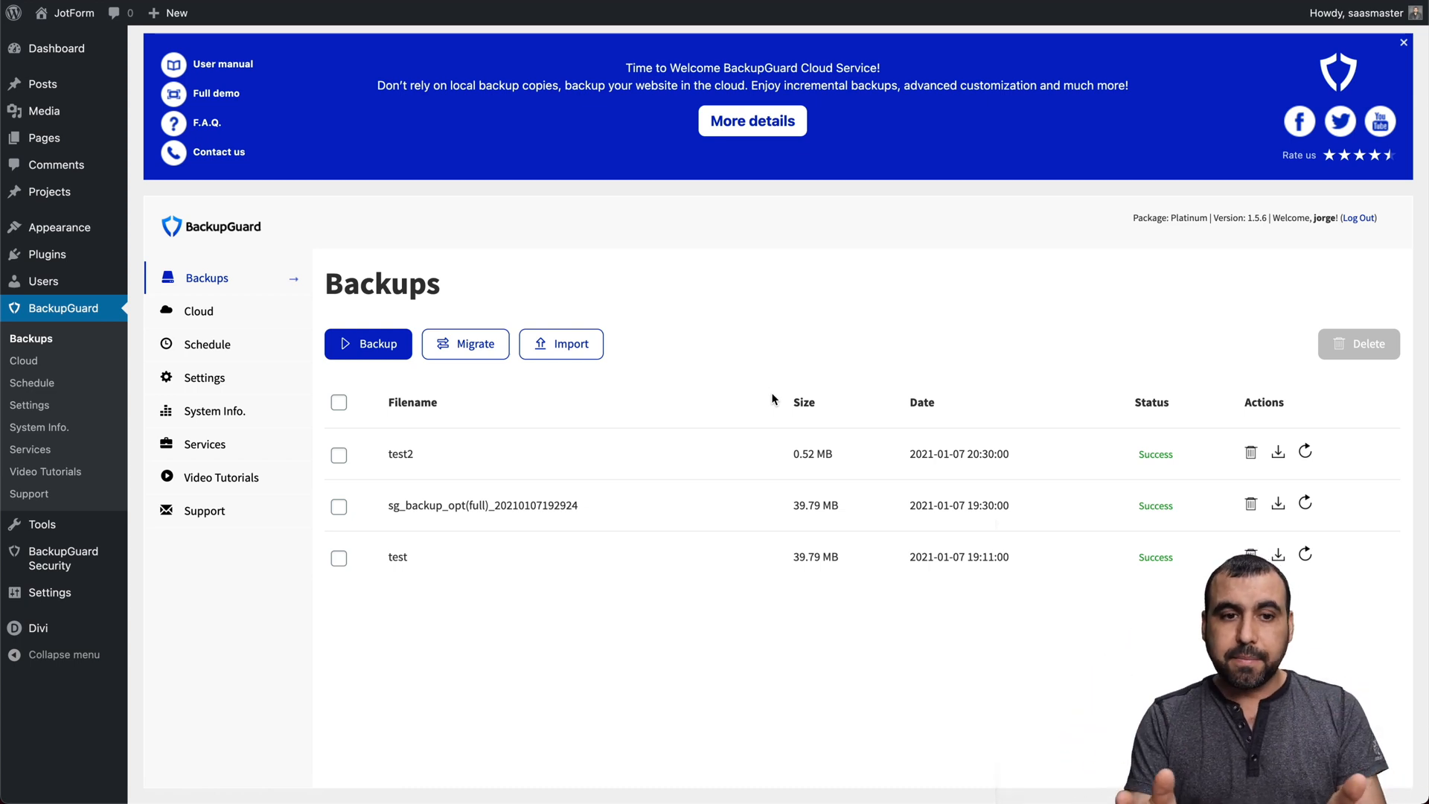
{"action": "mouse_move", "coordinate": [353, 253]}
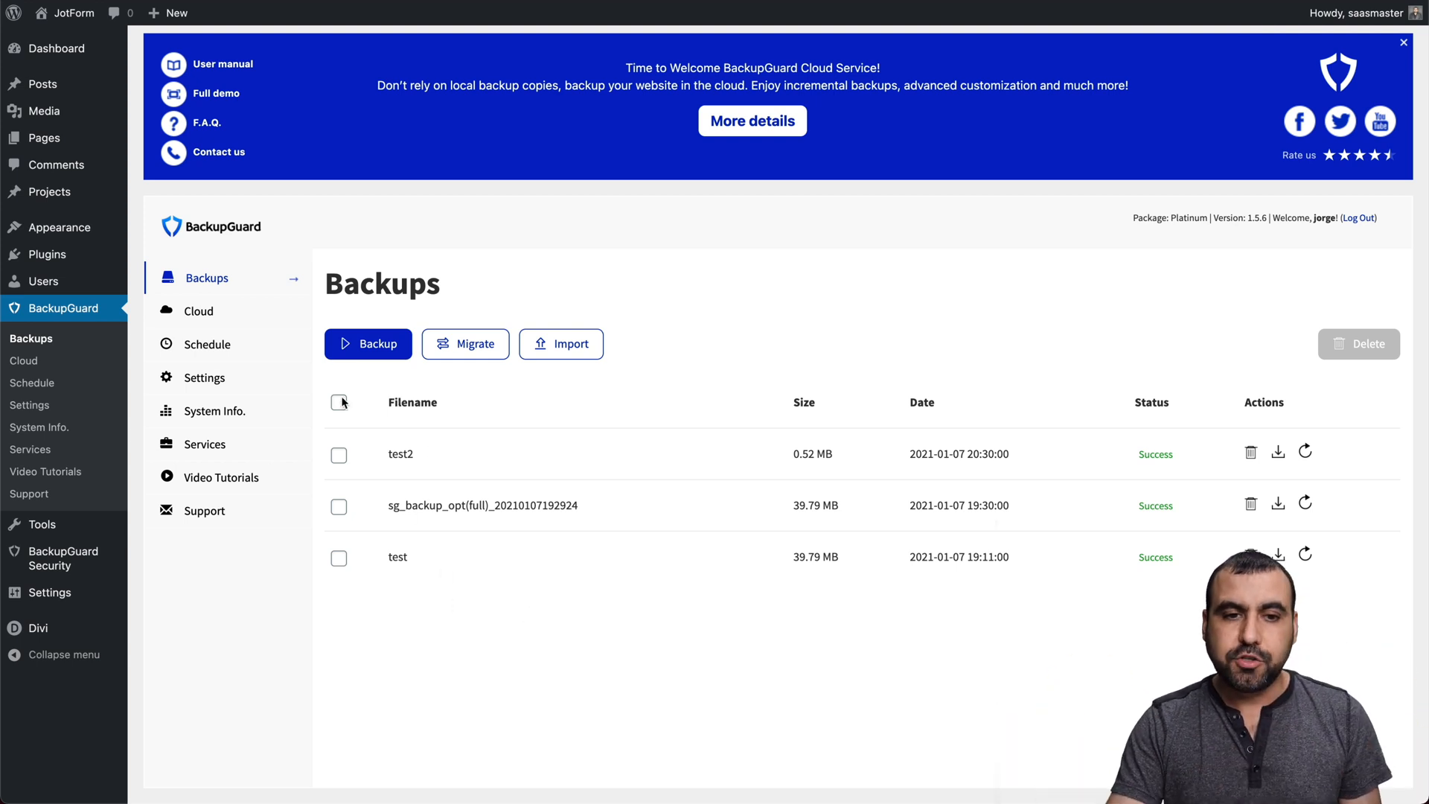
Configure manual backup test3 as custom, backing up only uploads files, with cloud upload enabled.
{"action": "left_click", "coordinate": [368, 344]}
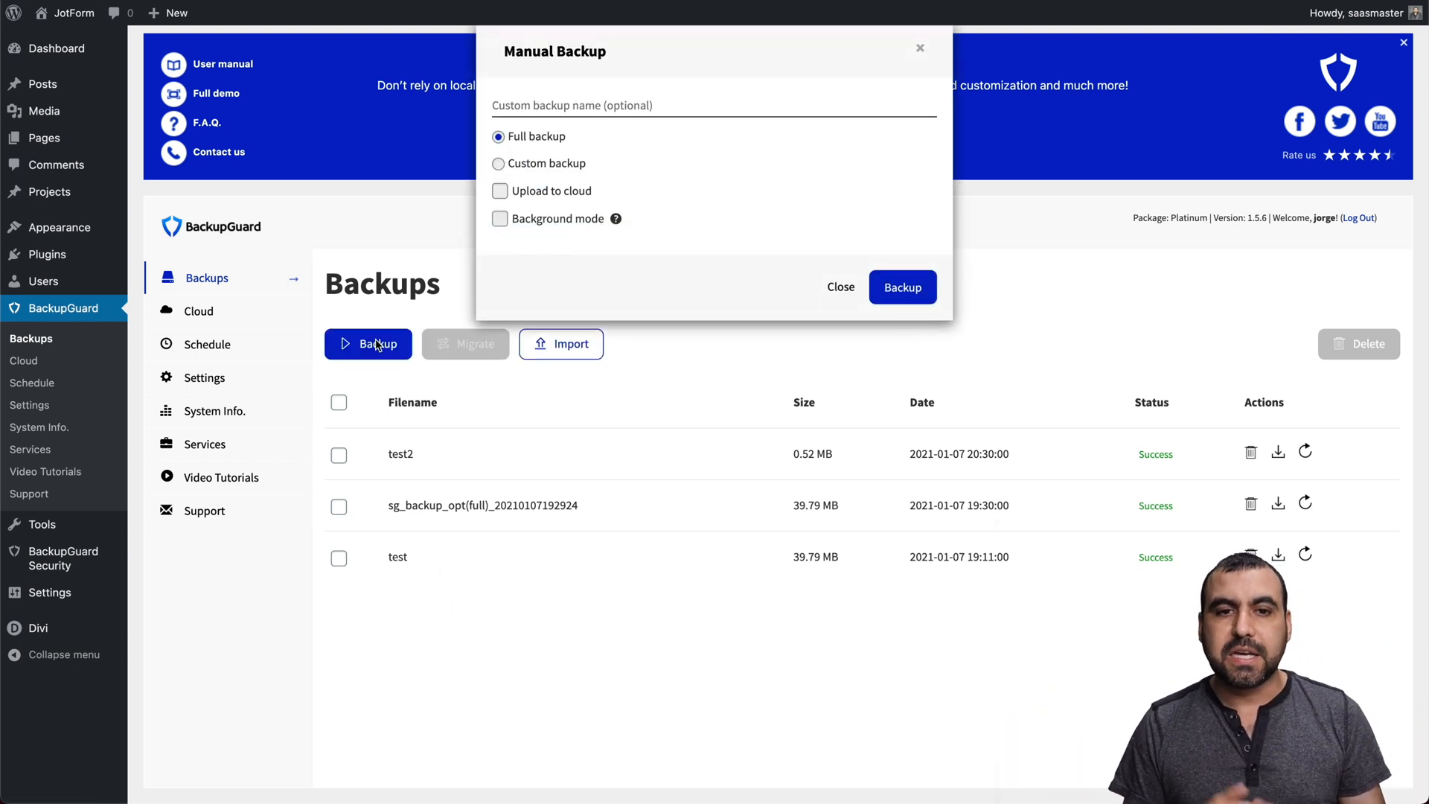
{"action": "type", "text": "te"}
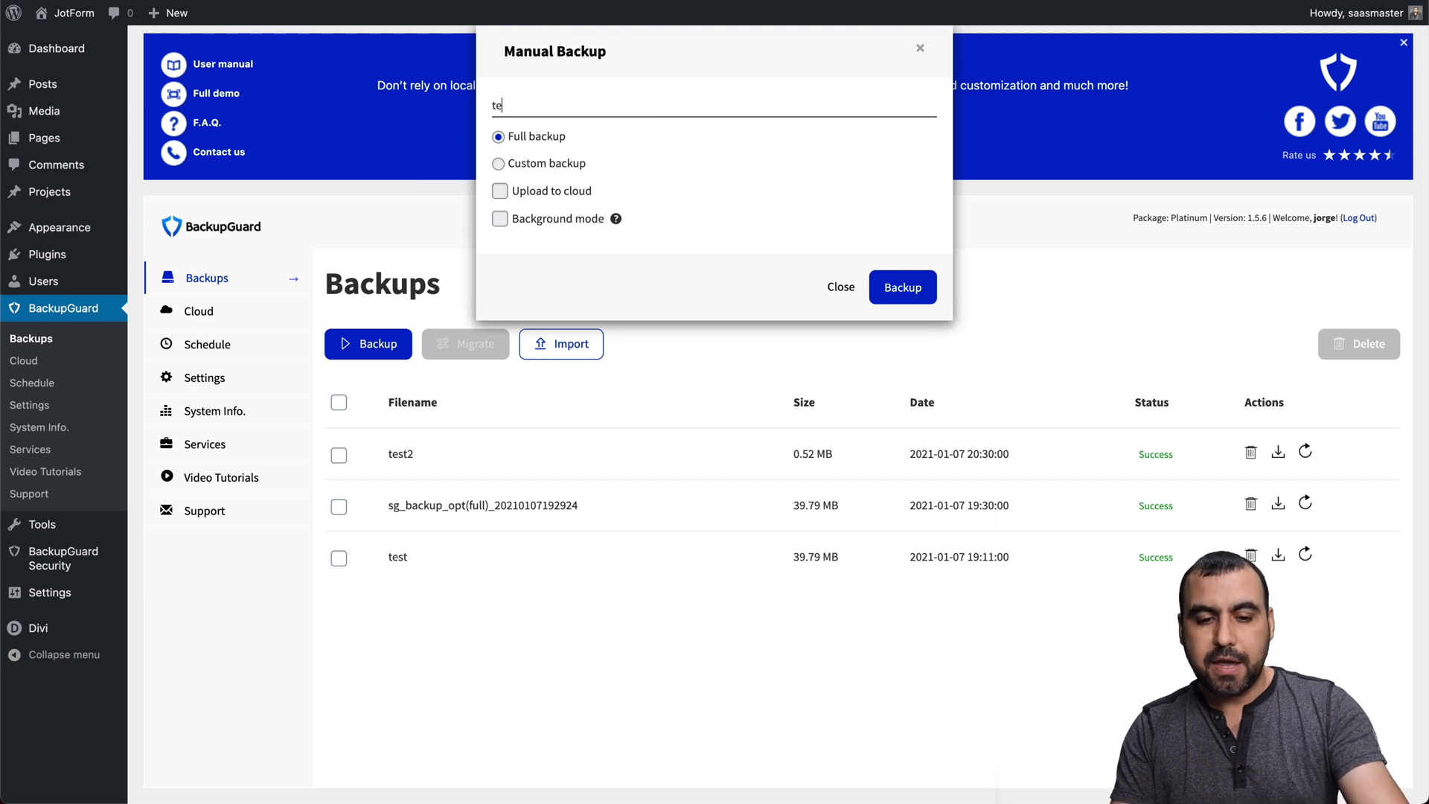
{"action": "left_click", "coordinate": [498, 163]}
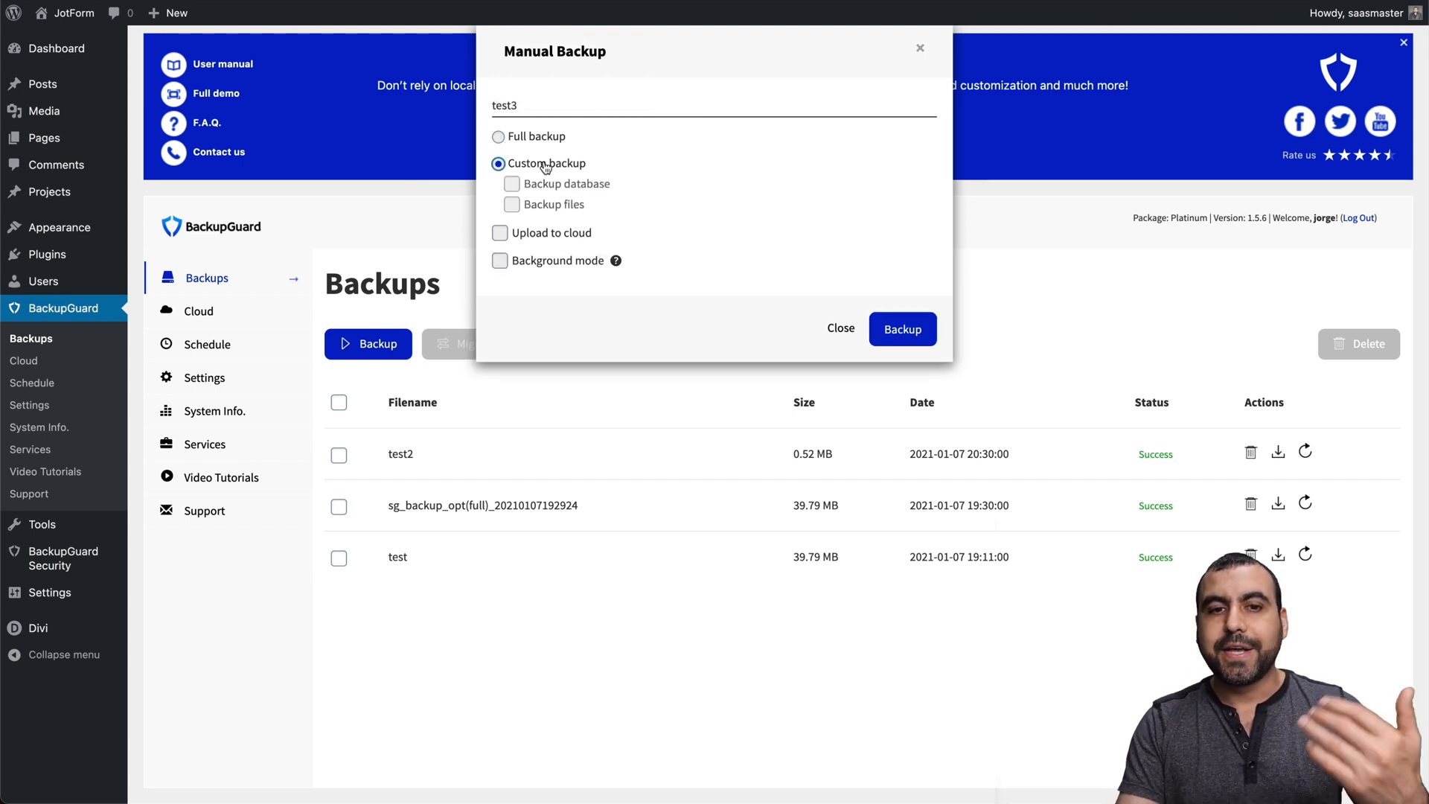
{"action": "left_click", "coordinate": [511, 183]}
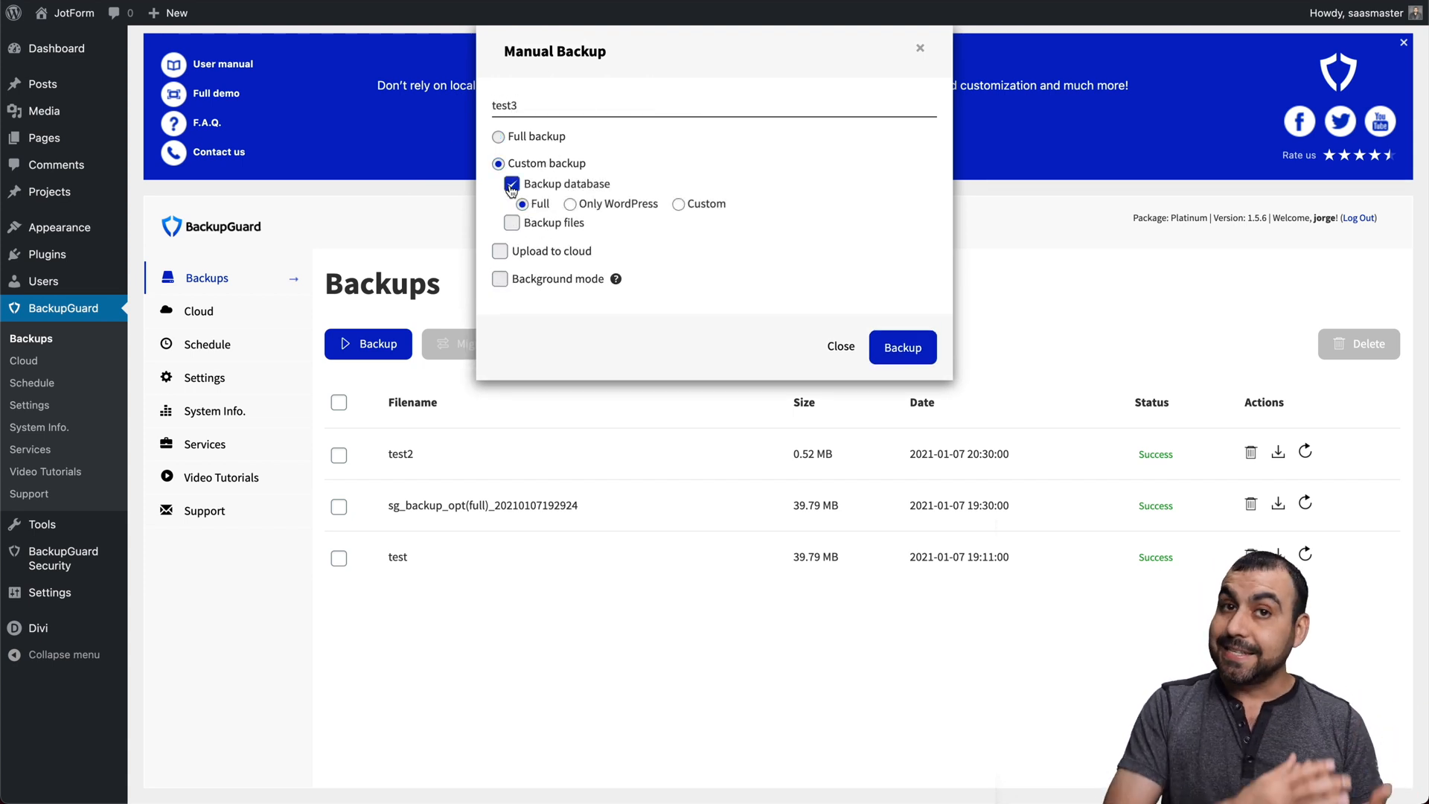
{"action": "left_click", "coordinate": [512, 222]}
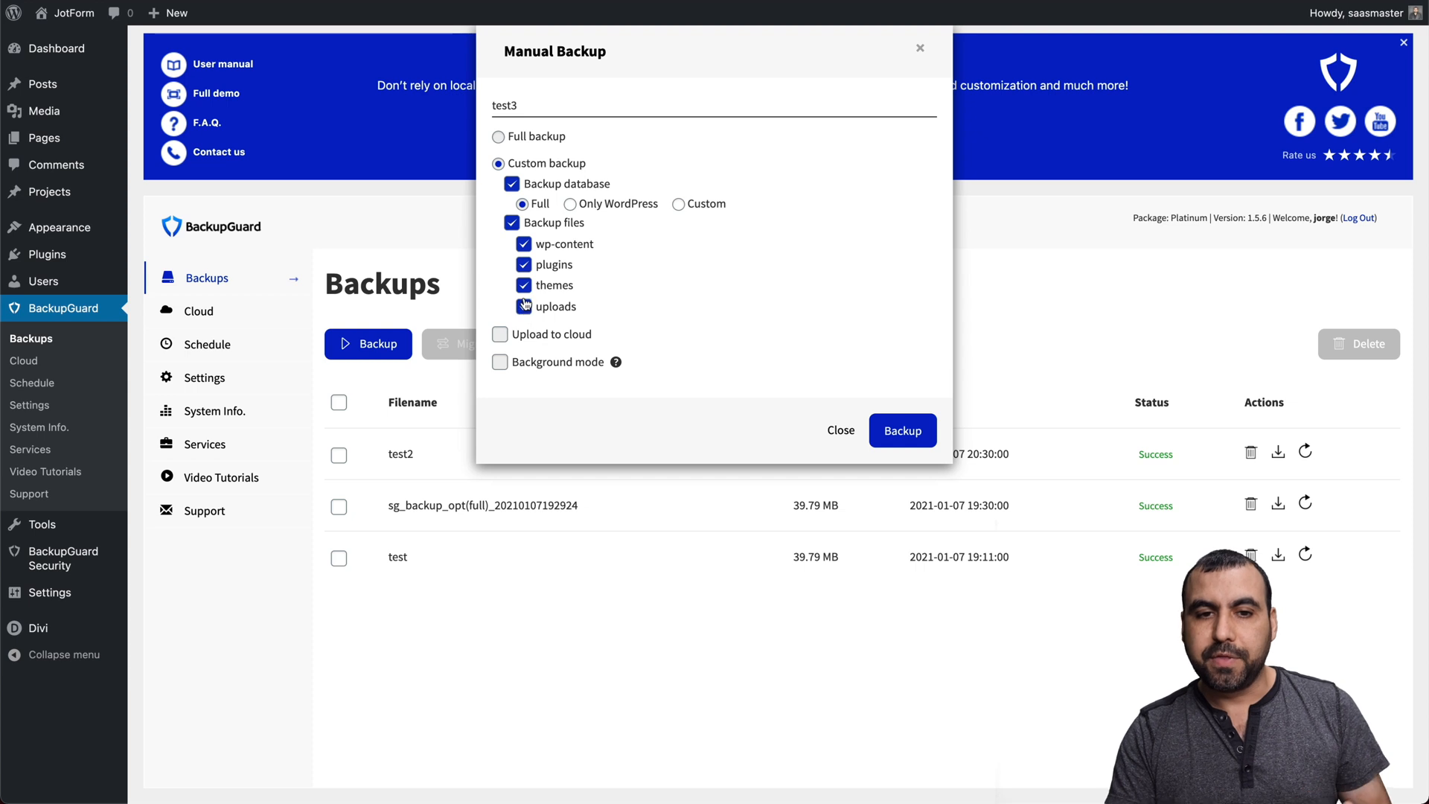
{"action": "left_click", "coordinate": [524, 306]}
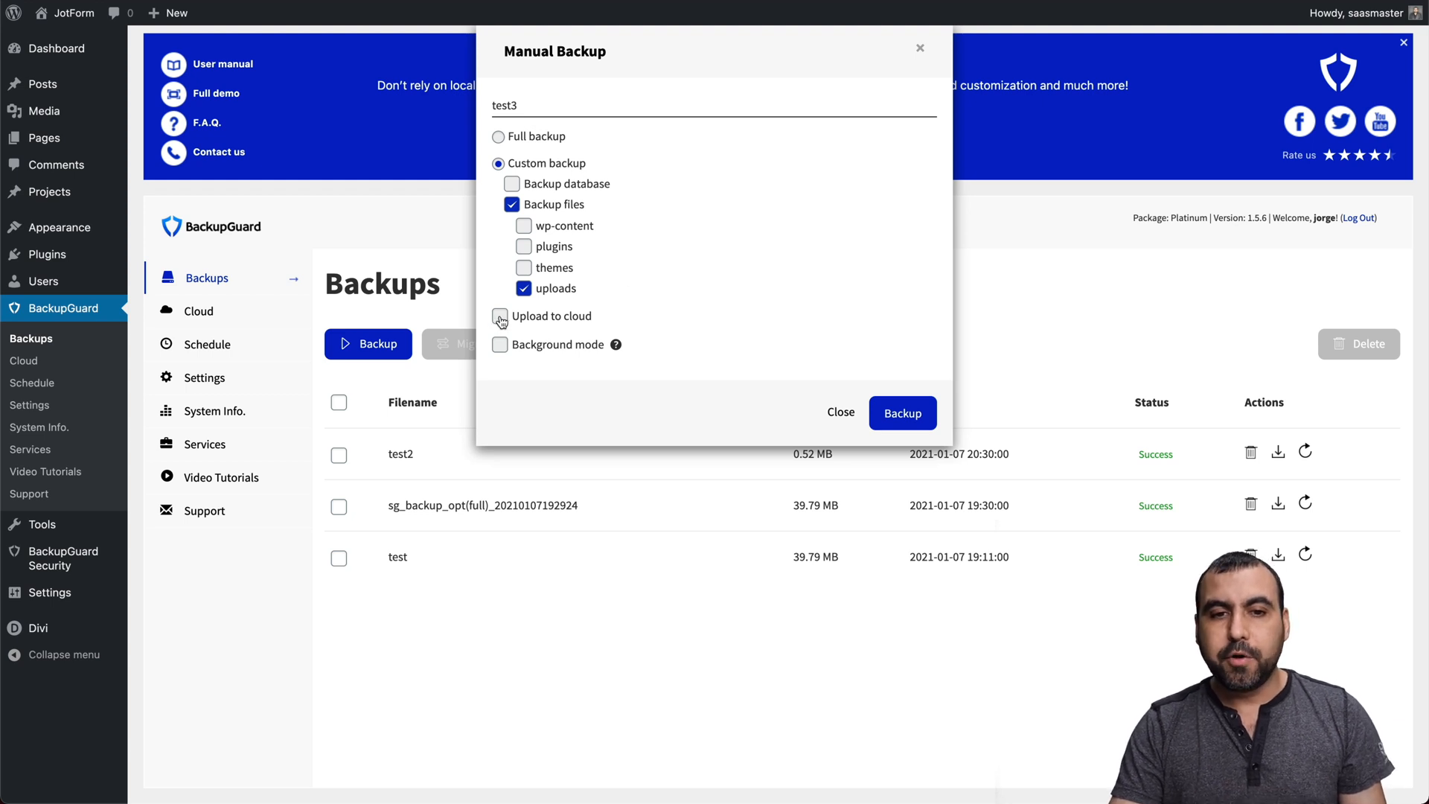
{"action": "left_click", "coordinate": [499, 317]}
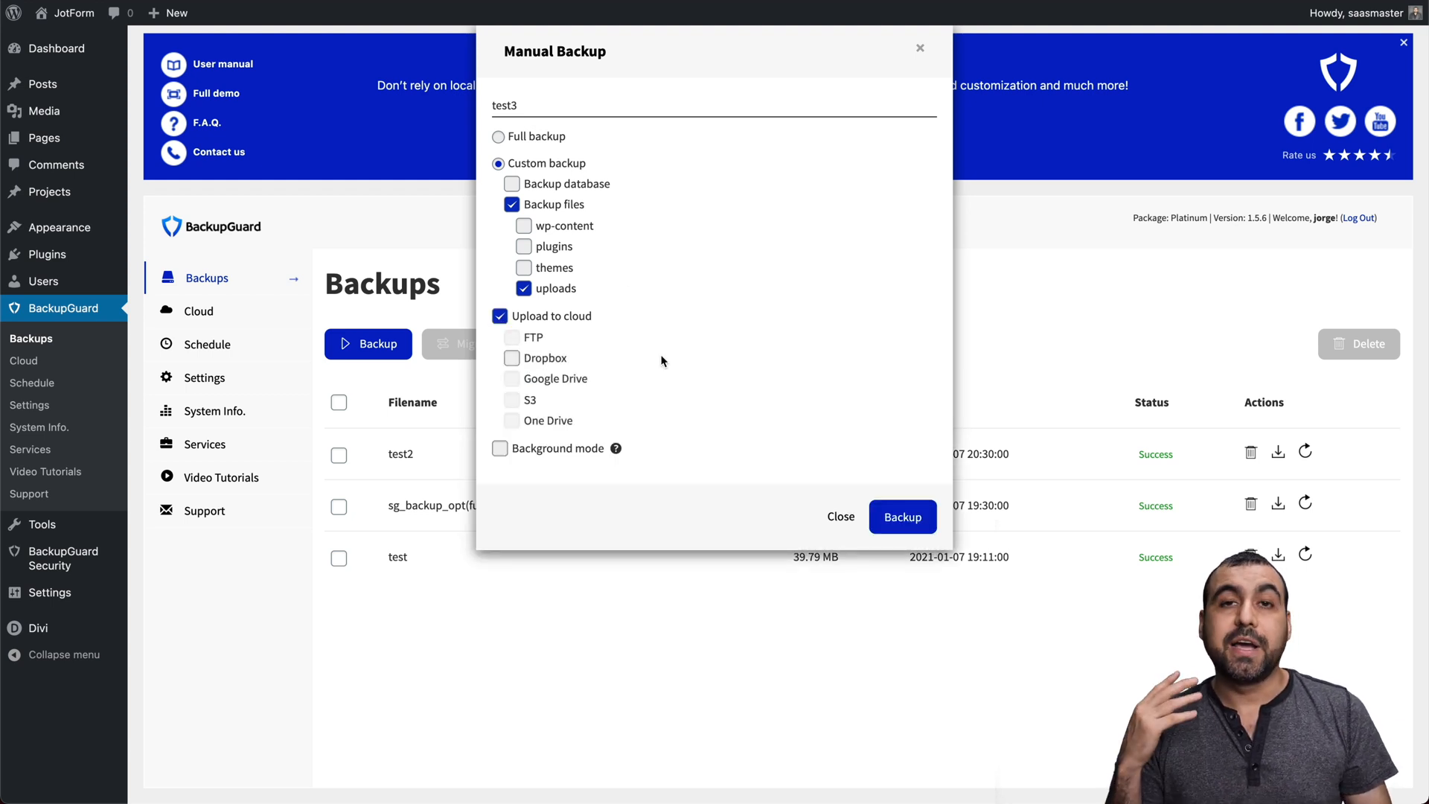
{"action": "mouse_move", "coordinate": [557, 378]}
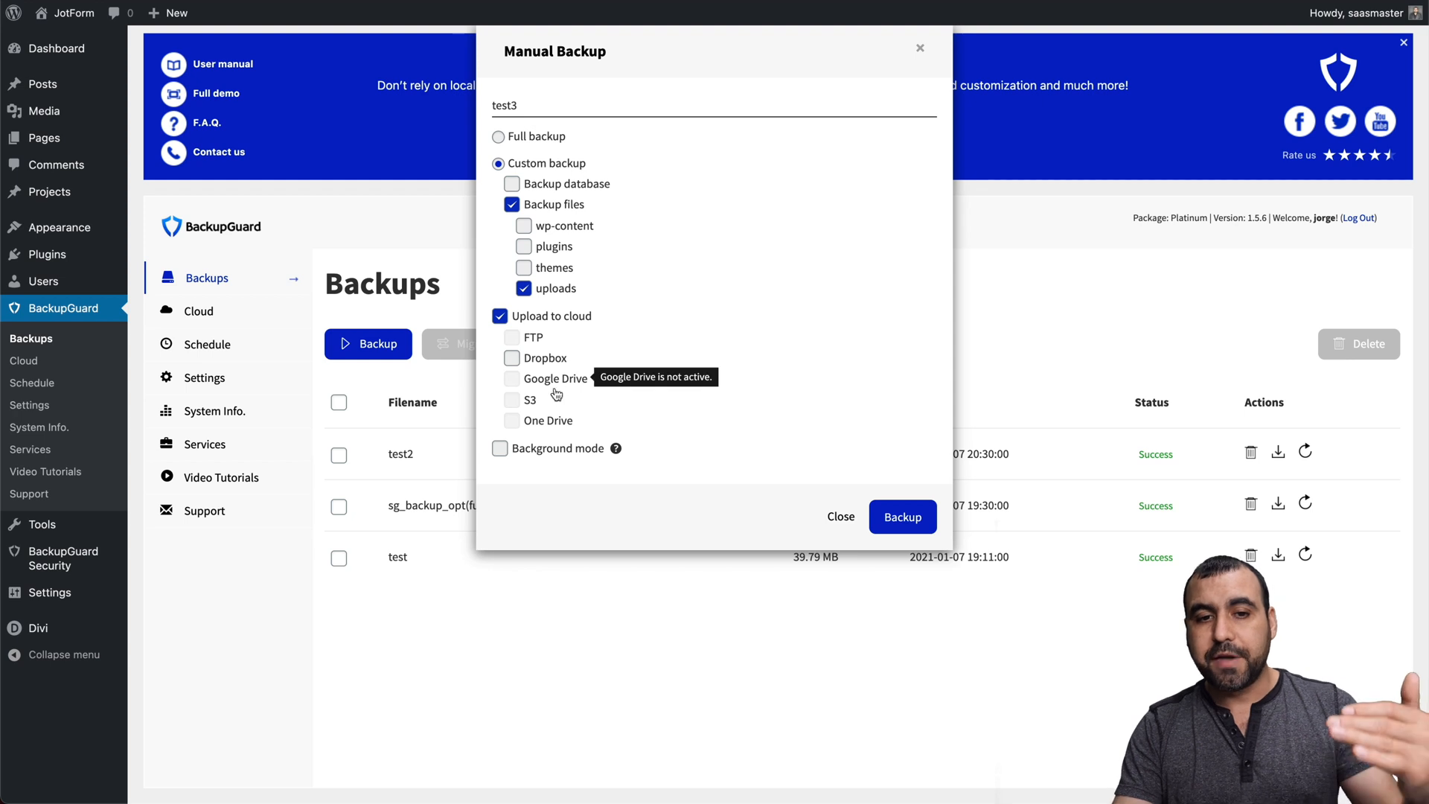
{"action": "mouse_move", "coordinate": [724, 395]}
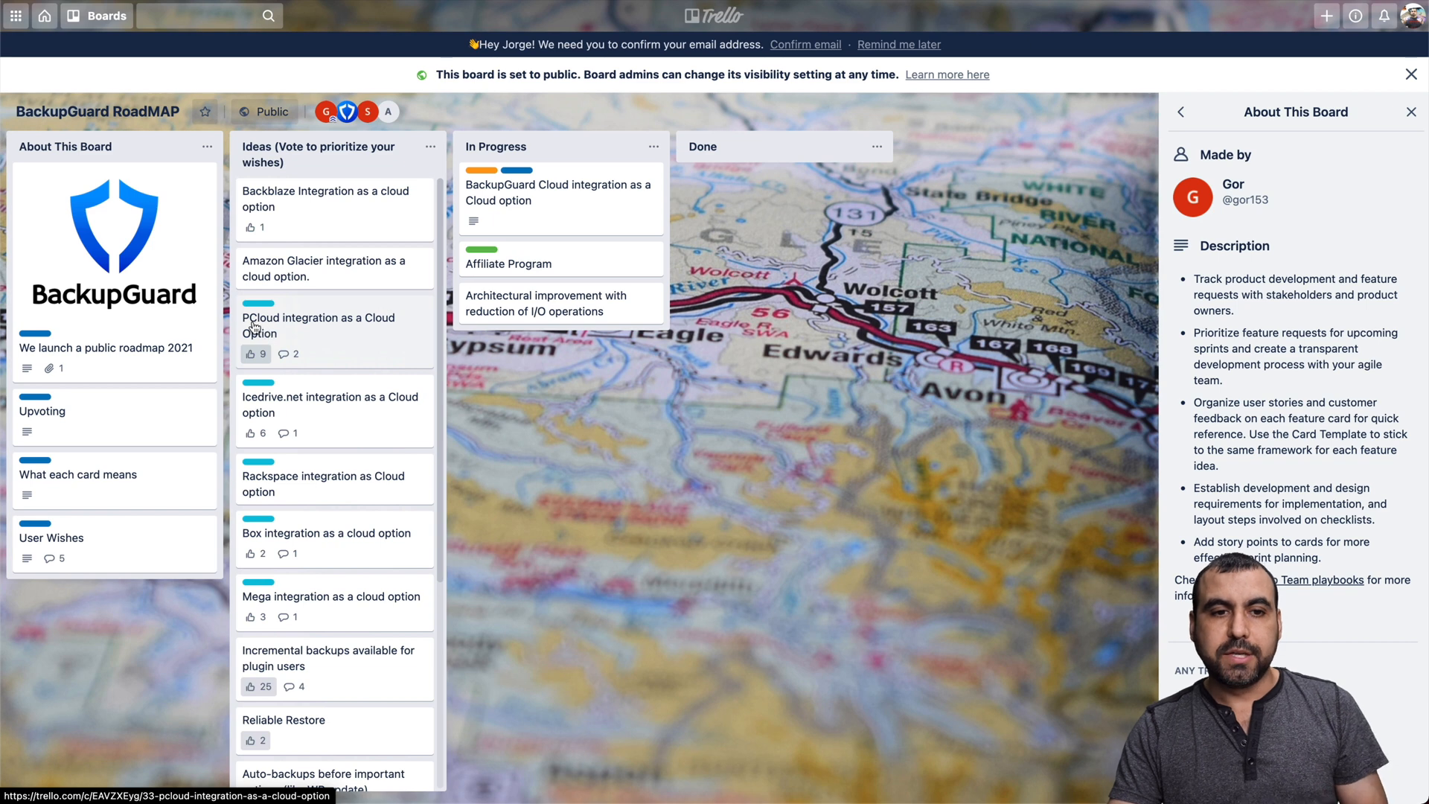
{"action": "mouse_move", "coordinate": [256, 365]}
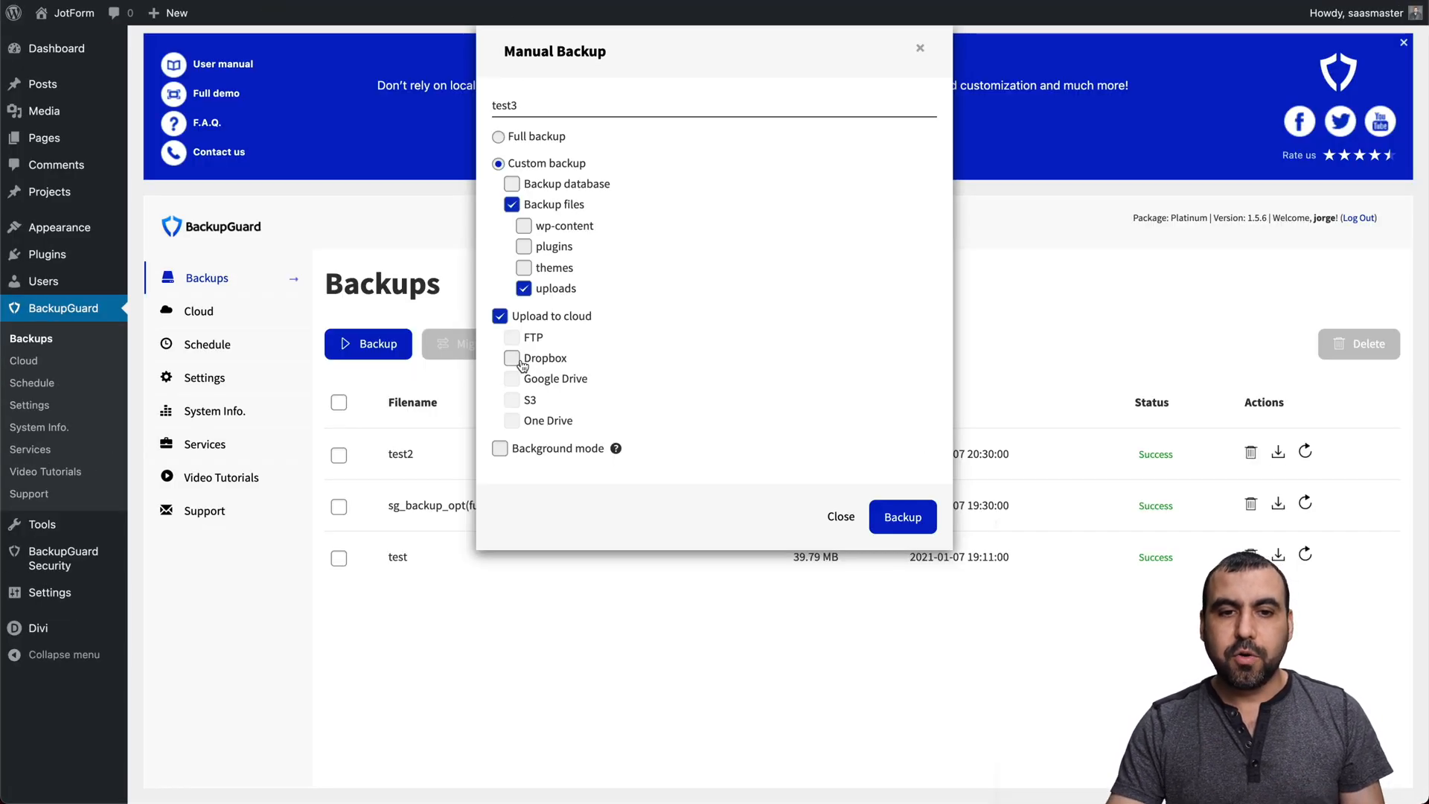
{"action": "mouse_move", "coordinate": [533, 420]}
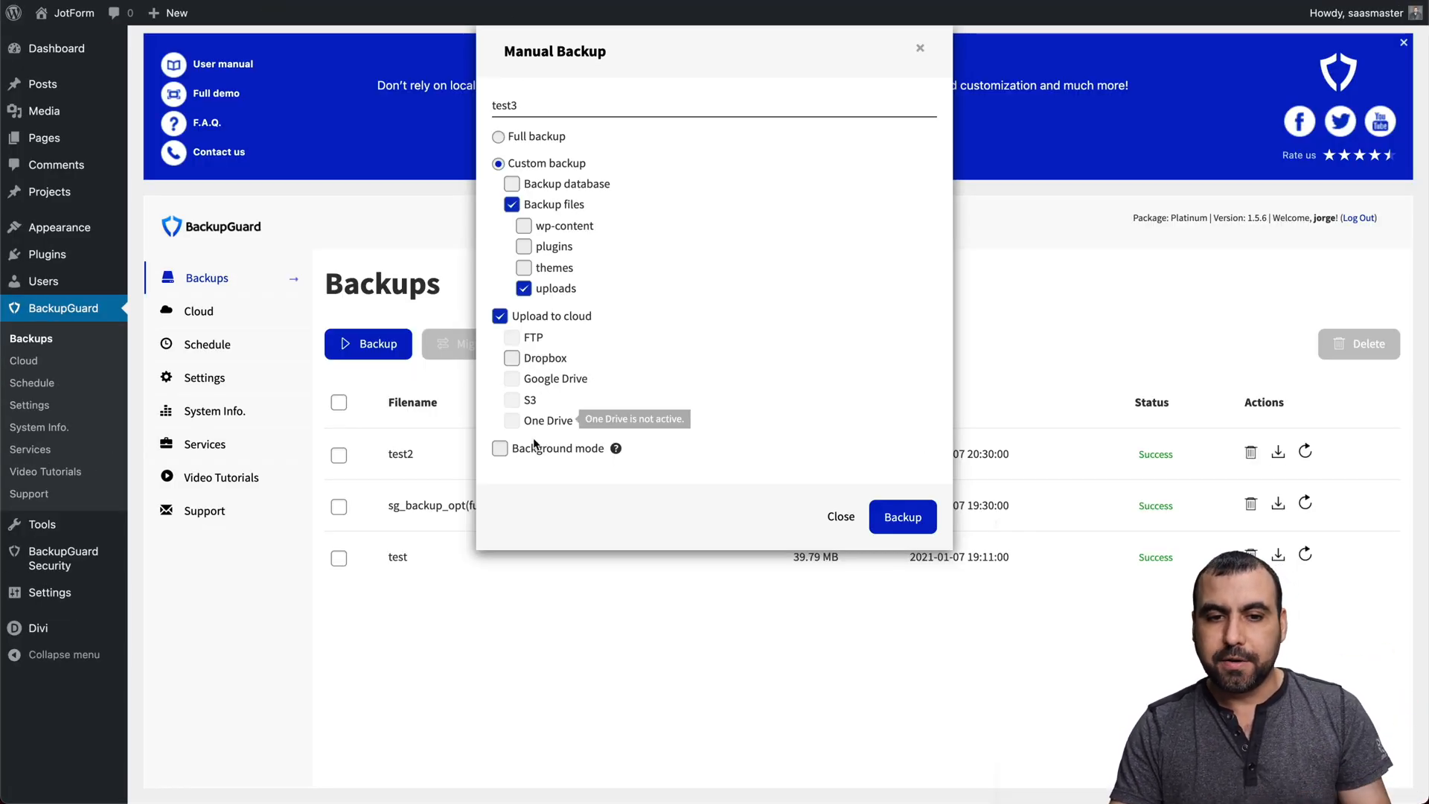
Turn on Background mode for test3, then close the setup without running it.
{"action": "left_click", "coordinate": [499, 447]}
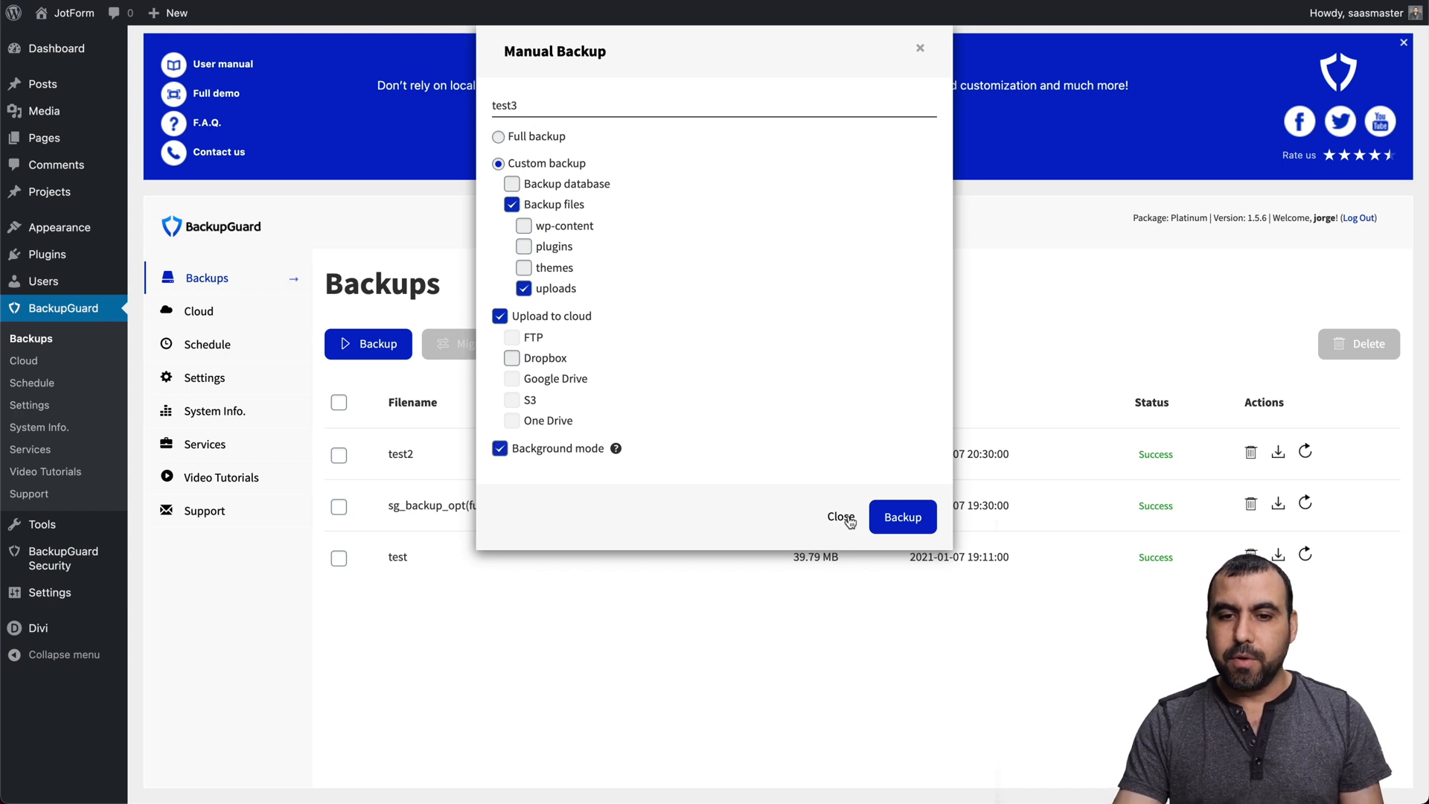
{"action": "mouse_move", "coordinate": [616, 448]}
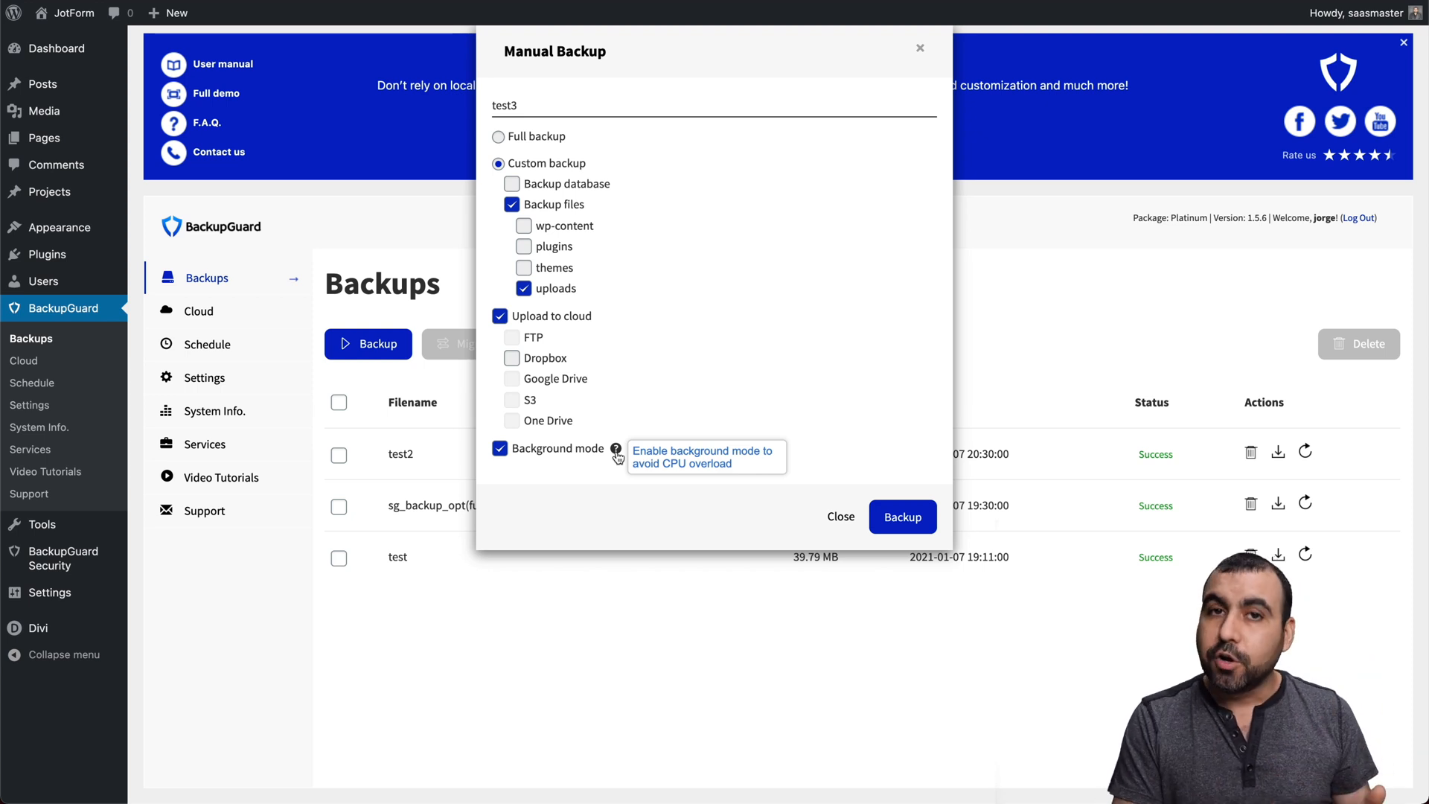
{"action": "mouse_move", "coordinate": [730, 490]}
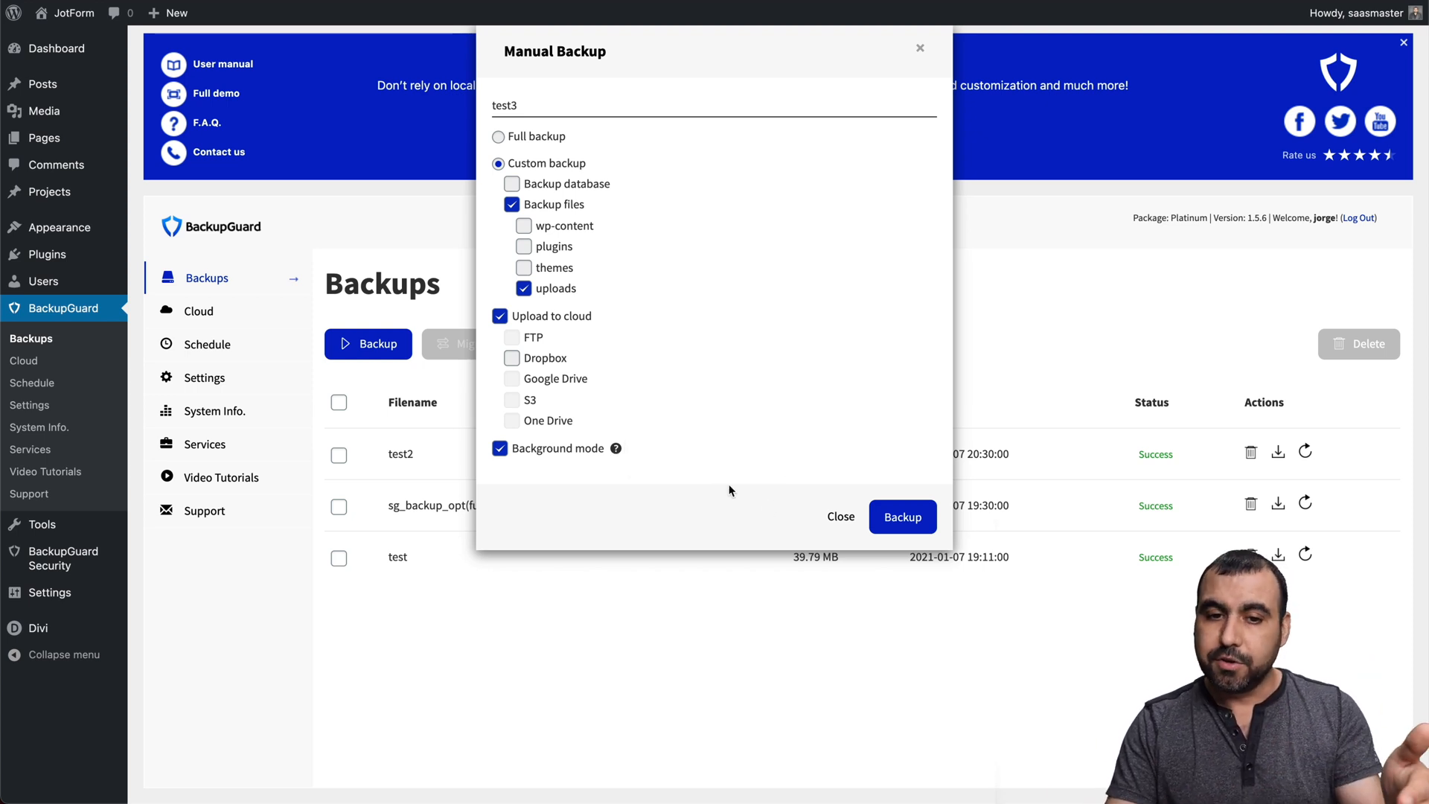
{"action": "left_click", "coordinate": [839, 516]}
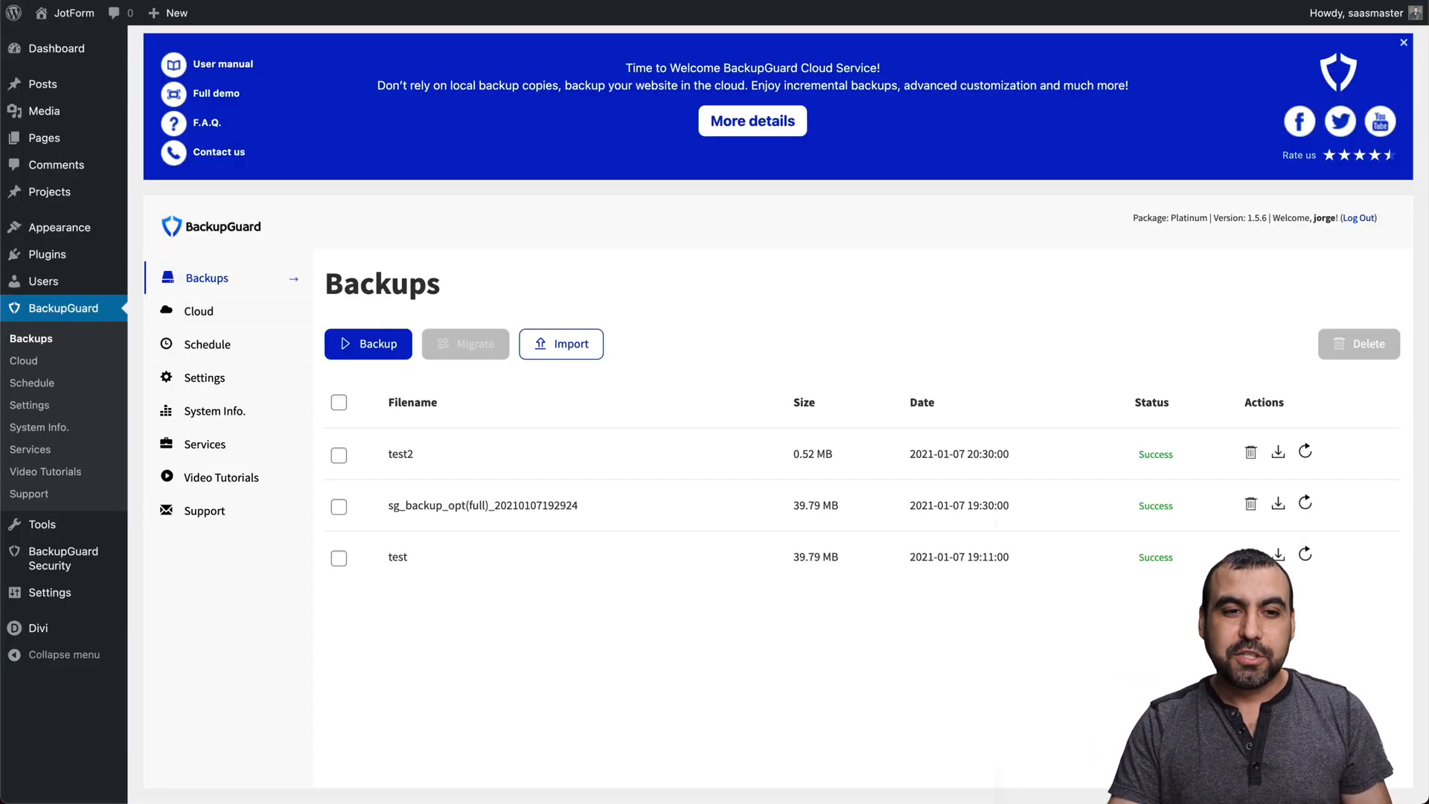
In BackupGuard General settings, switch 'Delete local backup after upload' to ON.
{"action": "left_click", "coordinate": [206, 377]}
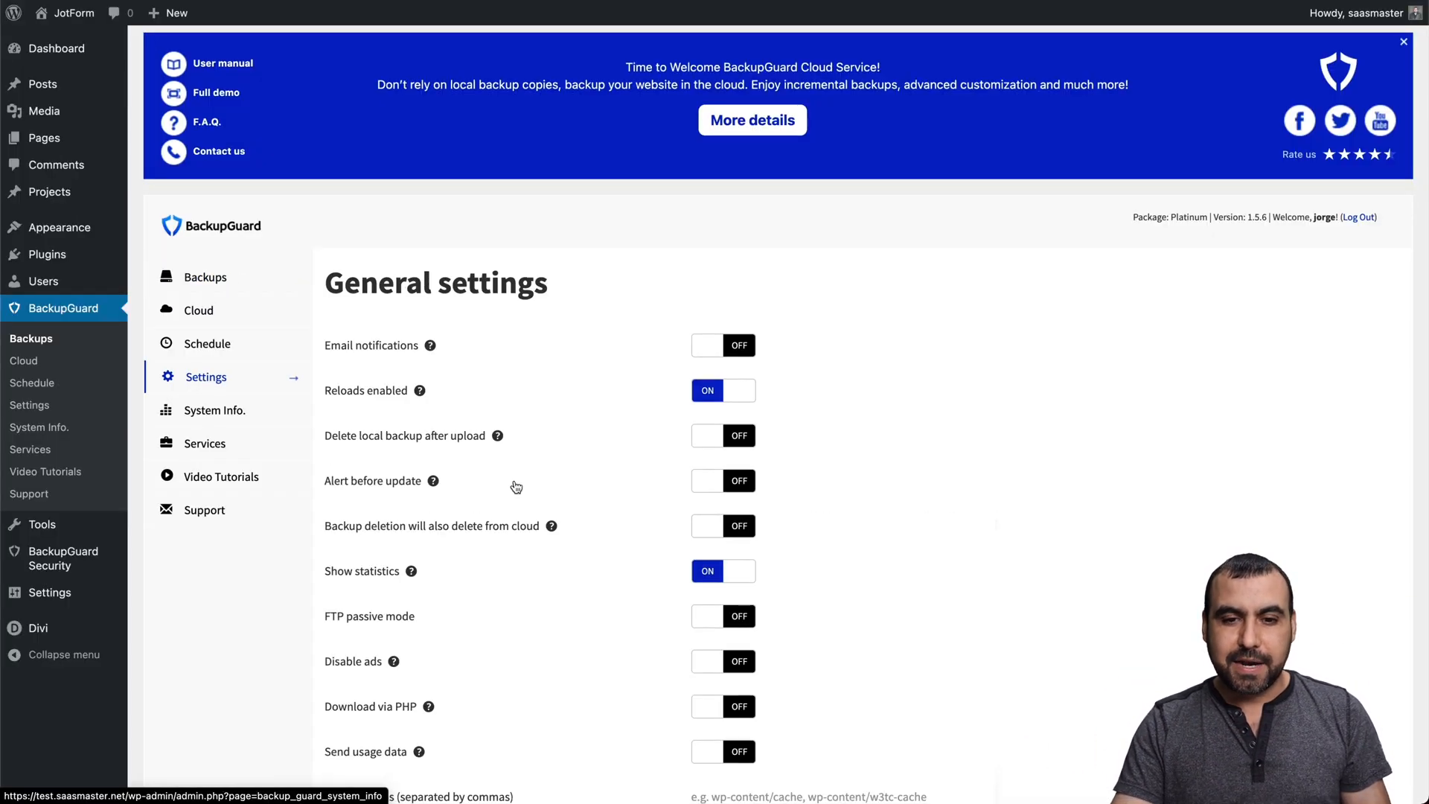
{"action": "scroll", "scroll_direction": "down", "scroll_amount": 3}
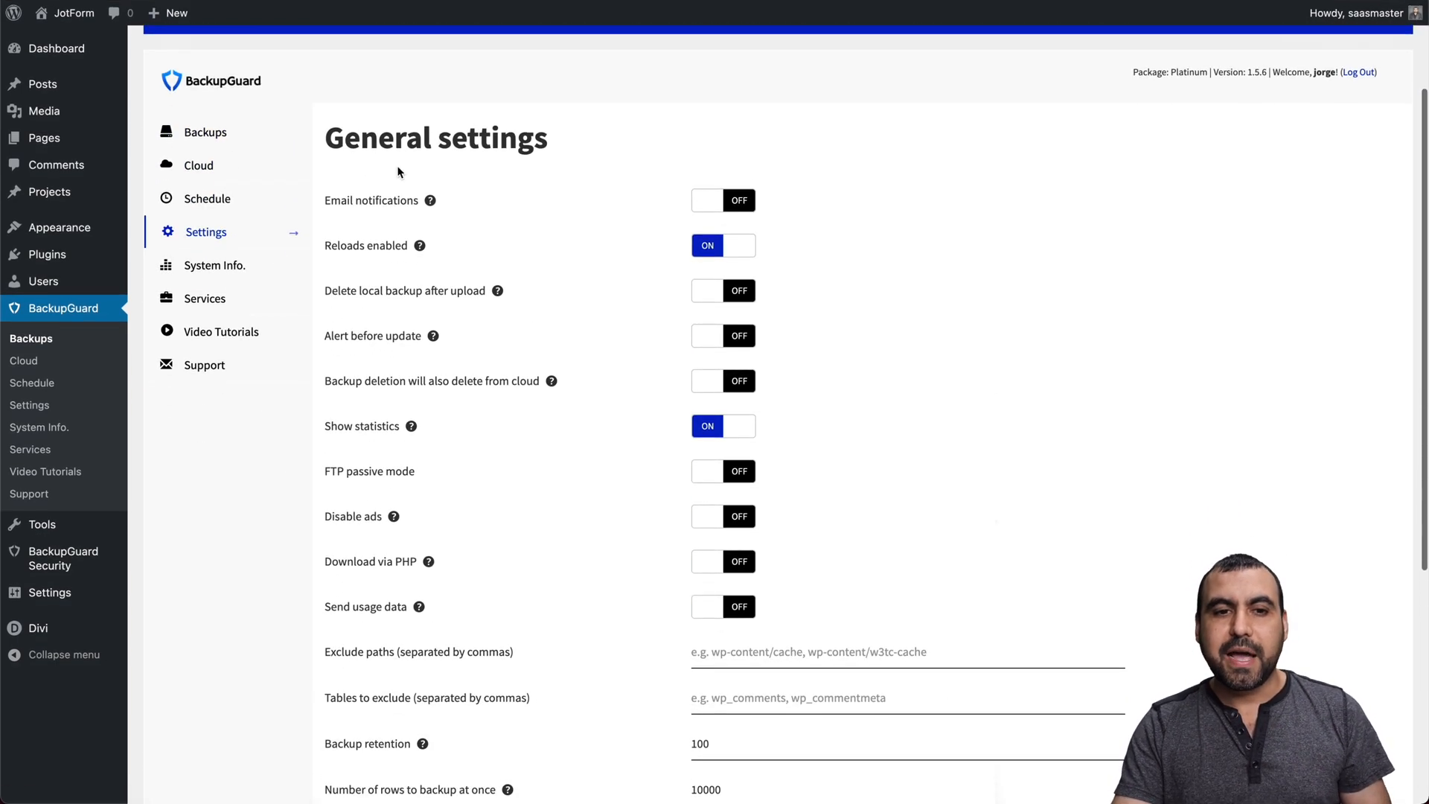
{"action": "mouse_move", "coordinate": [418, 246]}
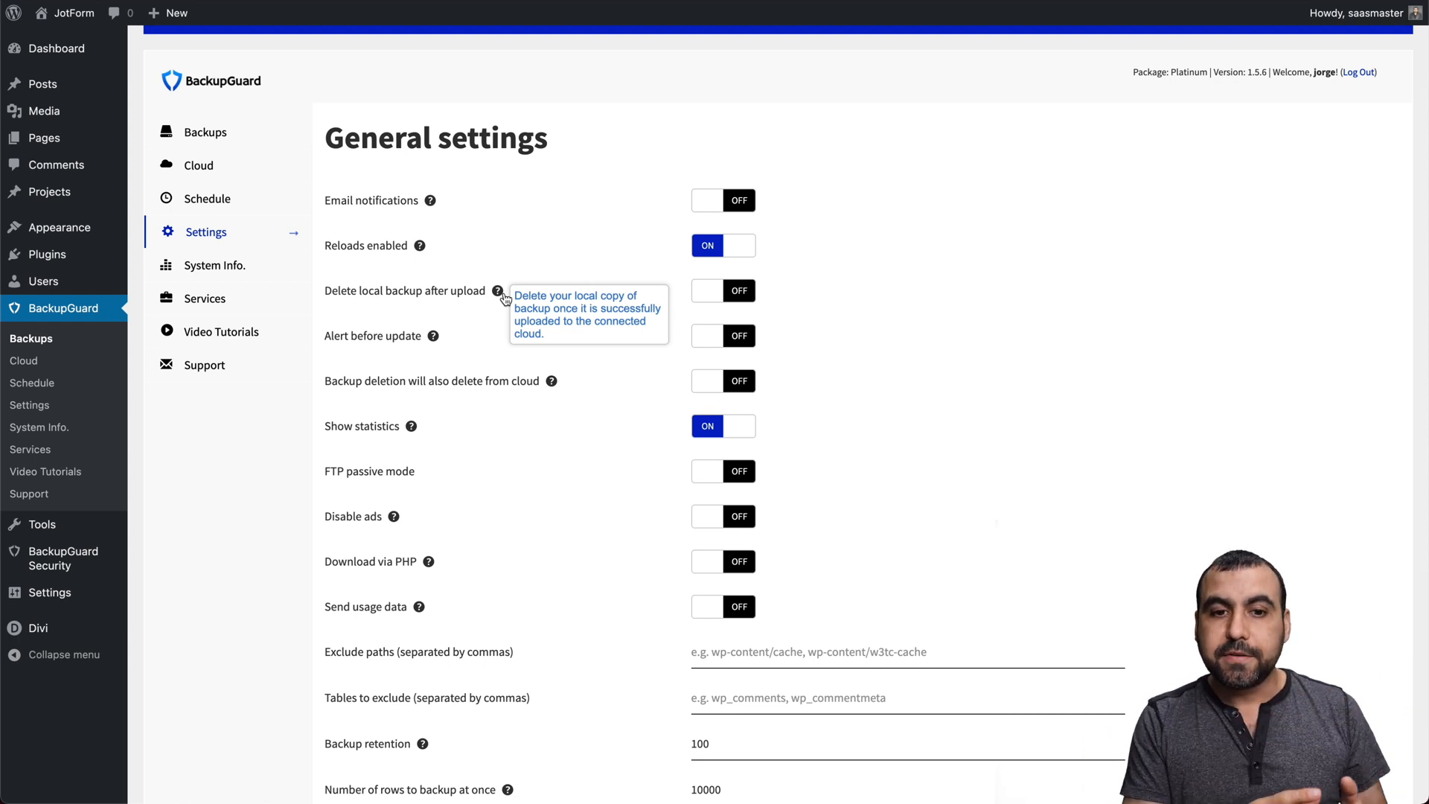
{"action": "mouse_move", "coordinate": [674, 292]}
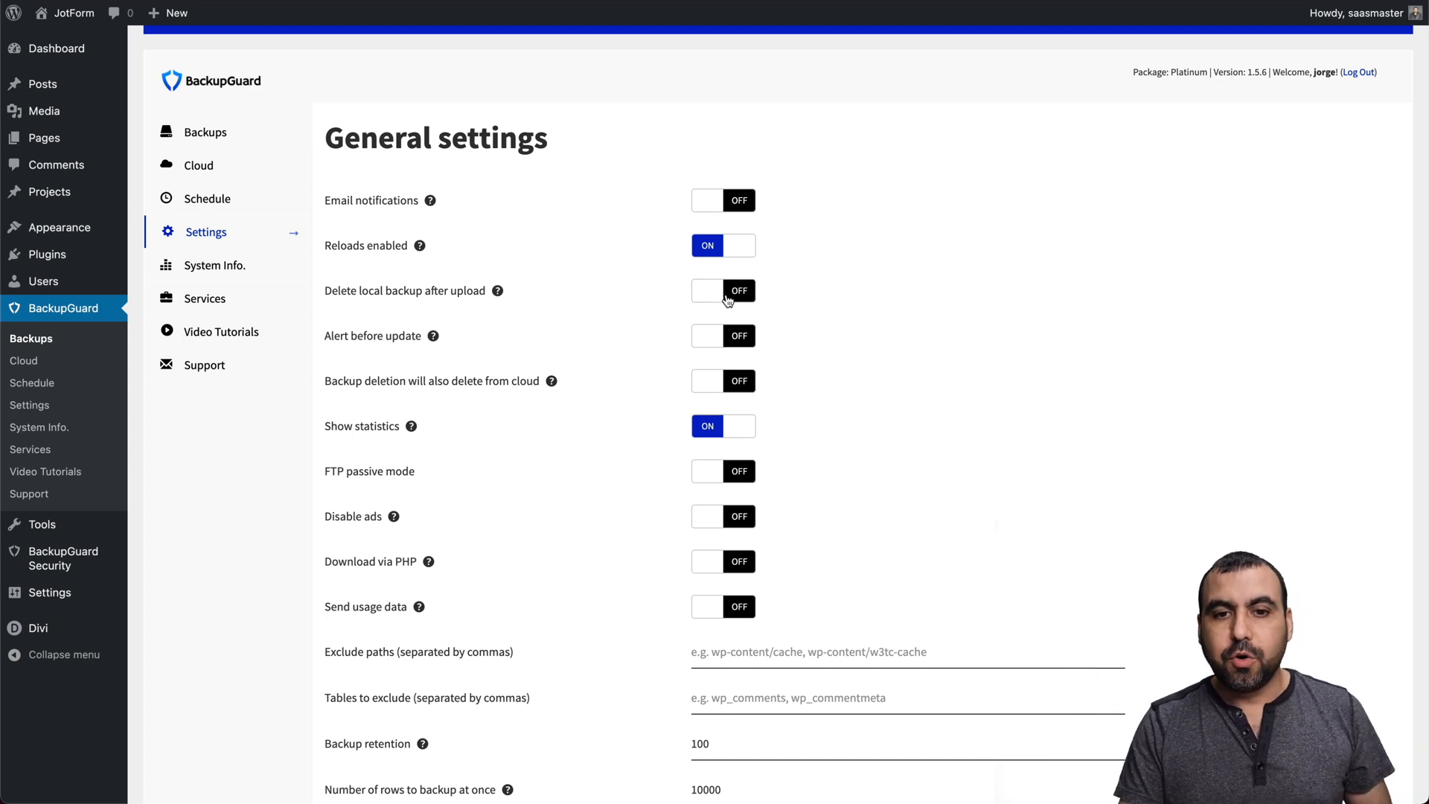
{"action": "left_click", "coordinate": [723, 290]}
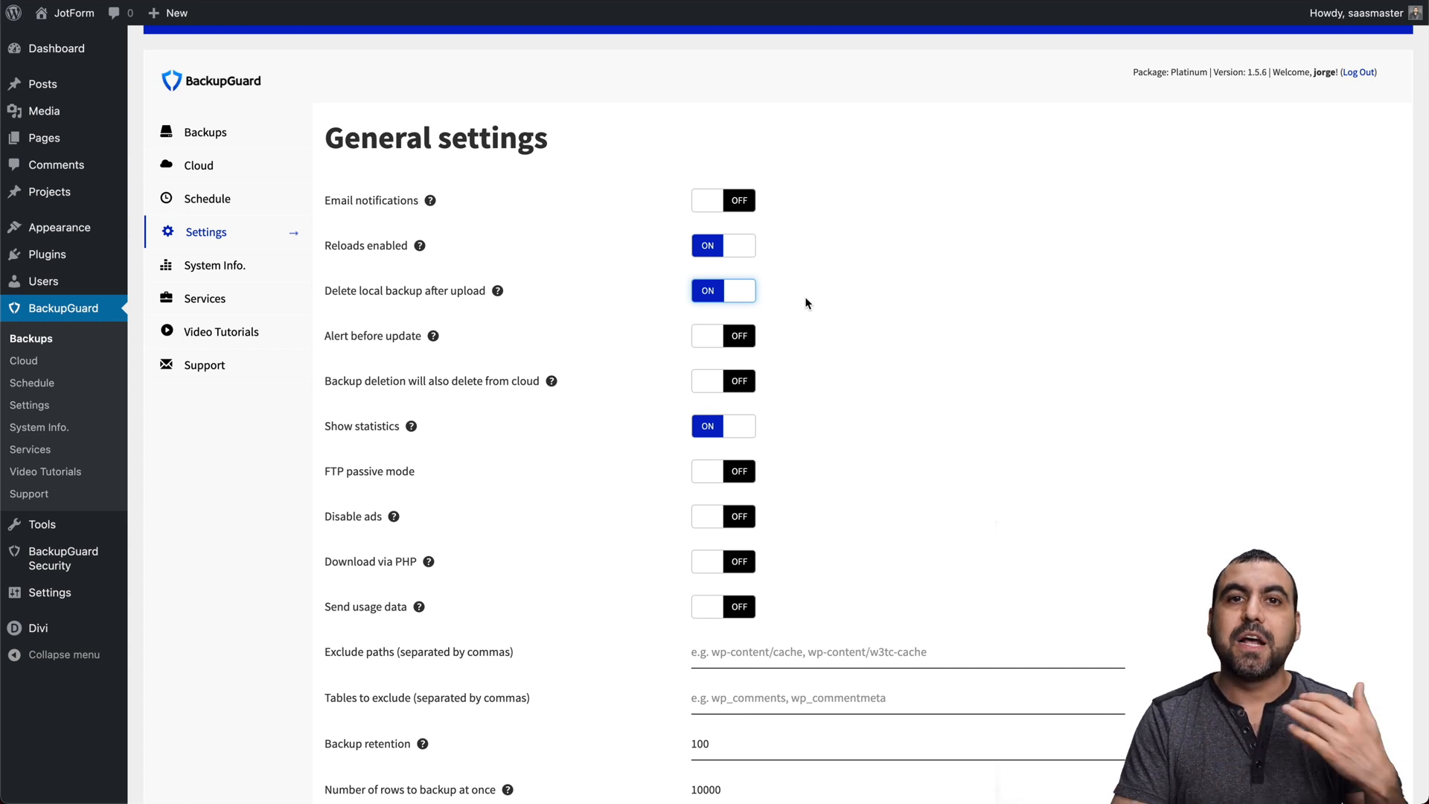
{"action": "mouse_move", "coordinate": [742, 305]}
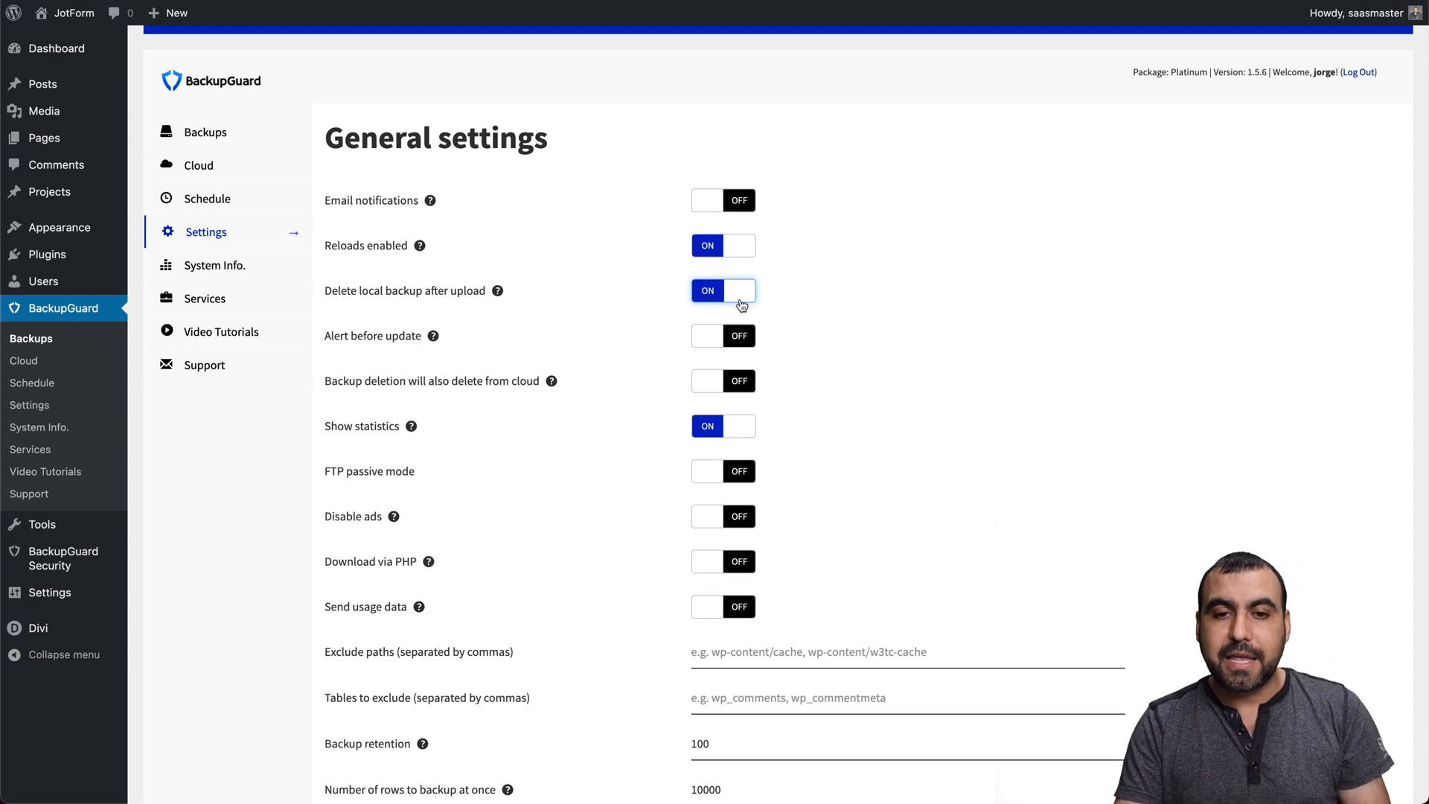
{"action": "mouse_move", "coordinate": [749, 295]}
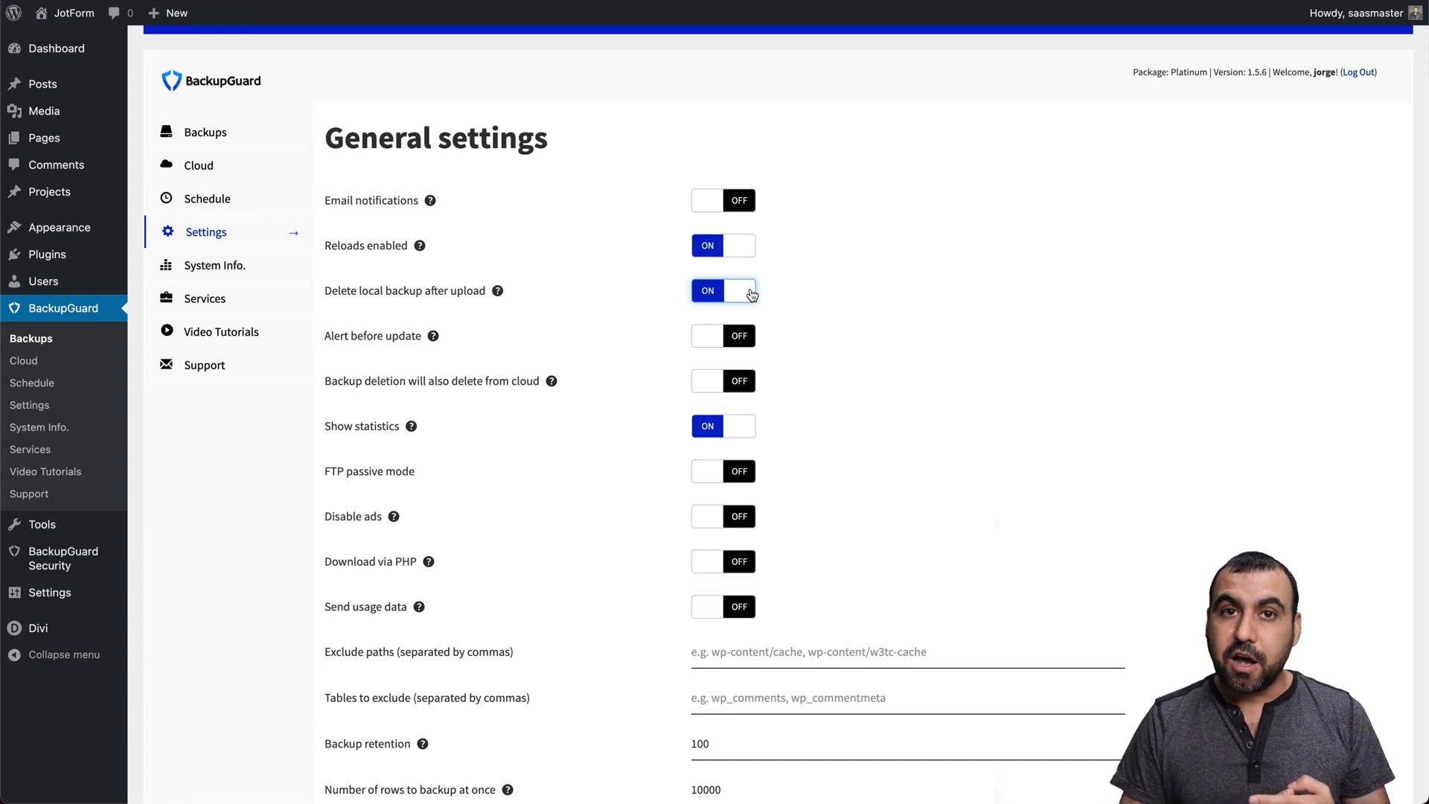
{"action": "mouse_move", "coordinate": [363, 350]}
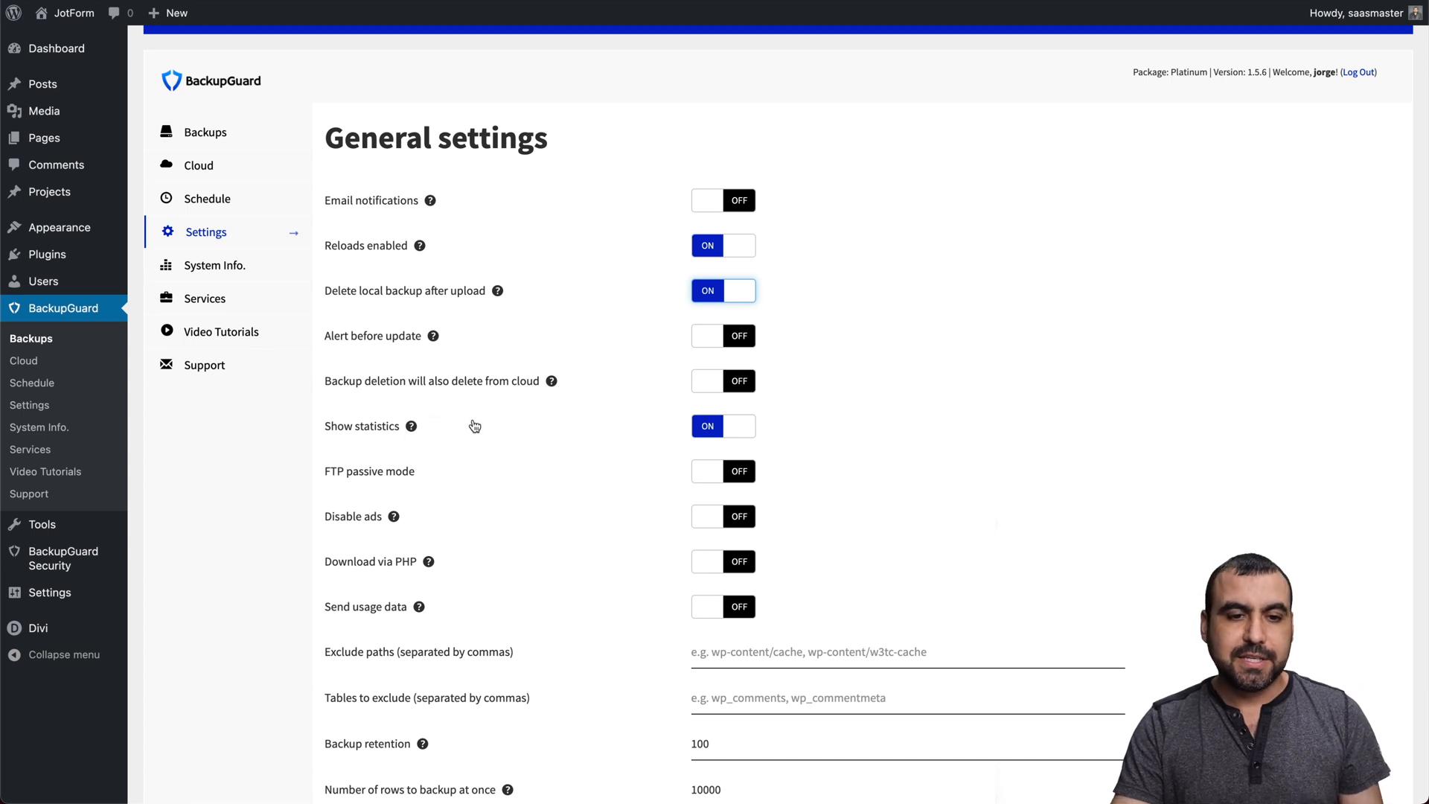
{"action": "scroll", "scroll_direction": "down", "scroll_amount": 3}
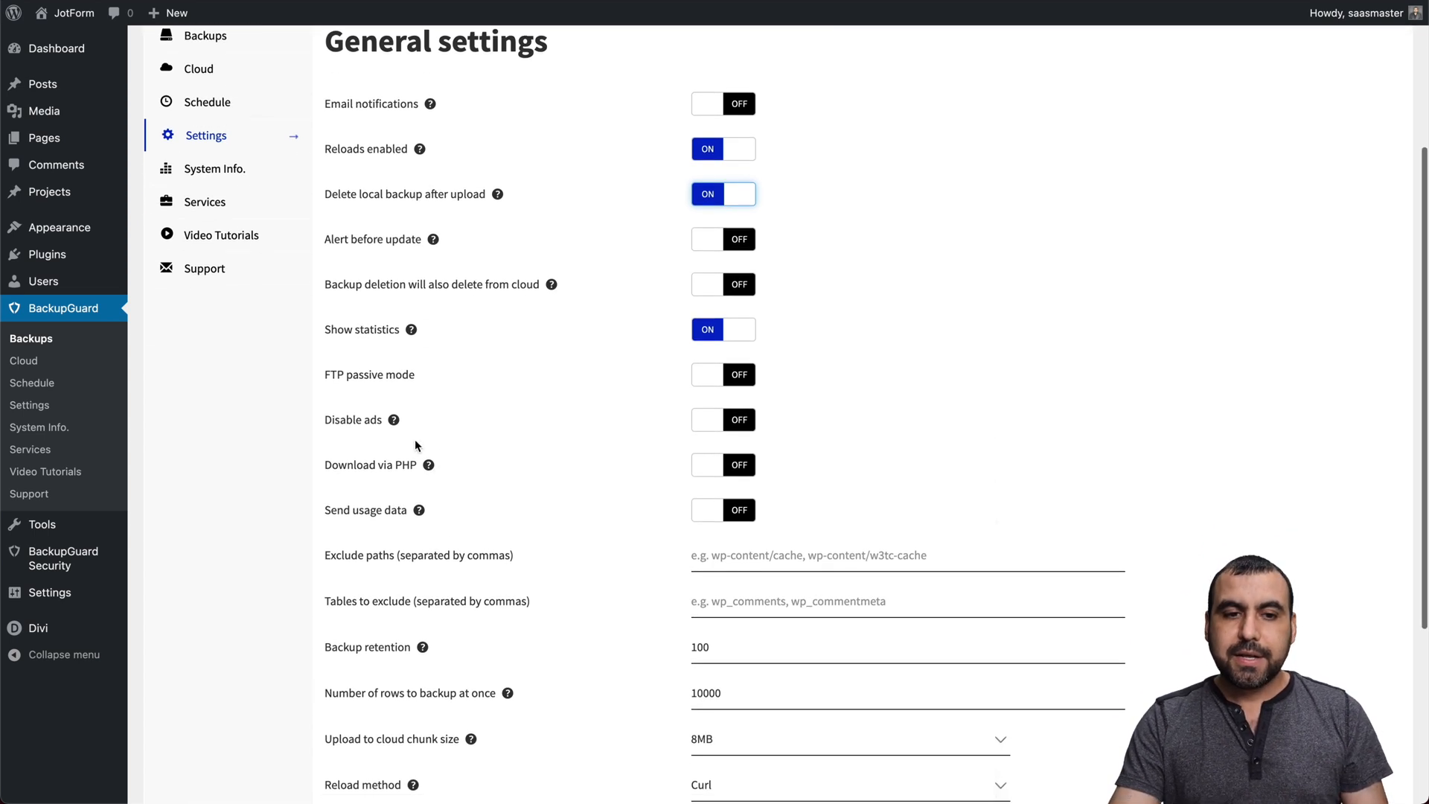
{"action": "mouse_move", "coordinate": [393, 419]}
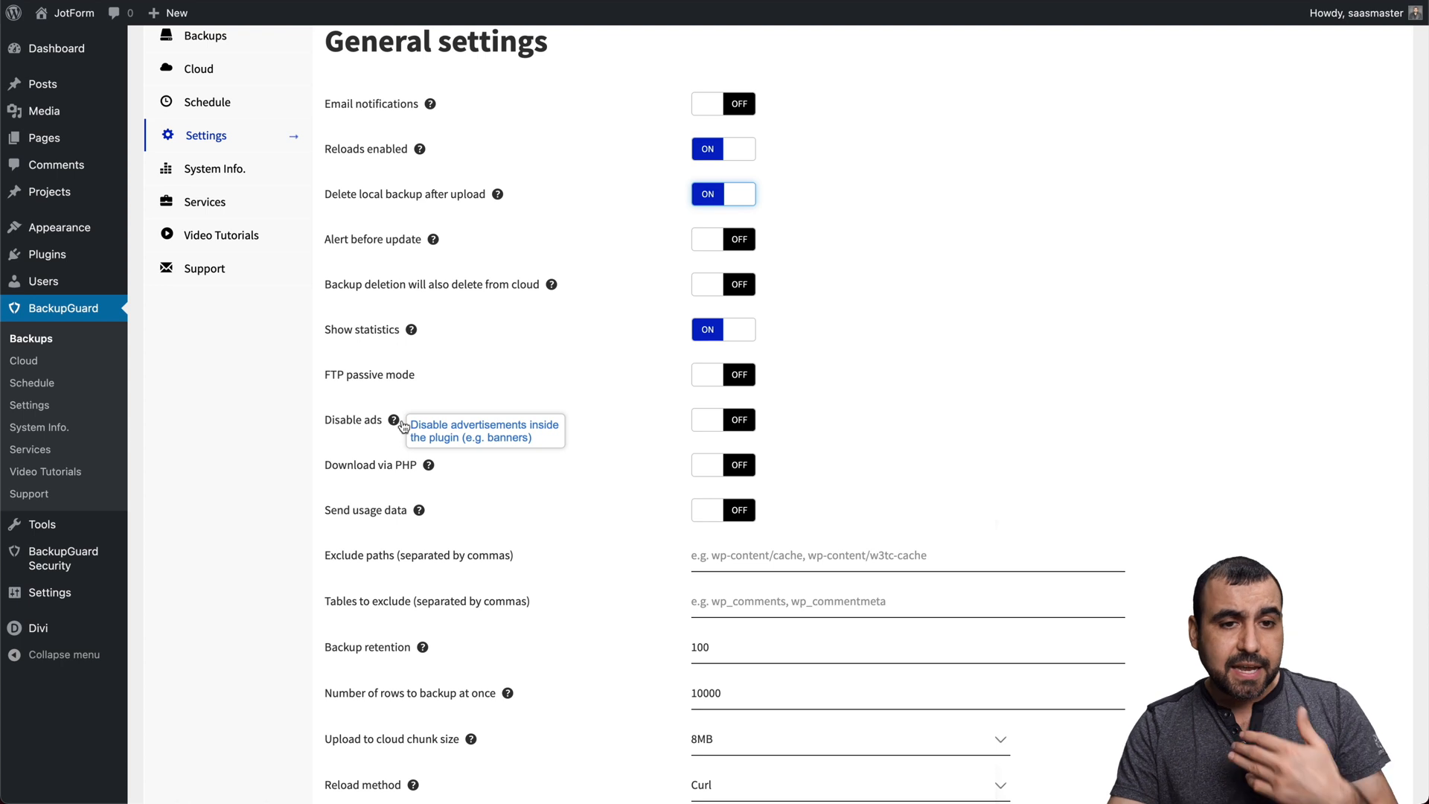
{"action": "mouse_move", "coordinate": [445, 426]}
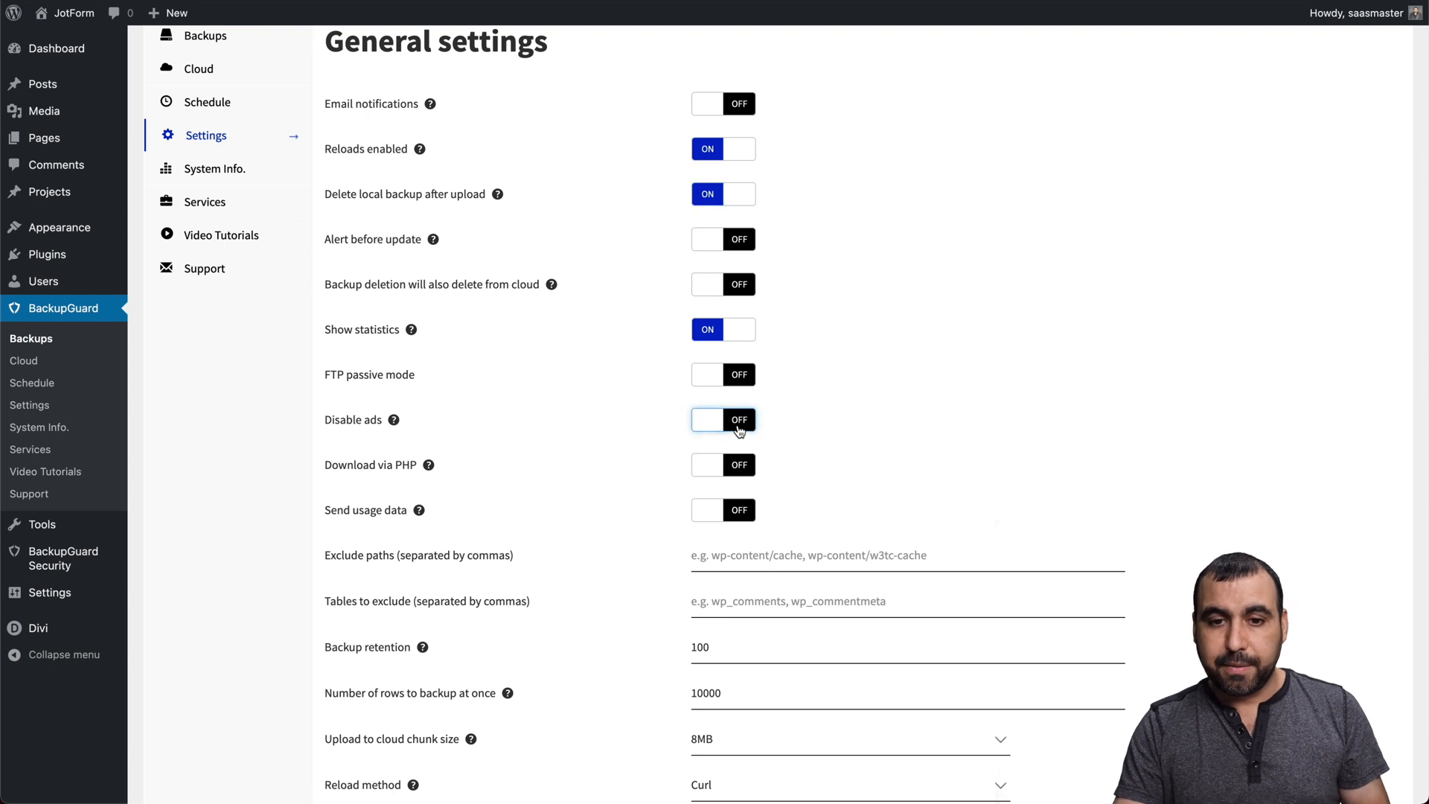
{"action": "left_click", "coordinate": [723, 418]}
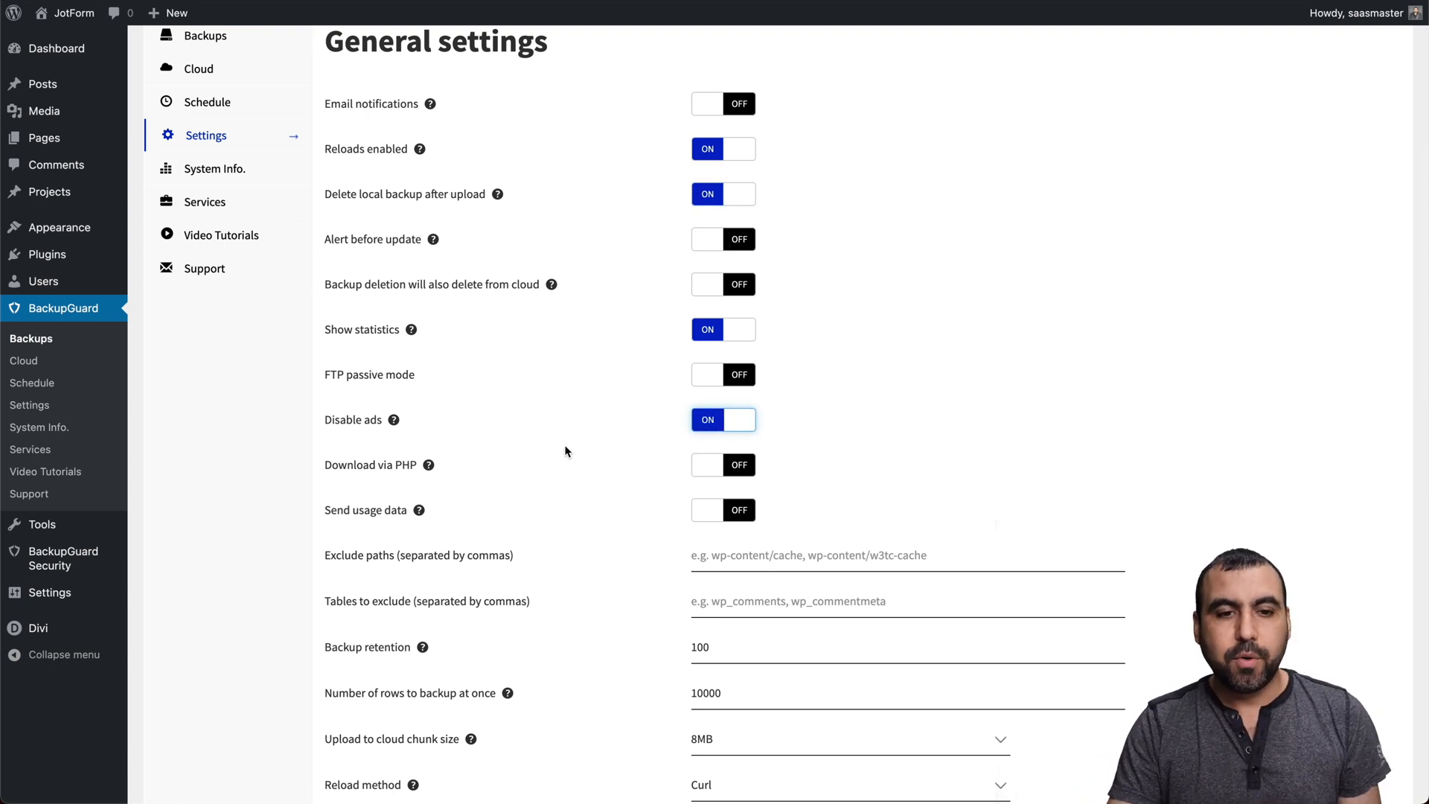
{"action": "scroll", "scroll_direction": "down", "scroll_amount": 3}
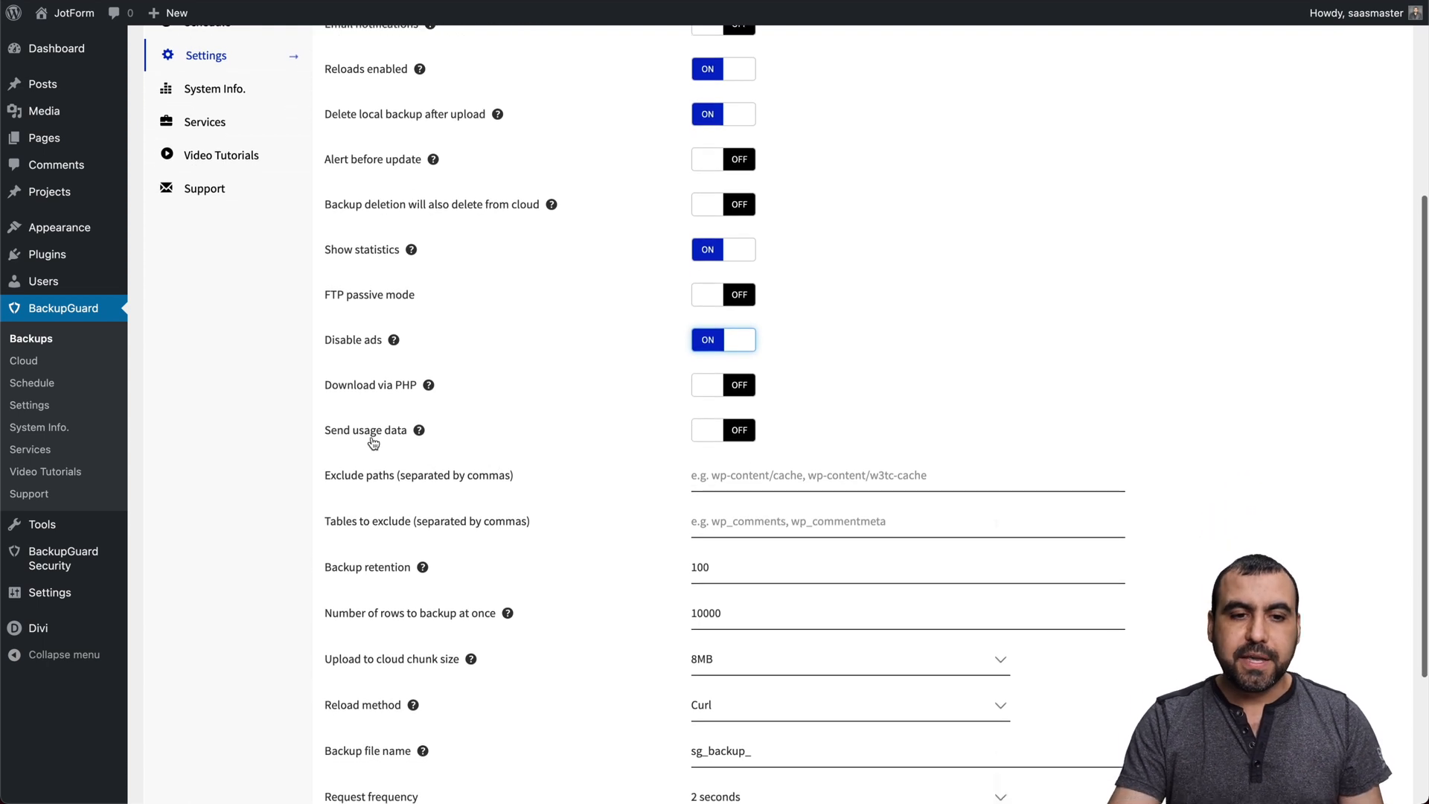
{"action": "scroll", "scroll_direction": "down", "scroll_amount": 3}
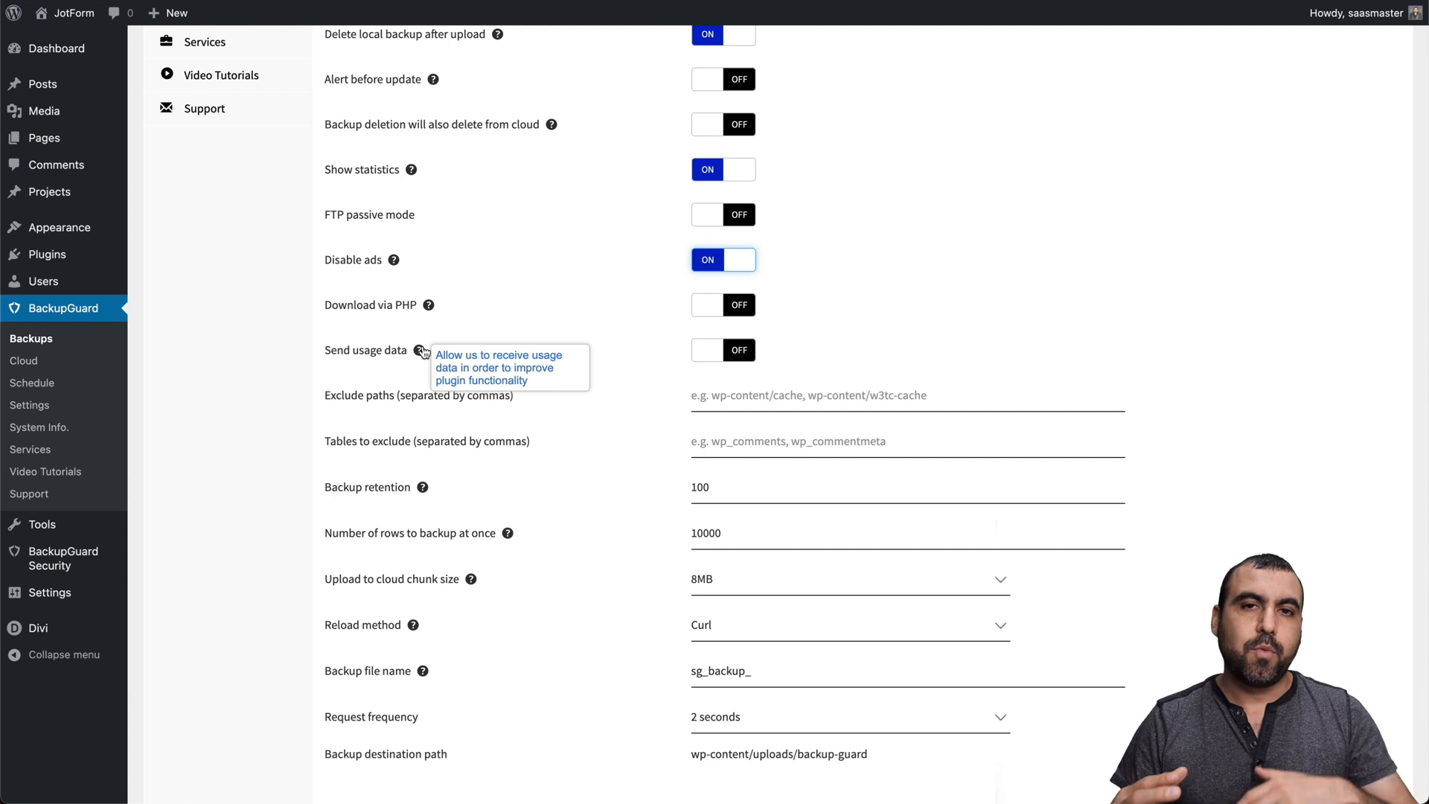
{"action": "mouse_move", "coordinate": [573, 476]}
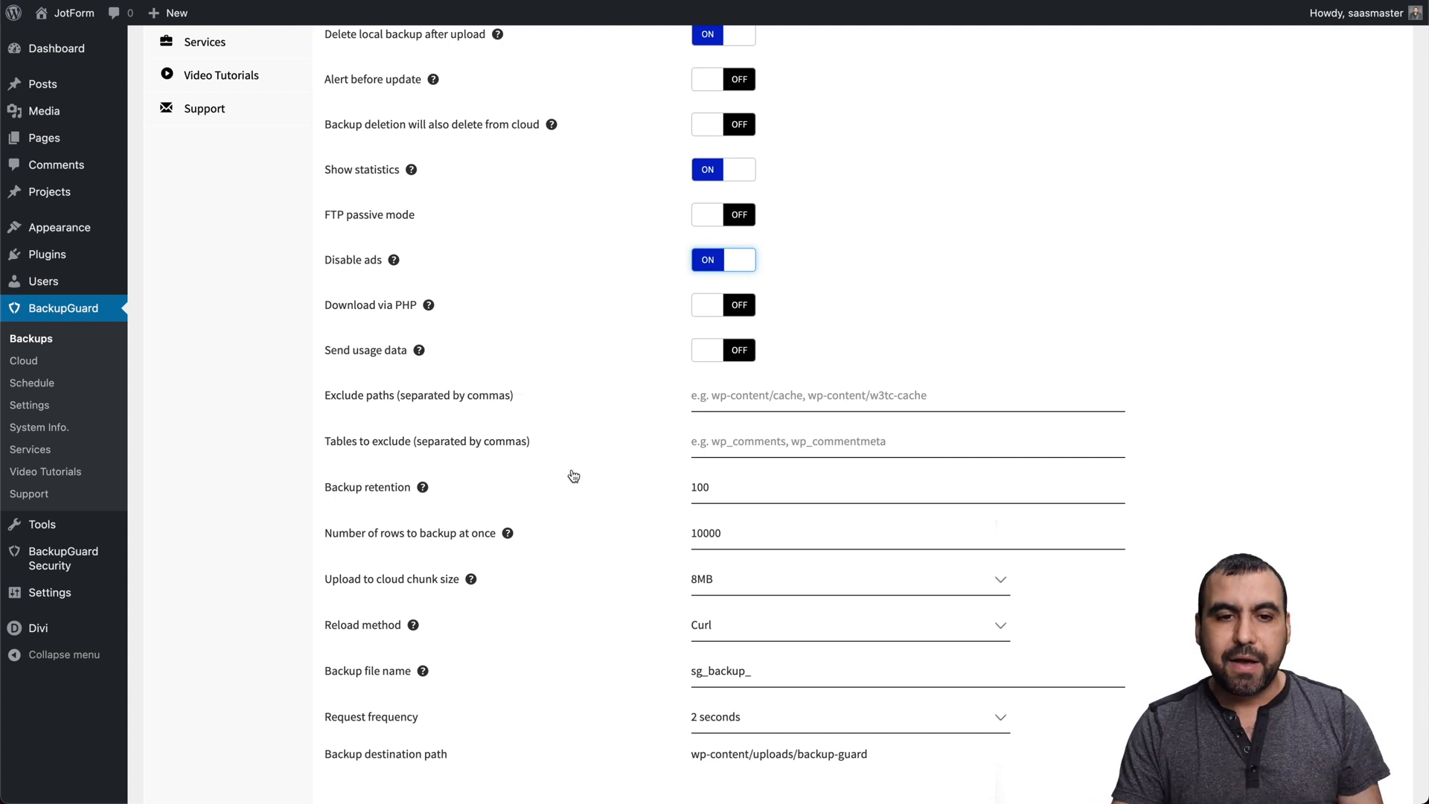
{"action": "scroll", "scroll_direction": "down", "scroll_amount": 3}
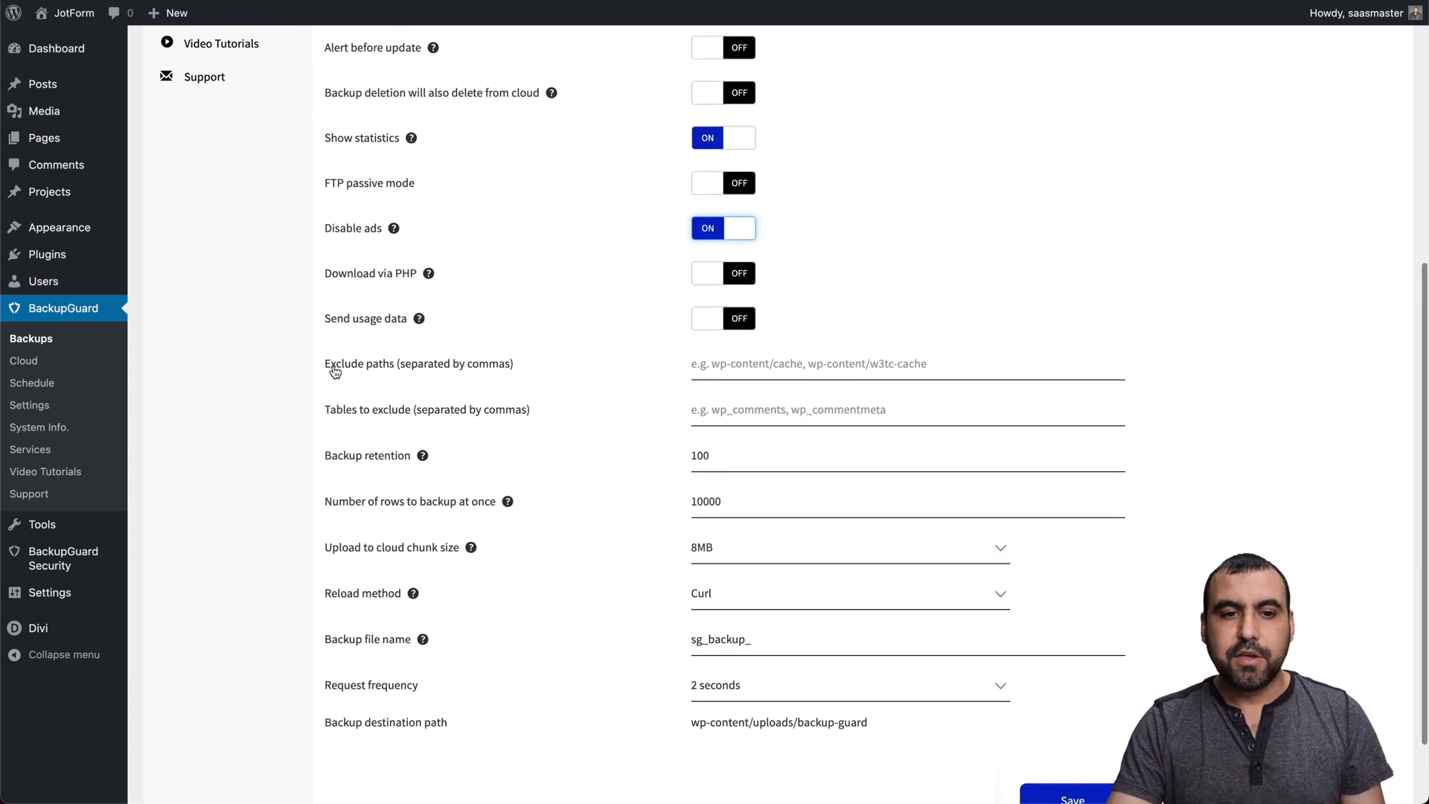
{"action": "mouse_move", "coordinate": [421, 429]}
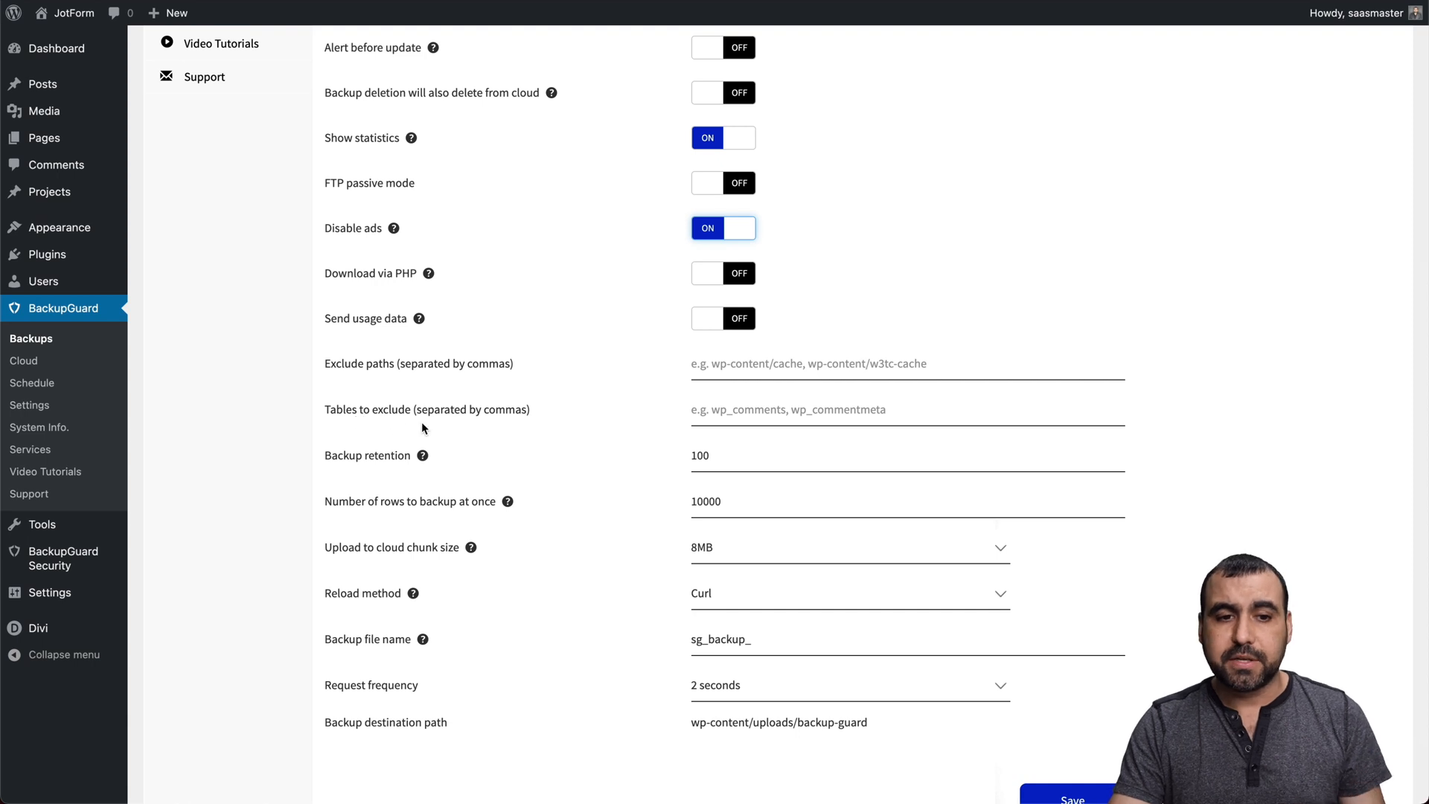
{"action": "scroll", "scroll_direction": "down", "scroll_amount": 3}
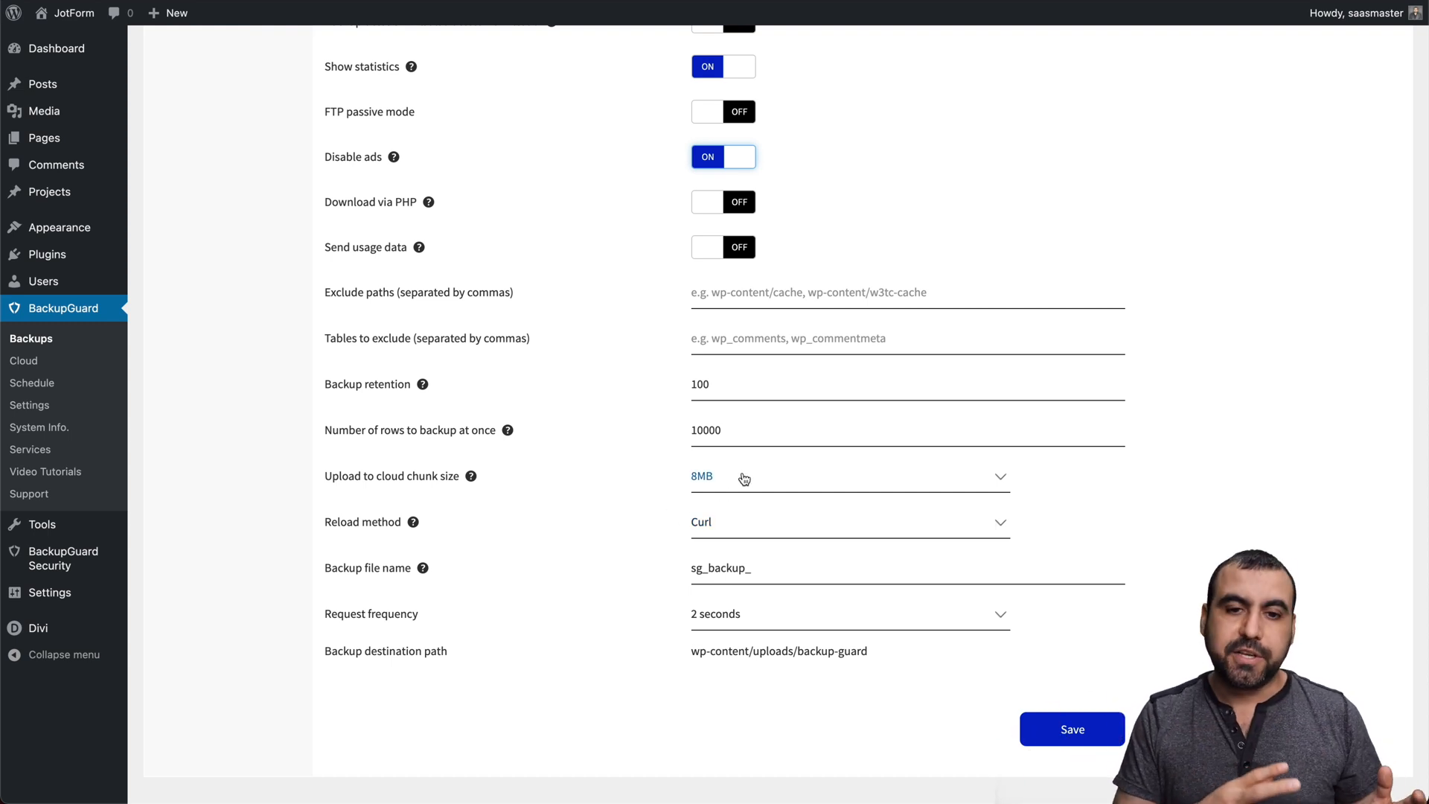
{"action": "left_click", "coordinate": [847, 475]}
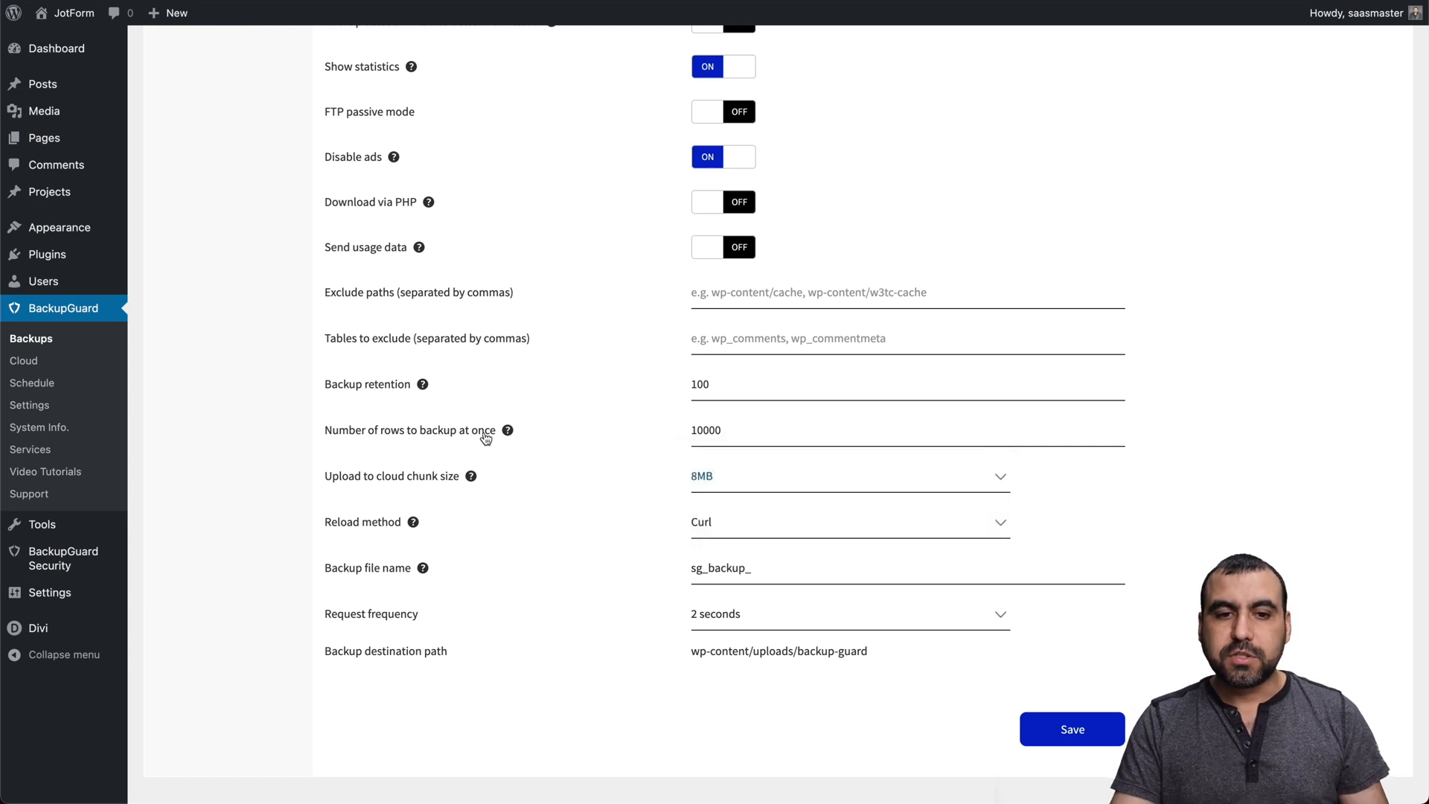
{"action": "mouse_move", "coordinate": [497, 437]}
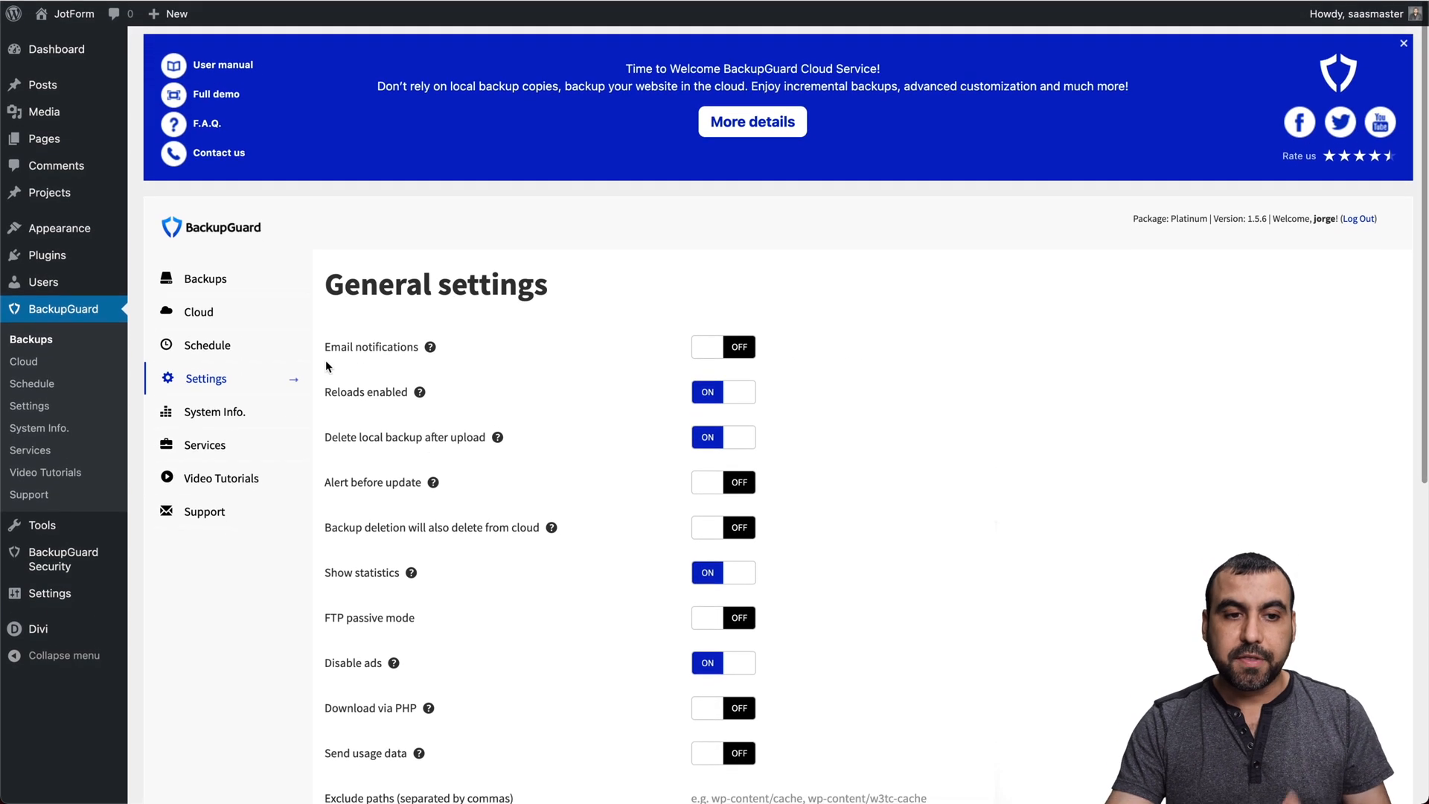
Check Cloud settings (Dropbox, destination folder sg_backups), then view Schedules showing the yearly full backup.
{"action": "left_click", "coordinate": [199, 311]}
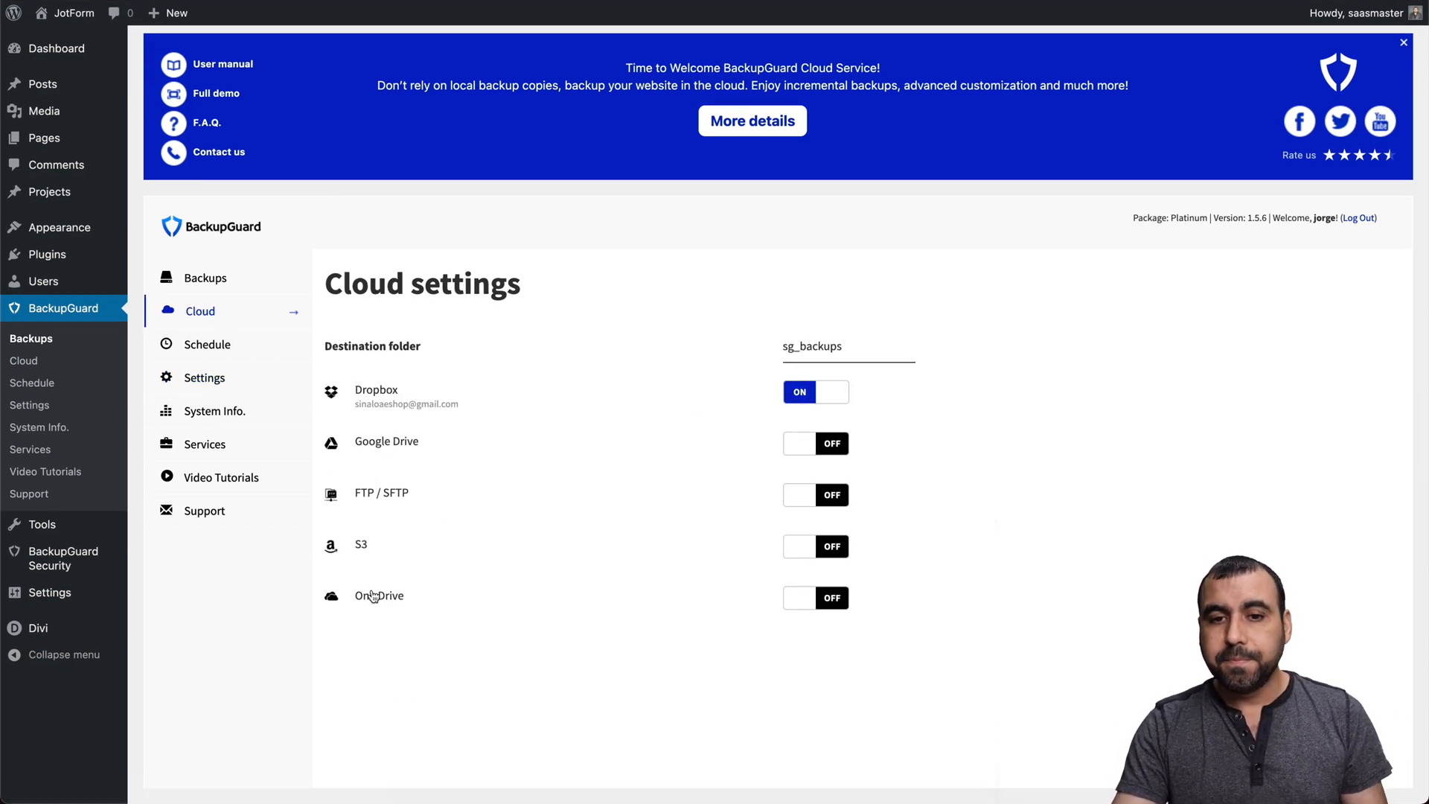
{"action": "left_click", "coordinate": [847, 346]}
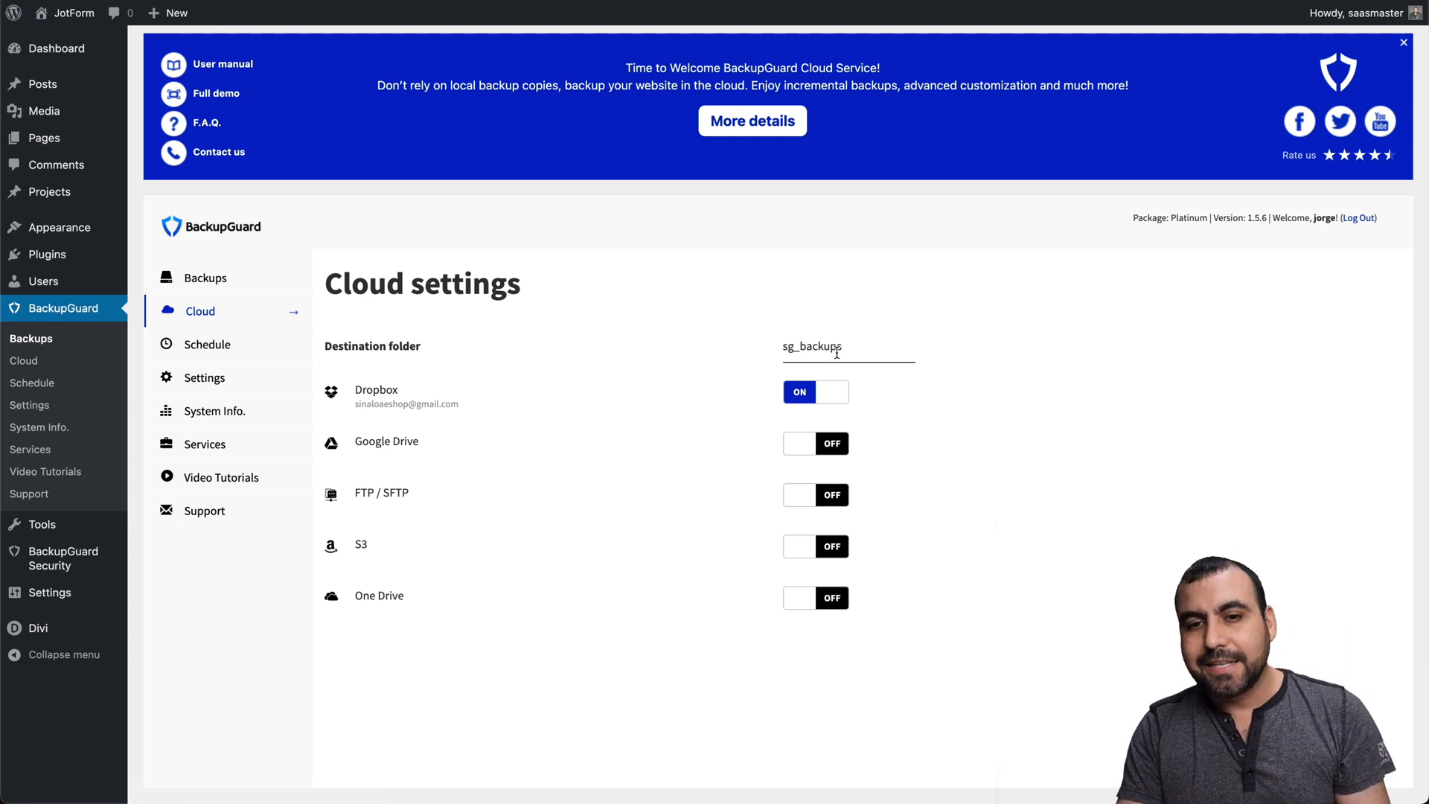
{"action": "double_click", "coordinate": [811, 348]}
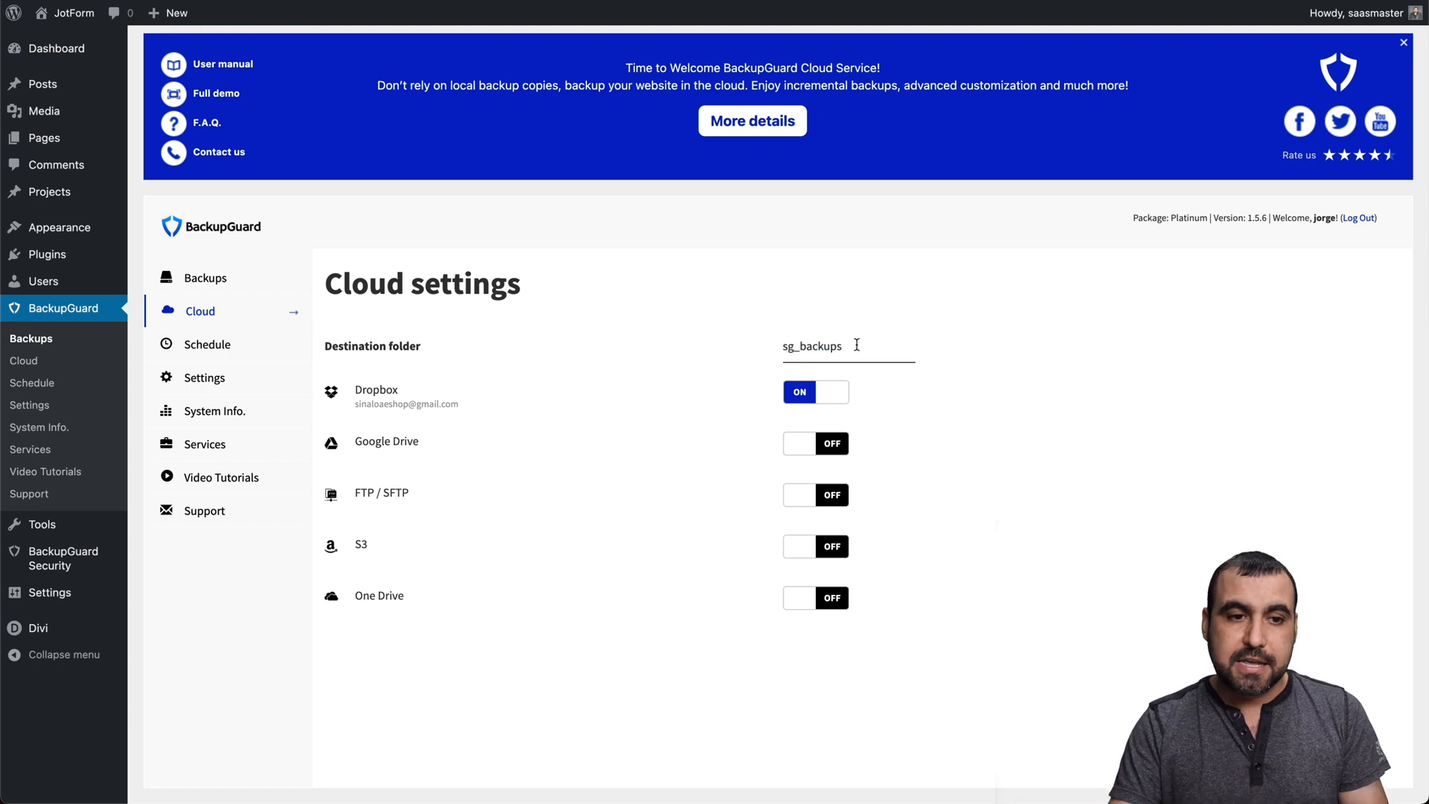
{"action": "left_click", "coordinate": [208, 344]}
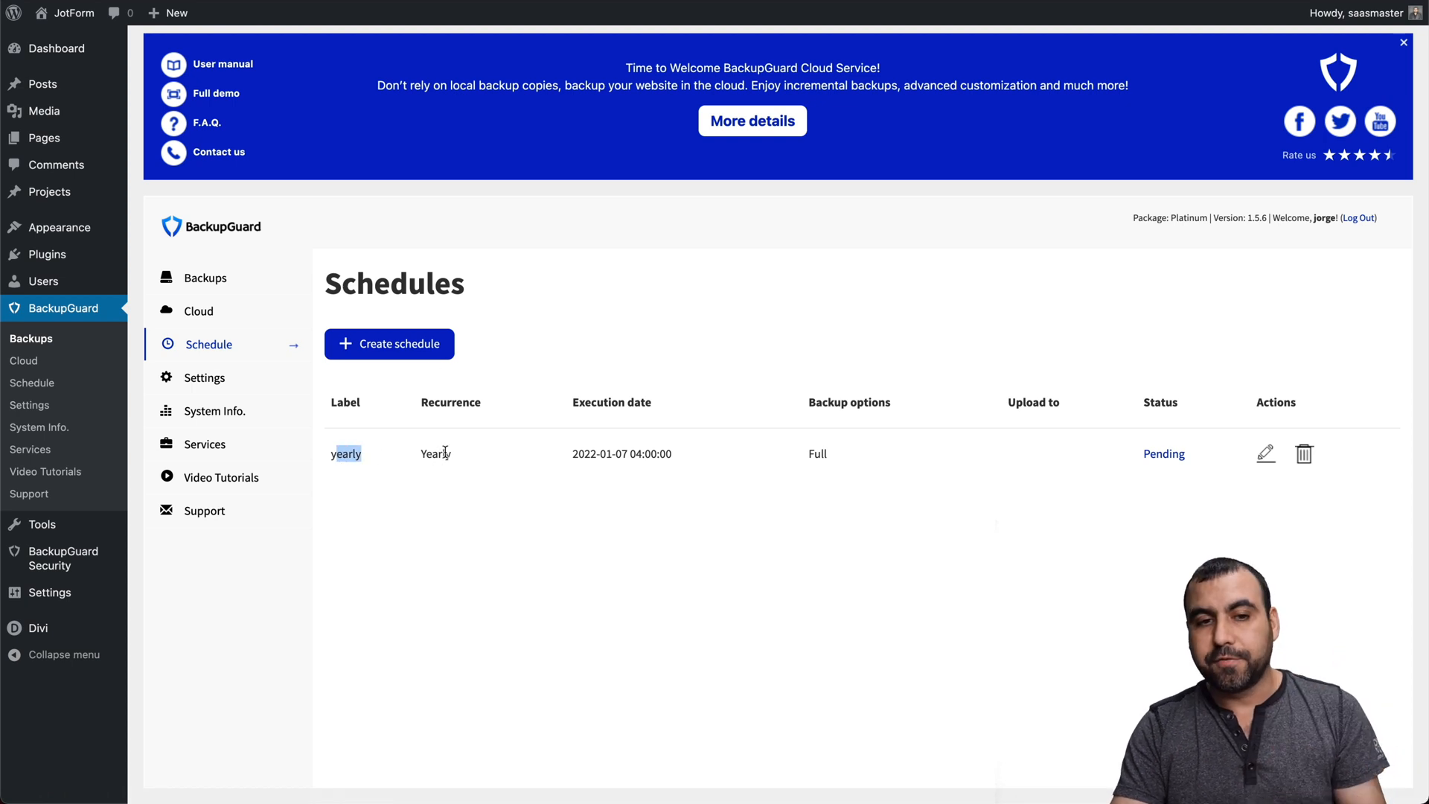
Start a new schedule labeled test, keeping the Hour frequency and full backup.
{"action": "left_click", "coordinate": [388, 343]}
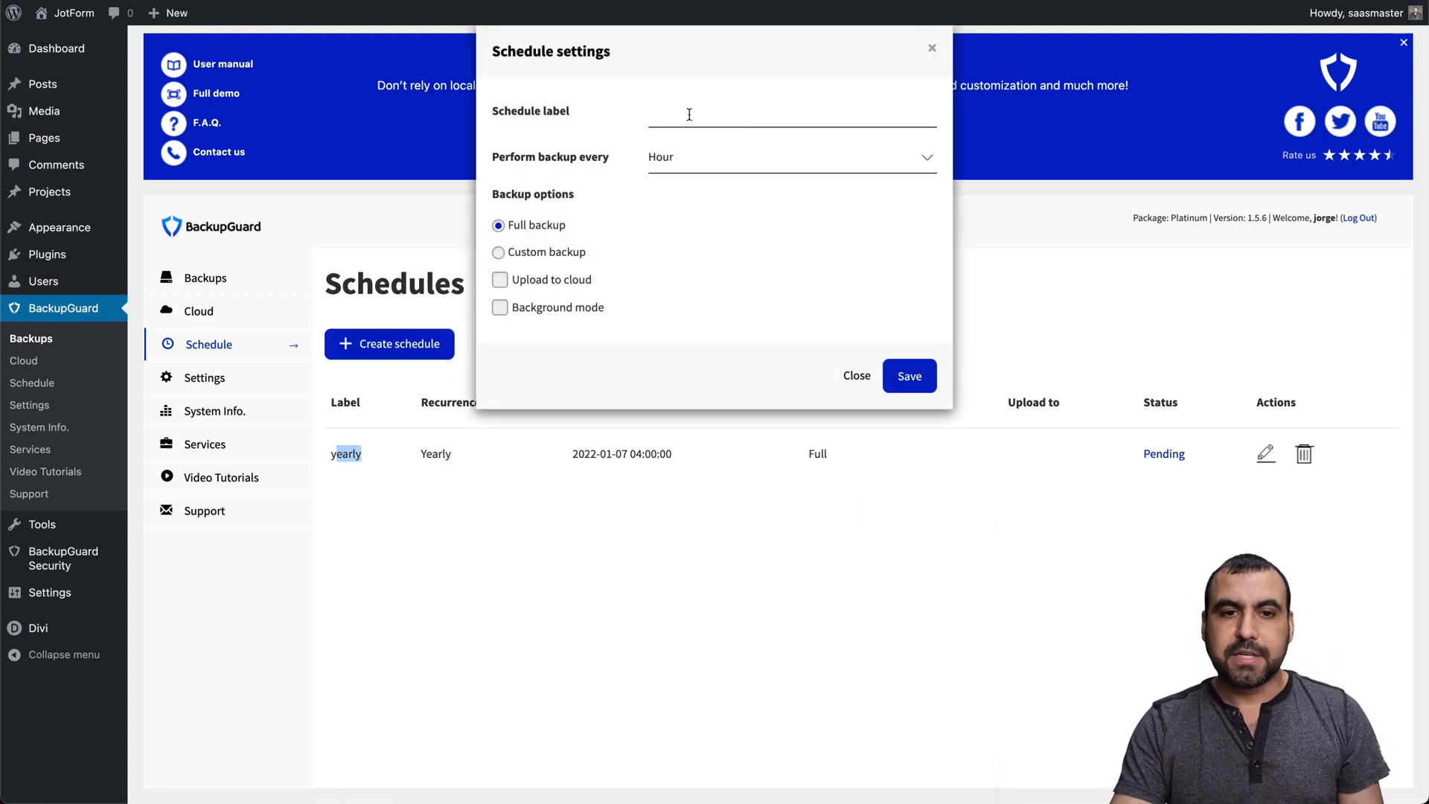
{"action": "left_click", "coordinate": [789, 157]}
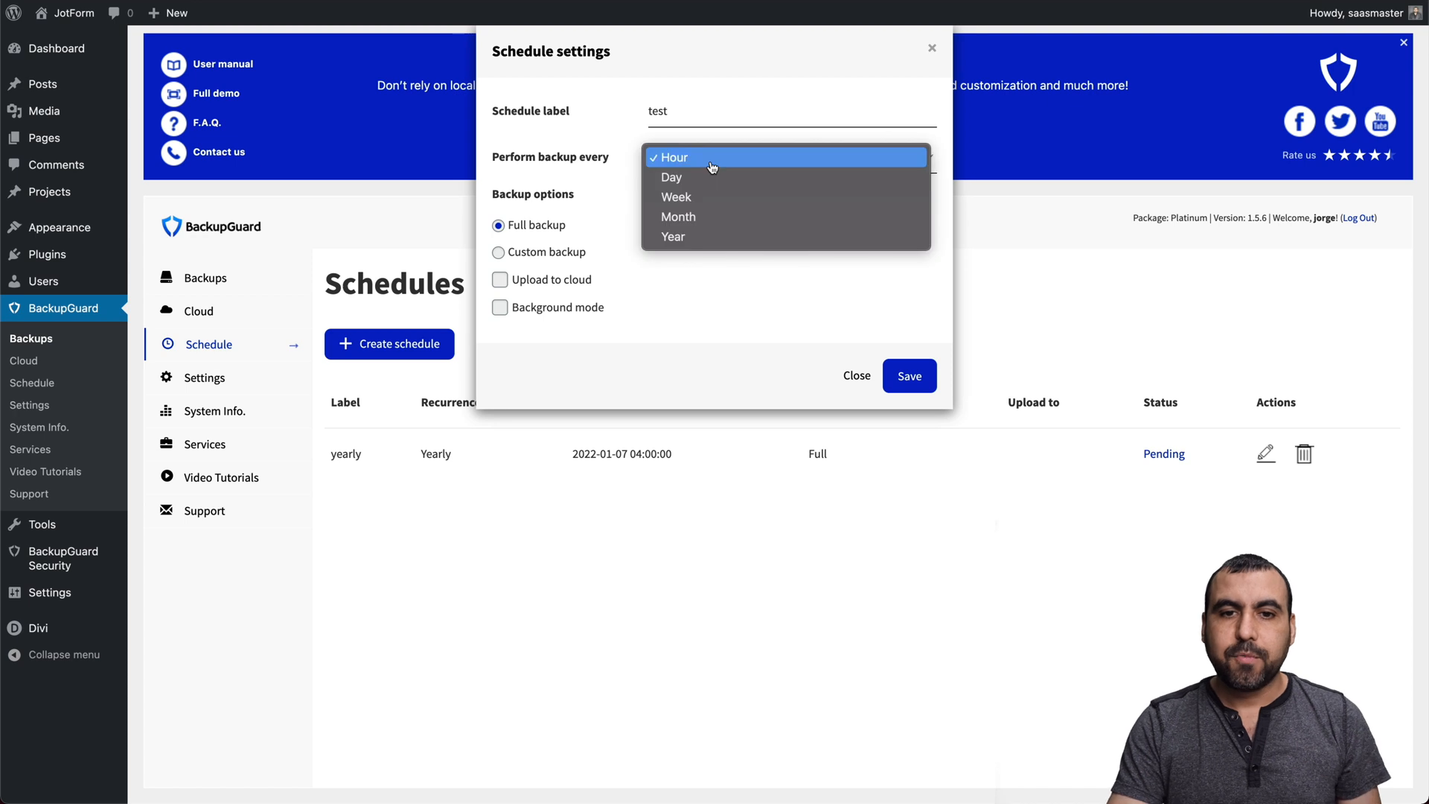
{"action": "mouse_move", "coordinate": [717, 203]}
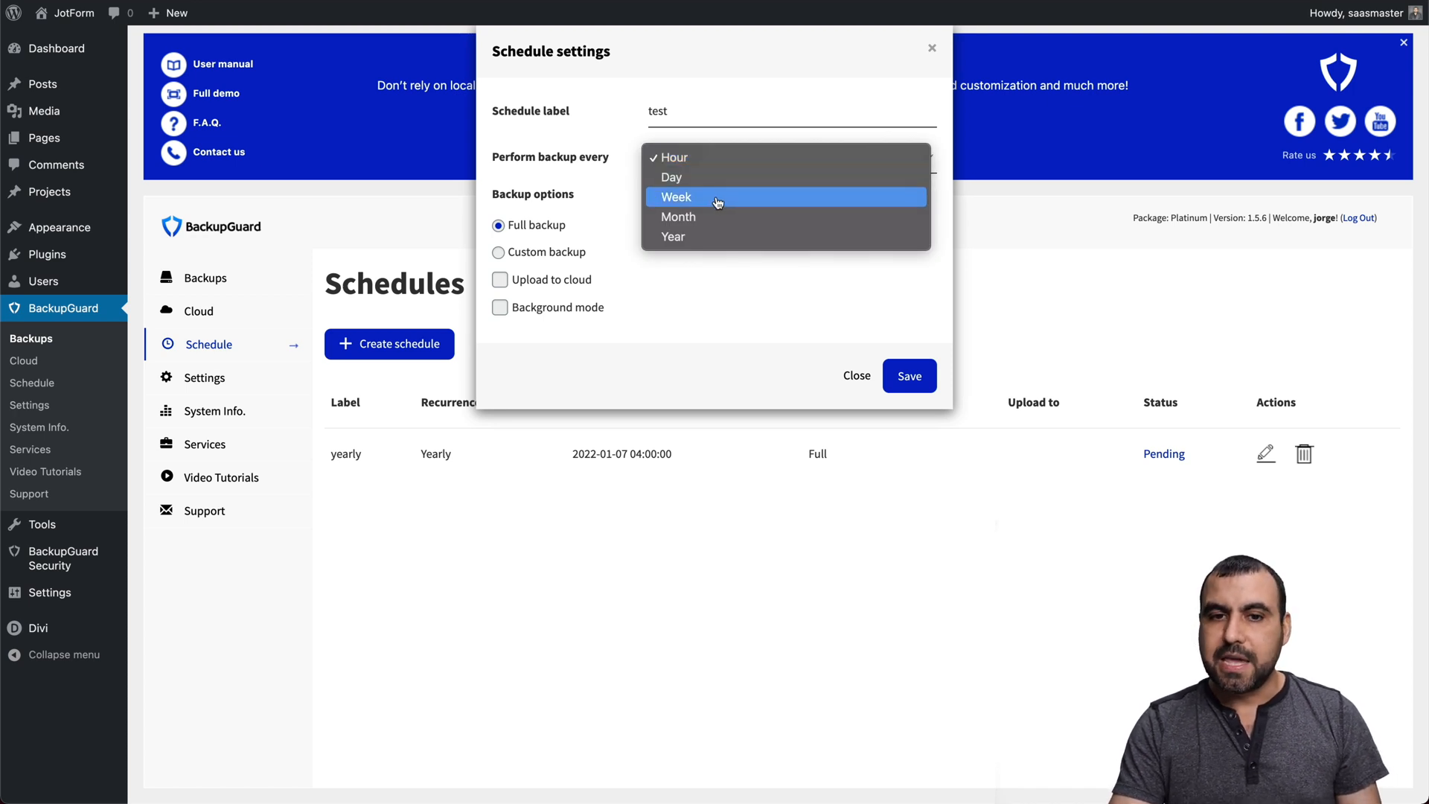
{"action": "mouse_move", "coordinate": [602, 158]}
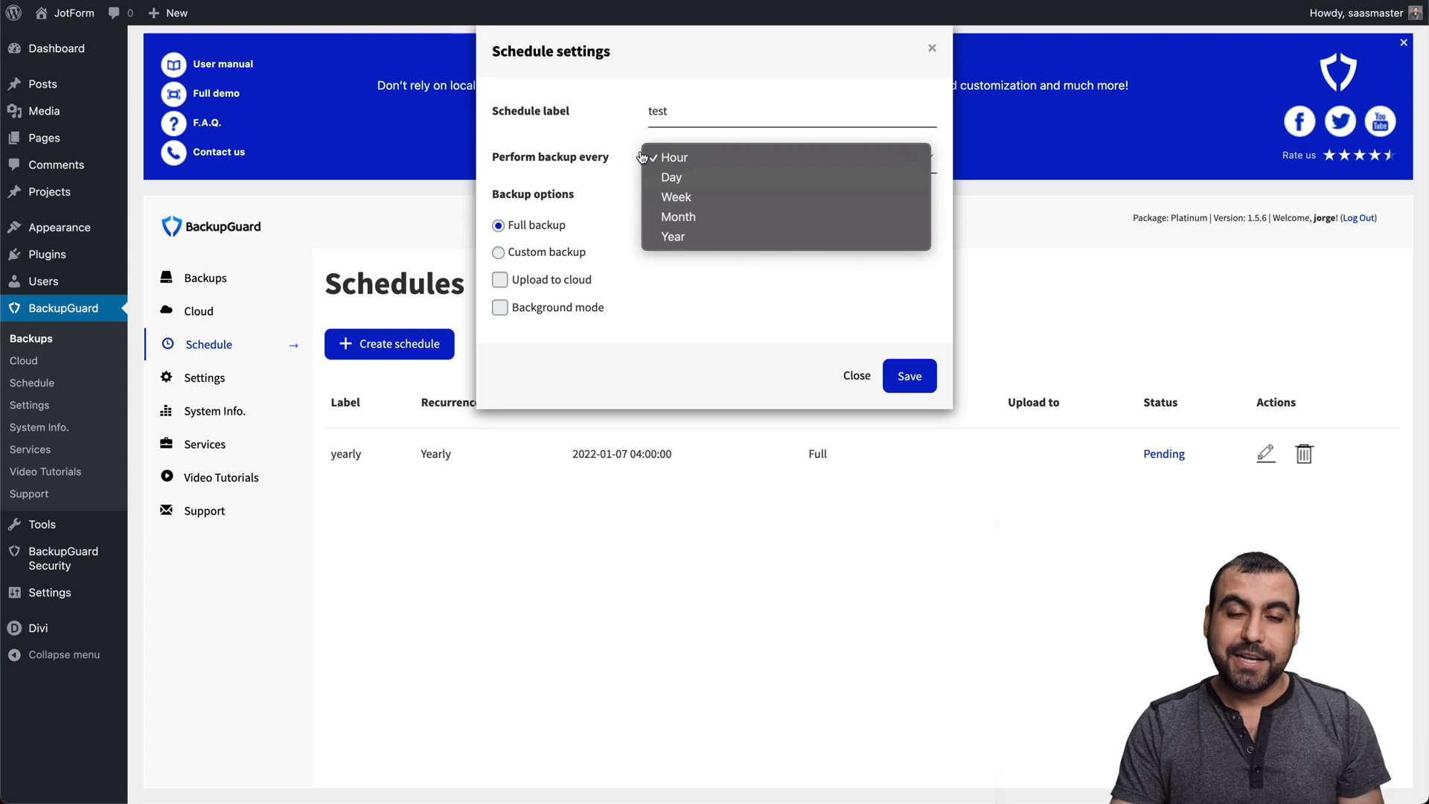
{"action": "left_click", "coordinate": [673, 157]}
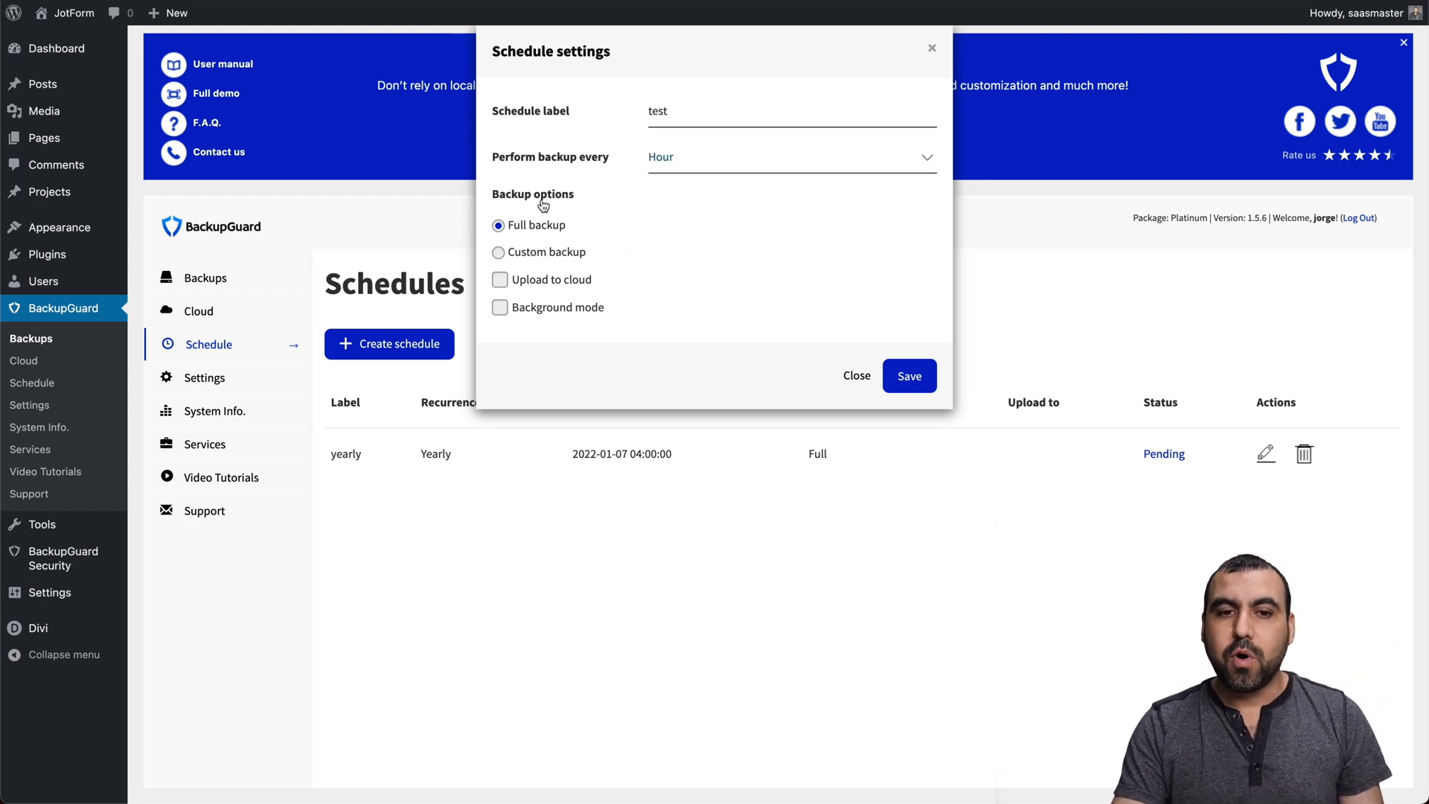
{"action": "mouse_move", "coordinate": [544, 280]}
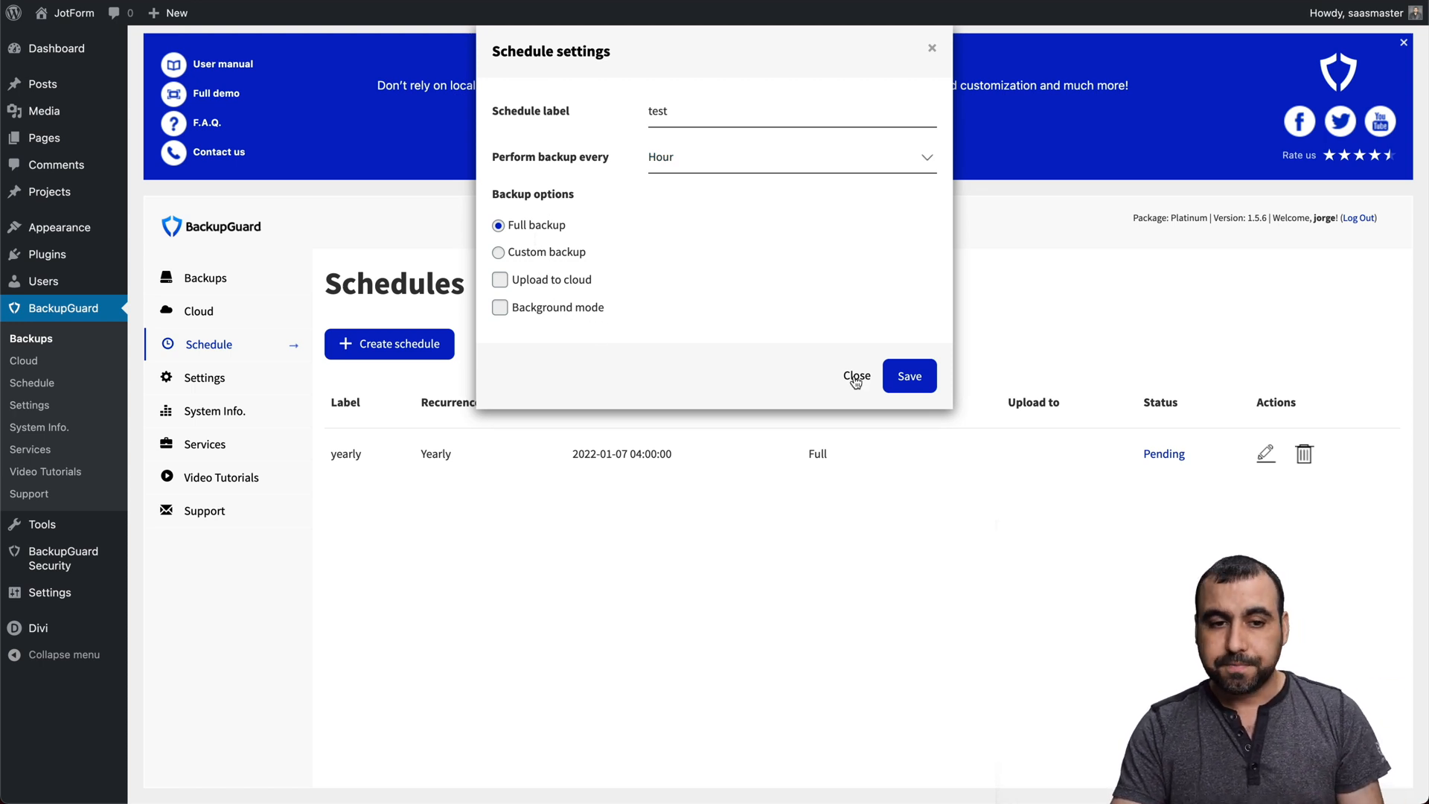
Discard the unsaved schedule and view the Special services and Video Tutorials pages.
{"action": "left_click", "coordinate": [216, 410]}
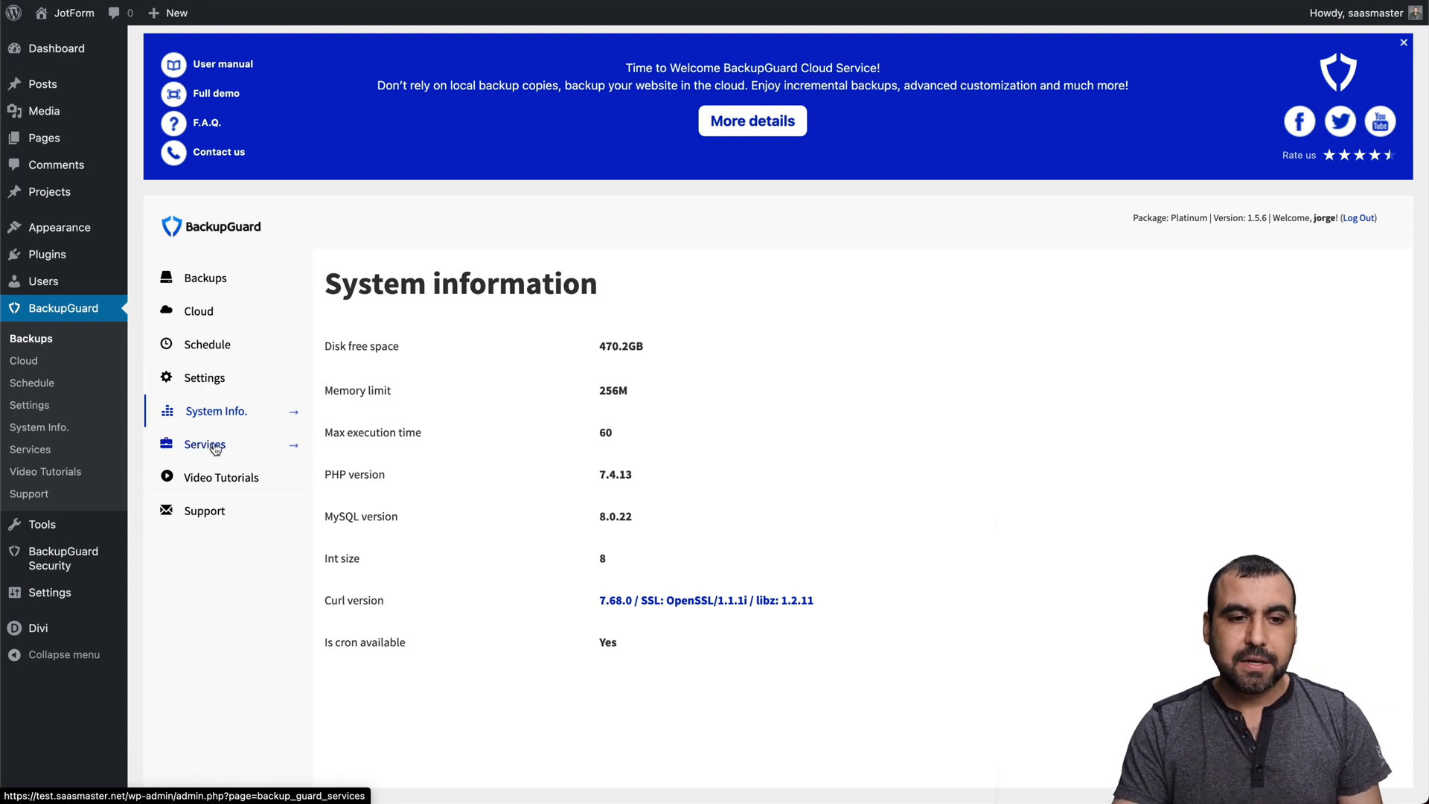
{"action": "left_click", "coordinate": [206, 444]}
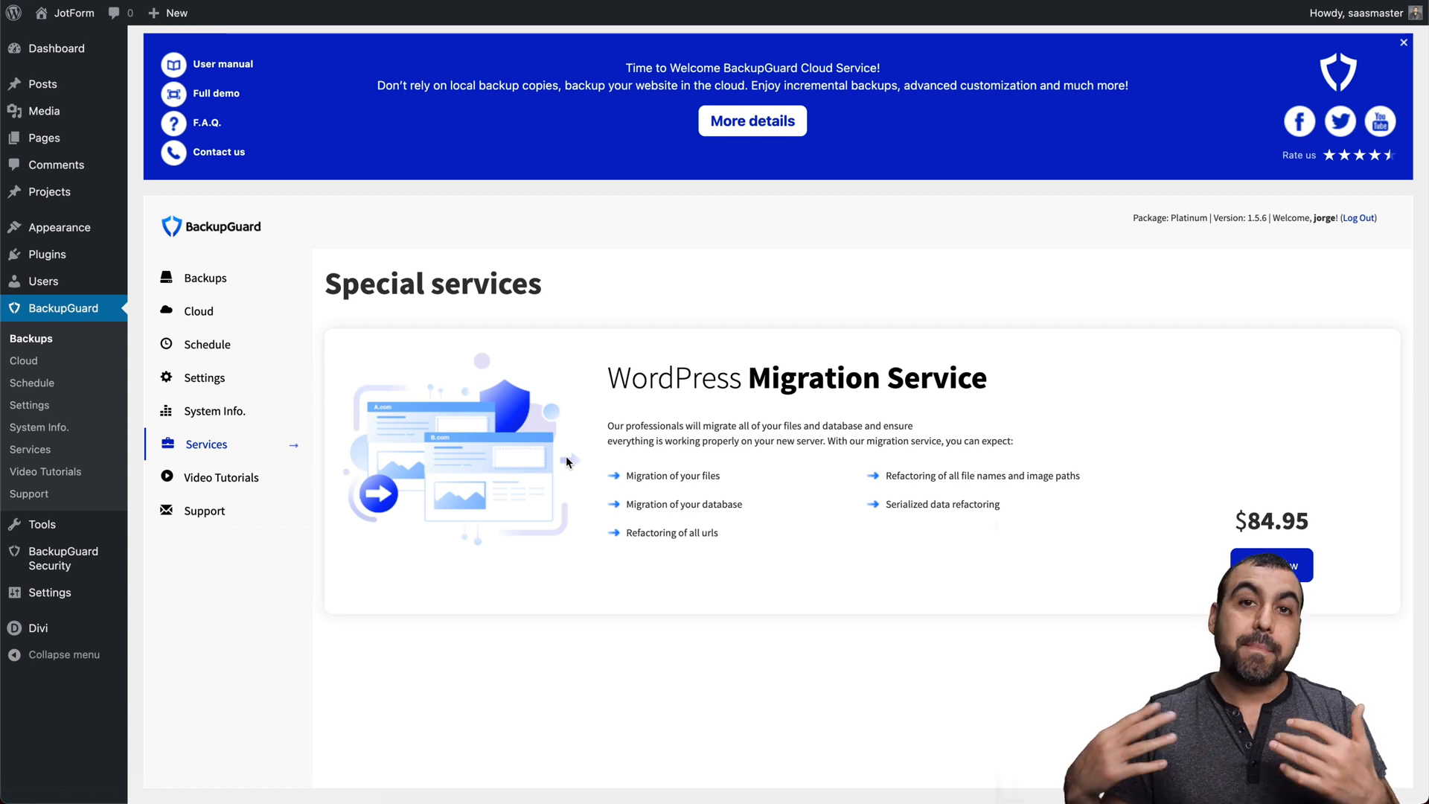
{"action": "left_click", "coordinate": [219, 477]}
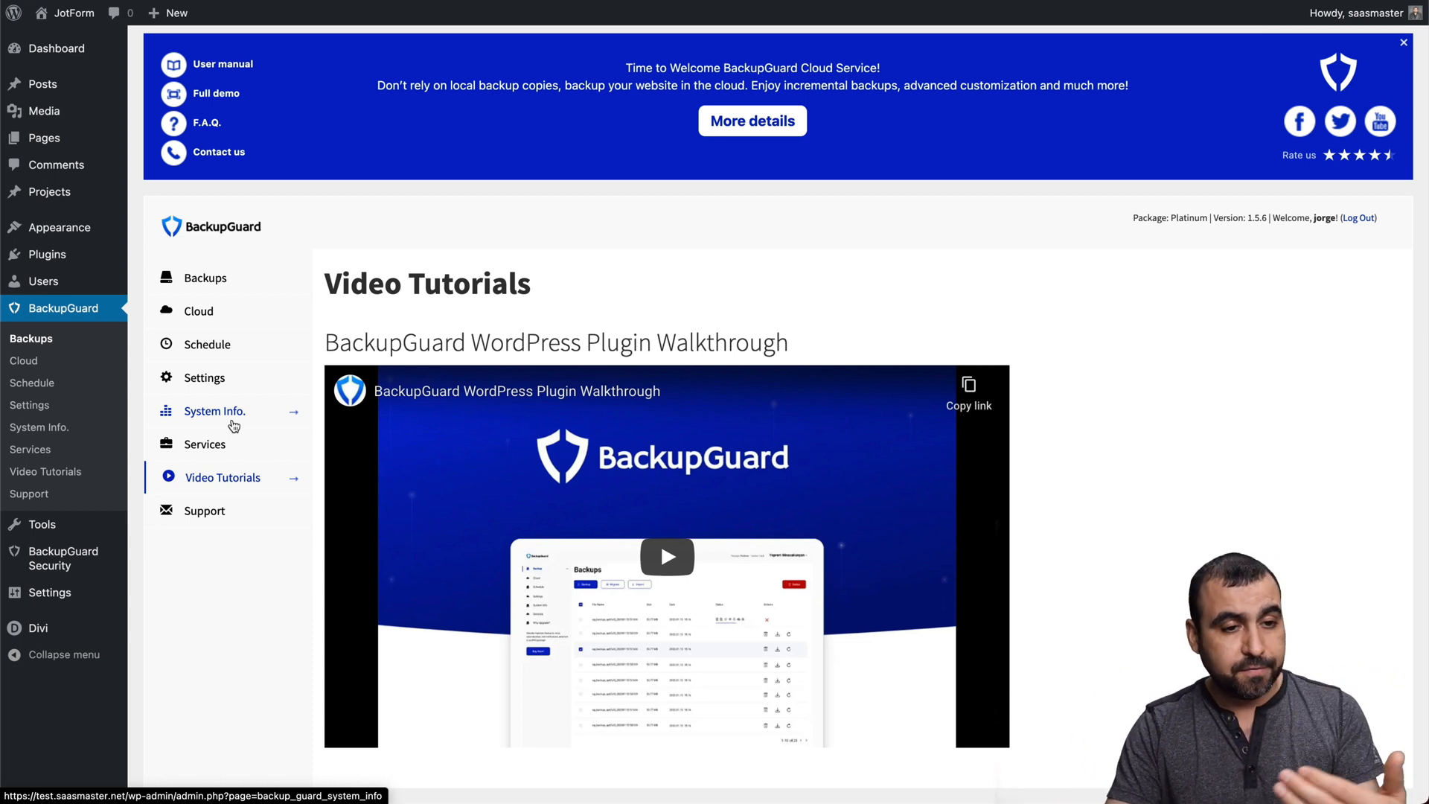
Go to the BackupGuard Security Scanner, choosing Leave on the unsaved-changes prompt.
{"action": "left_click", "coordinate": [61, 557]}
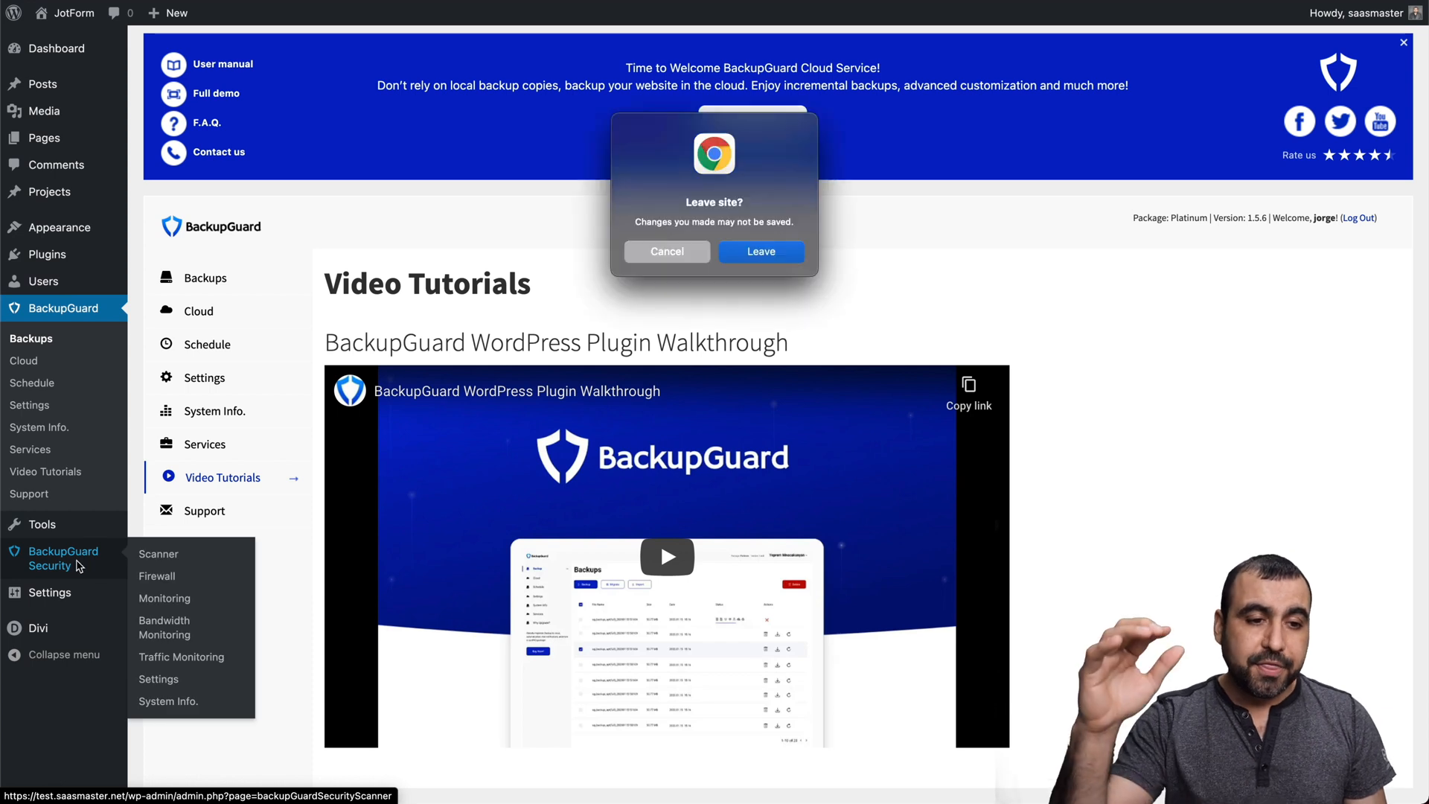
{"action": "left_click", "coordinate": [760, 251]}
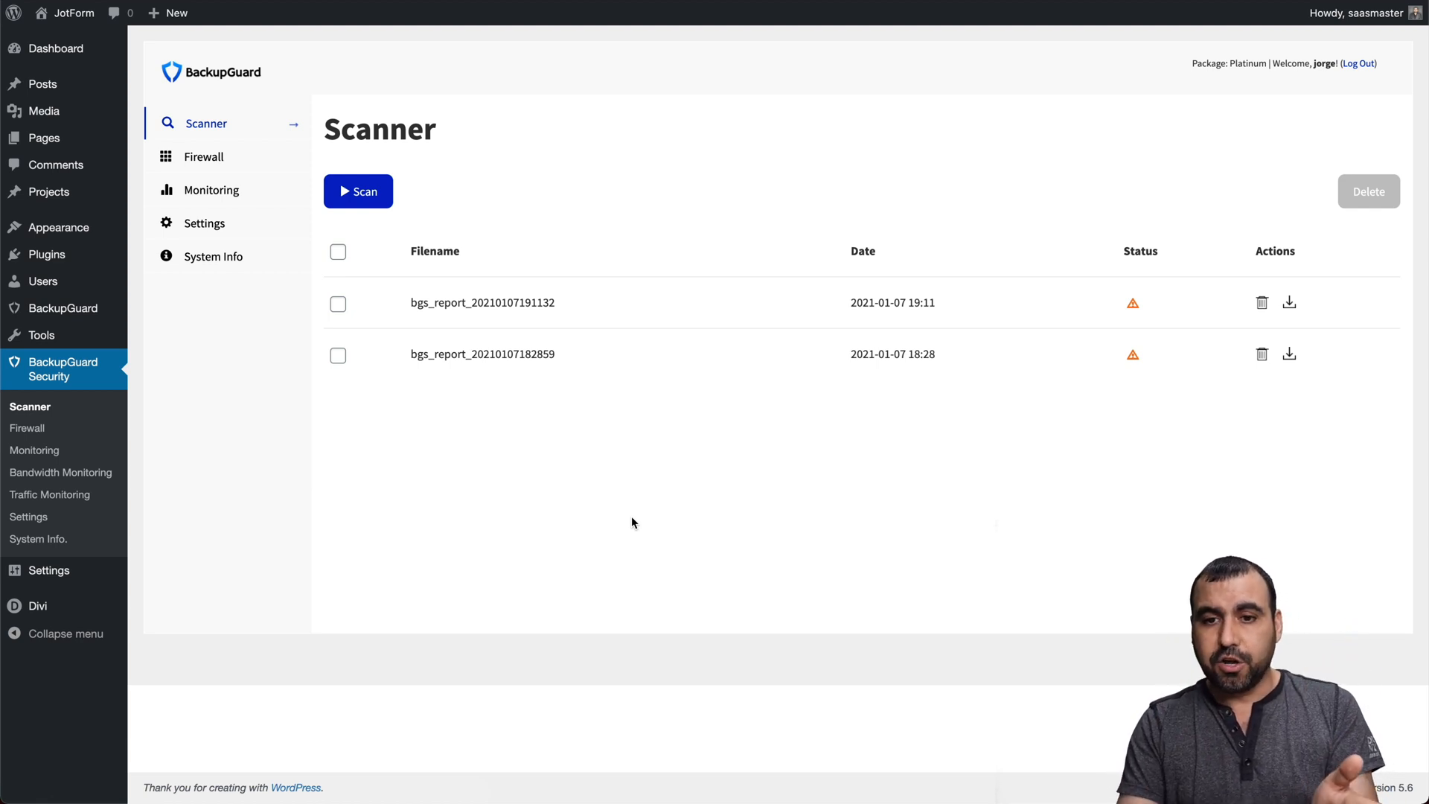
{"action": "mouse_move", "coordinate": [1134, 308]}
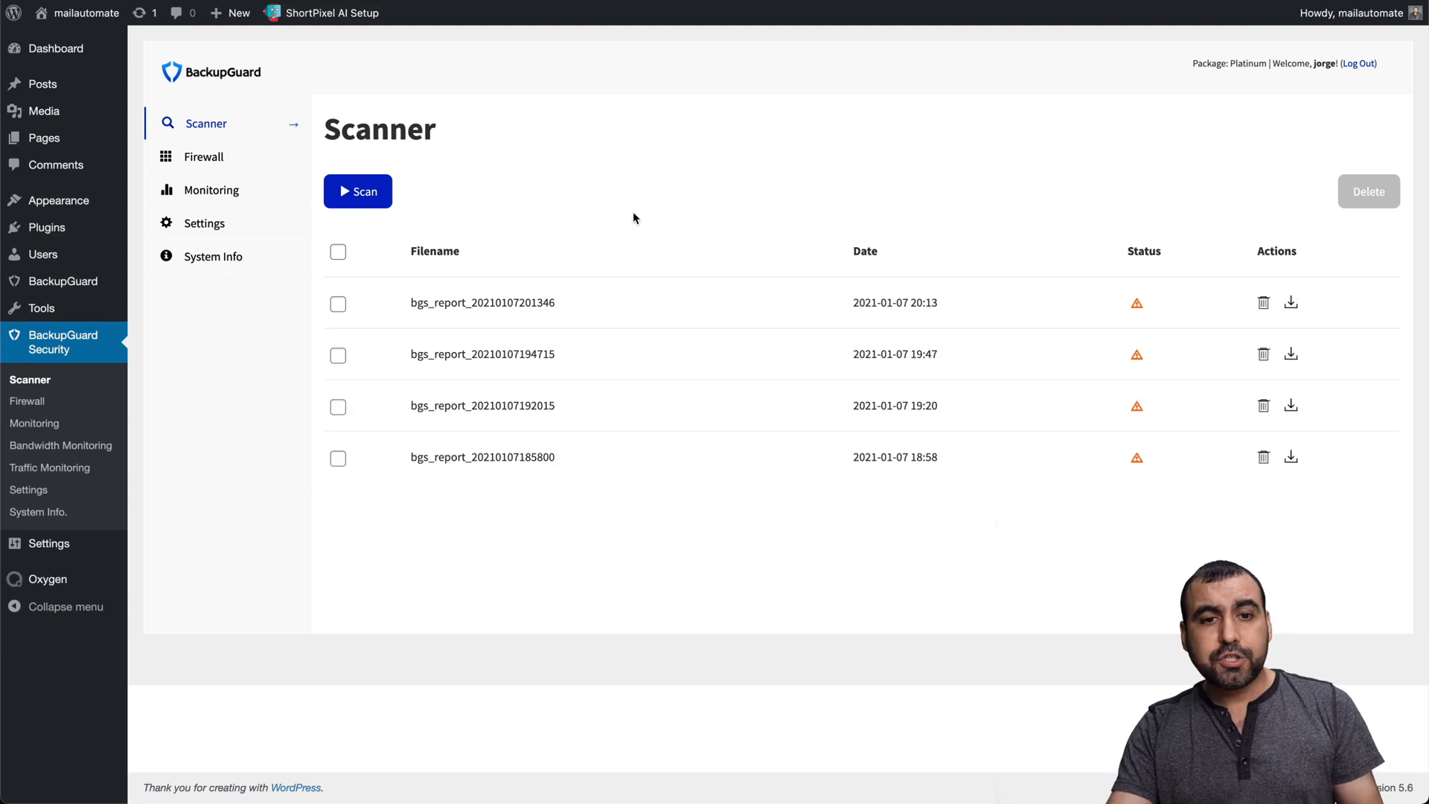
{"action": "mouse_move", "coordinate": [630, 440]}
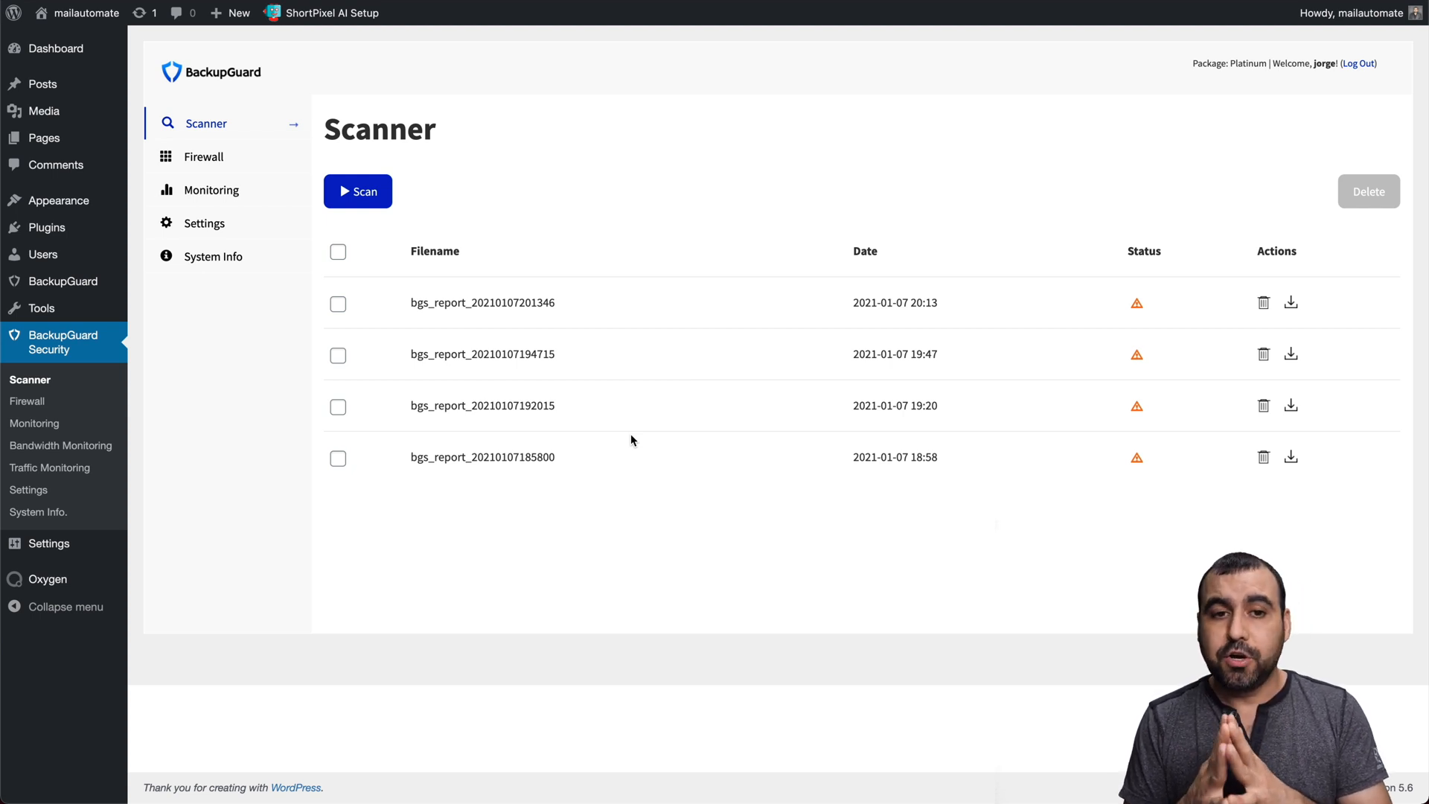
{"action": "mouse_move", "coordinate": [616, 403]}
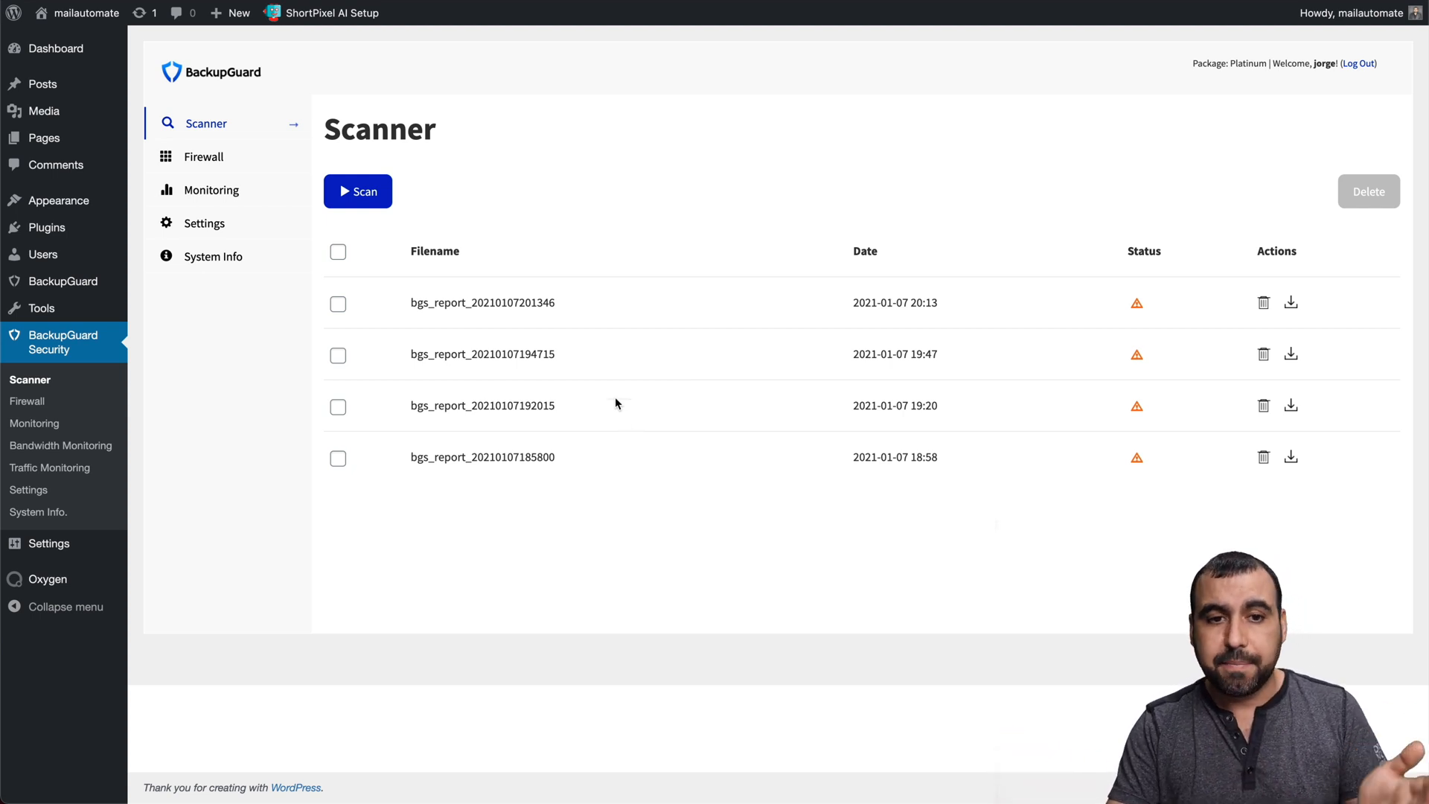
Launch a new security scan and return to the Scanner page showing its progress.
{"action": "left_click", "coordinate": [358, 192]}
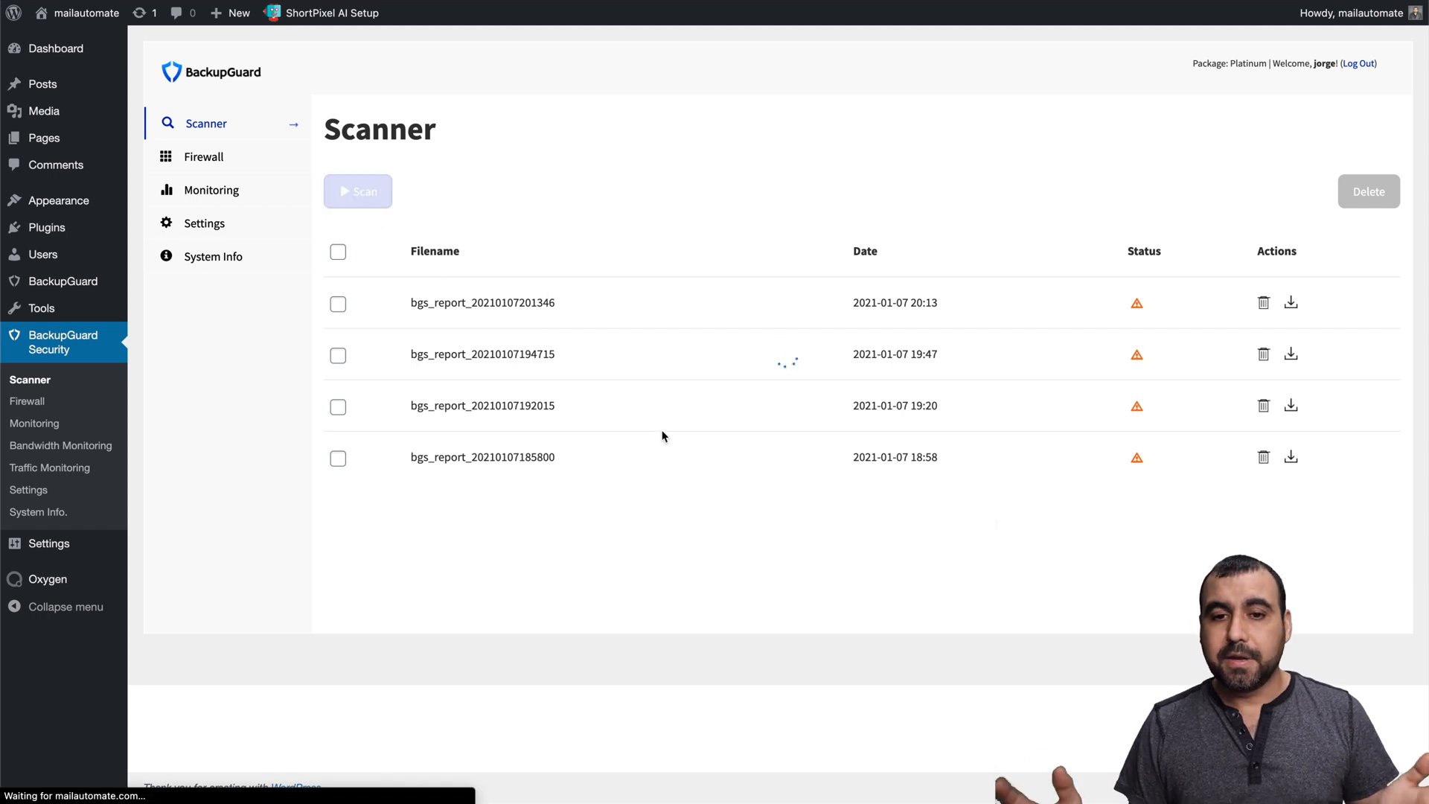
{"action": "left_click", "coordinate": [357, 192]}
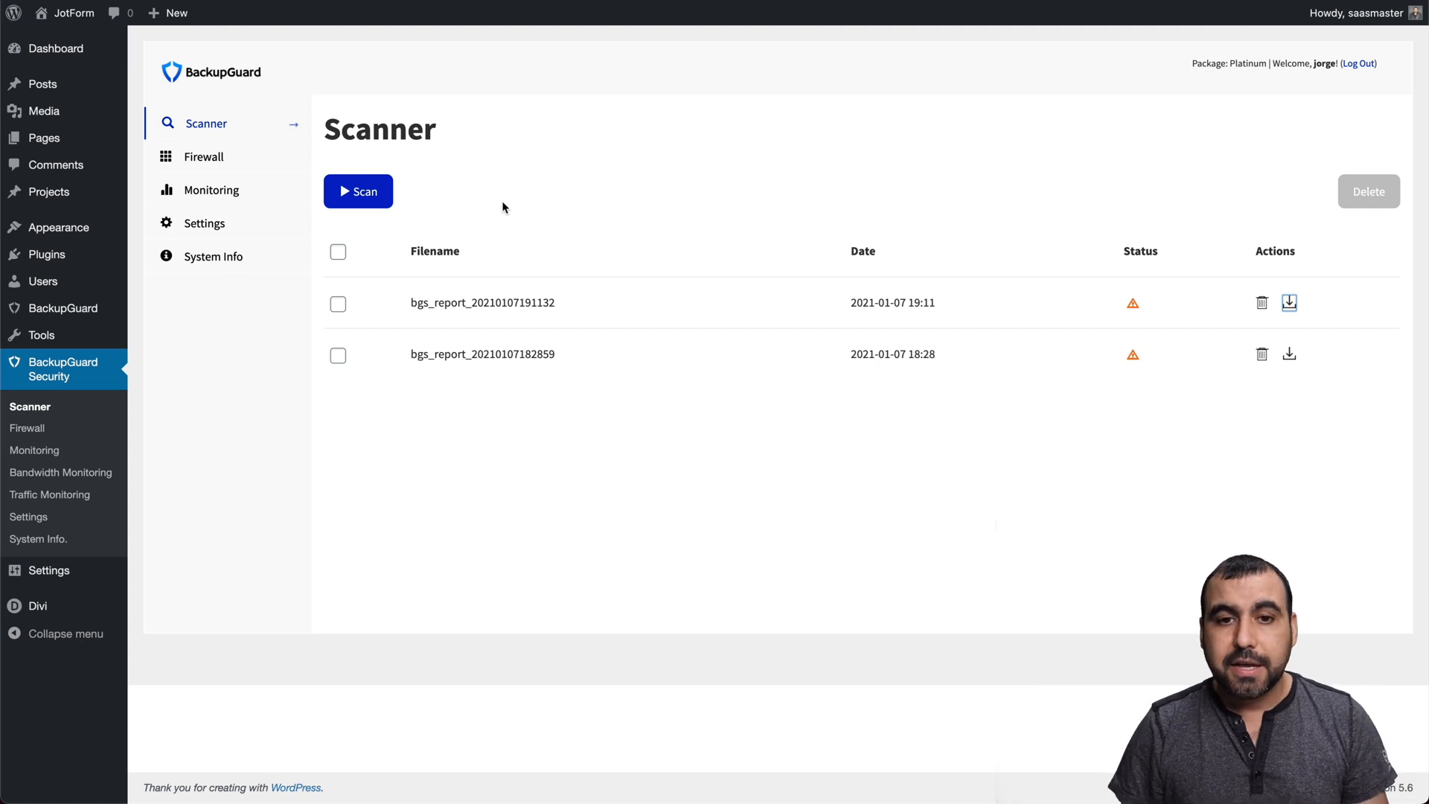
{"action": "left_click", "coordinate": [358, 191]}
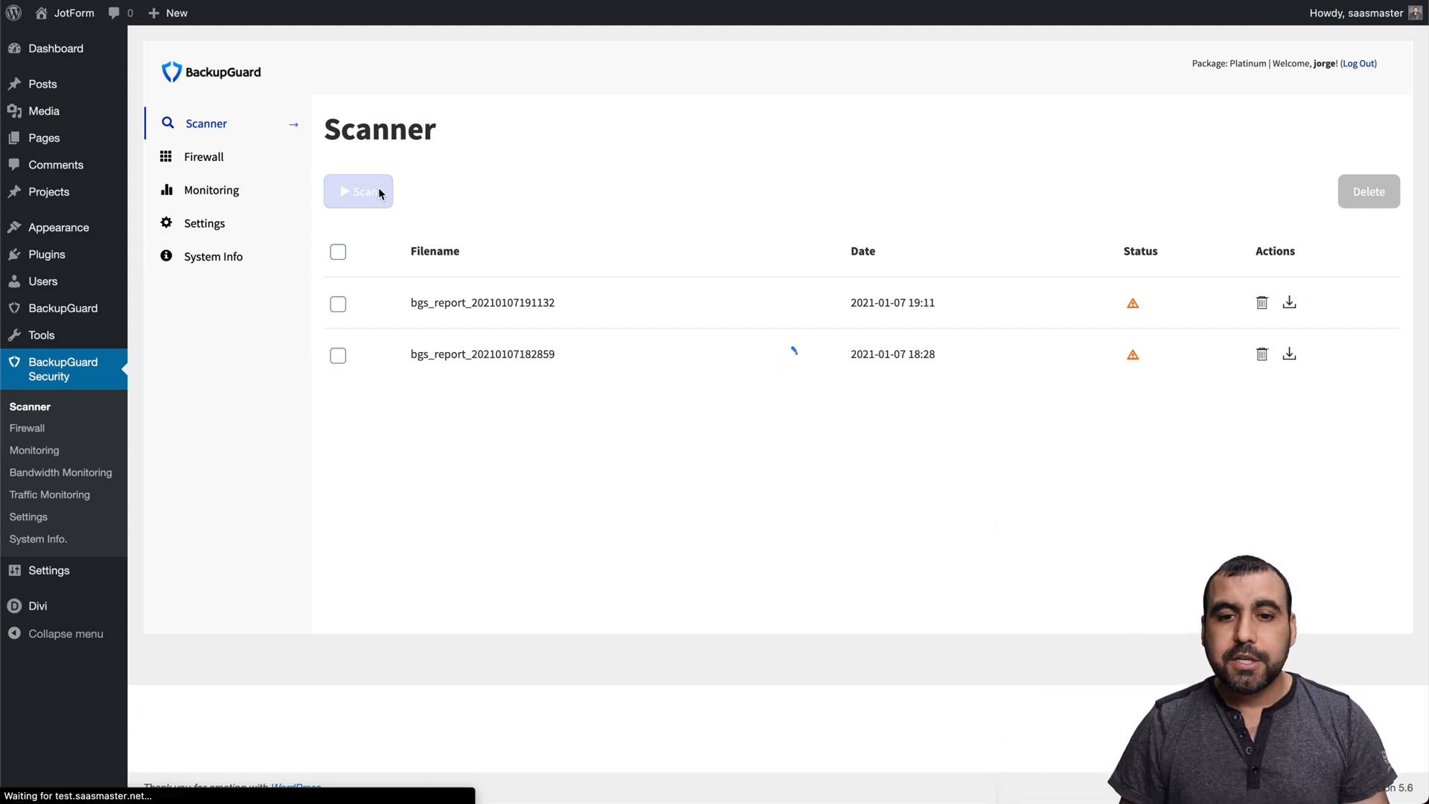
{"action": "left_click", "coordinate": [357, 191]}
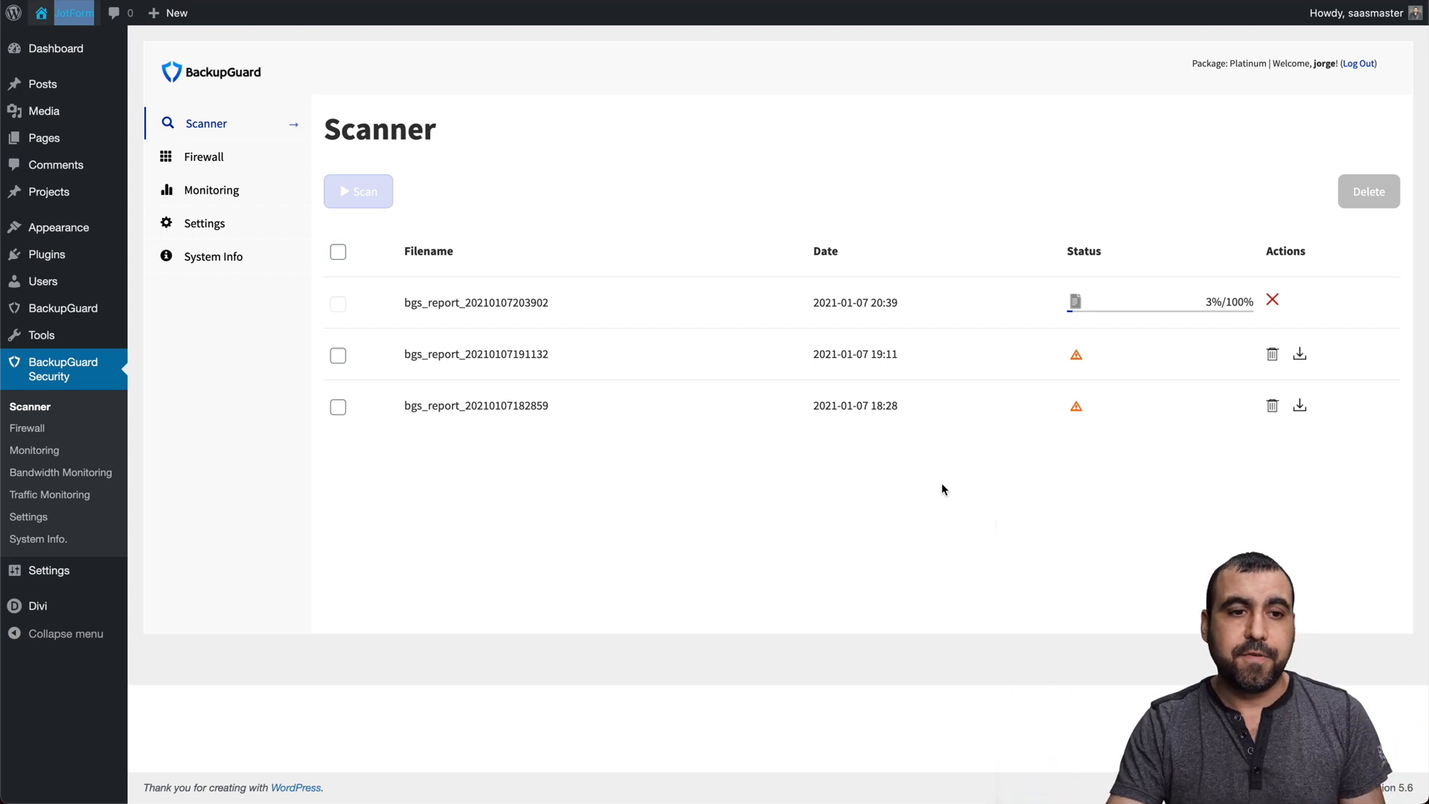
{"action": "right_click", "coordinate": [74, 12]}
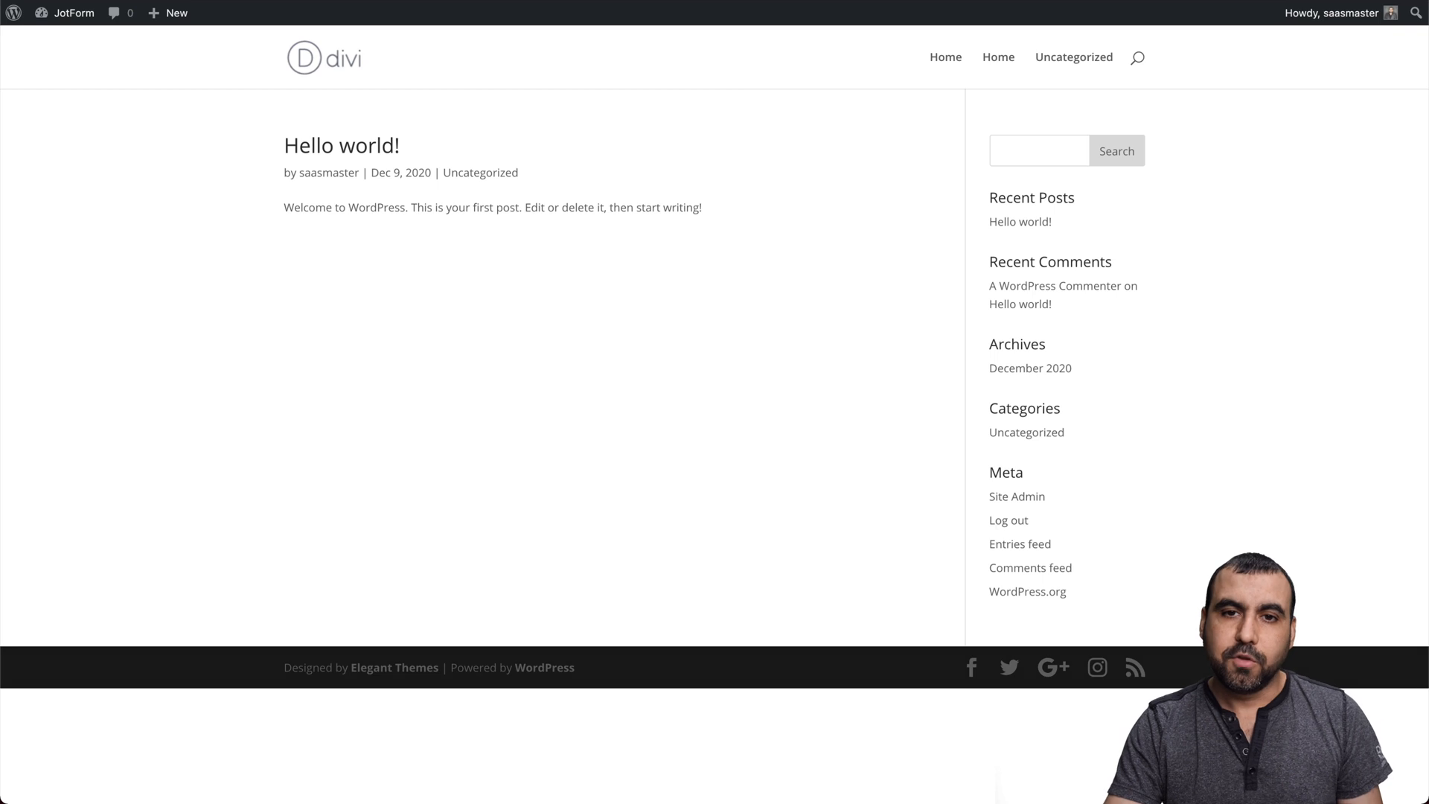
{"action": "left_click", "coordinate": [64, 368]}
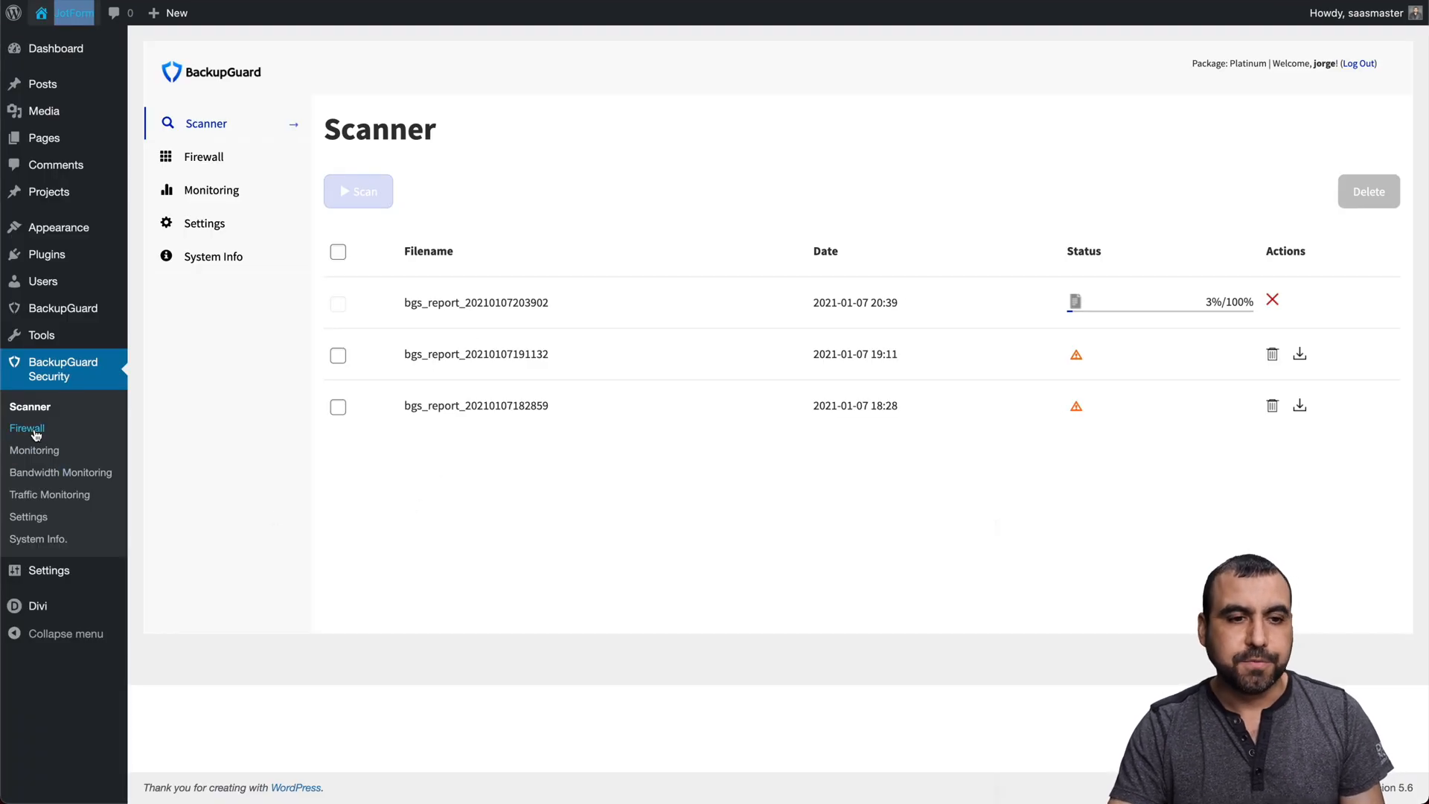
{"action": "mouse_move", "coordinate": [312, 413]}
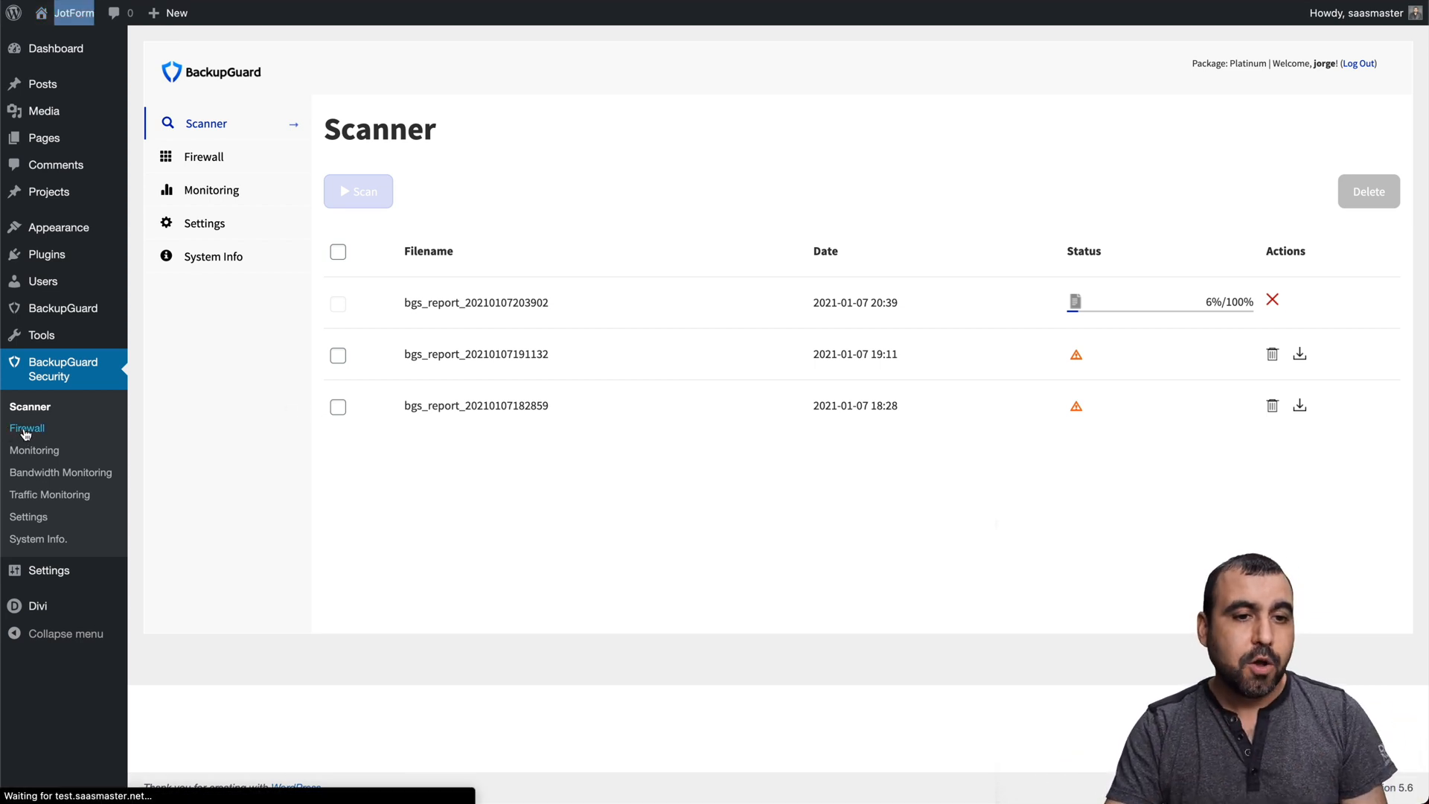
Open the BackupGuard Security Firewall page to review its blocking options and IP field.
{"action": "left_click", "coordinate": [203, 155]}
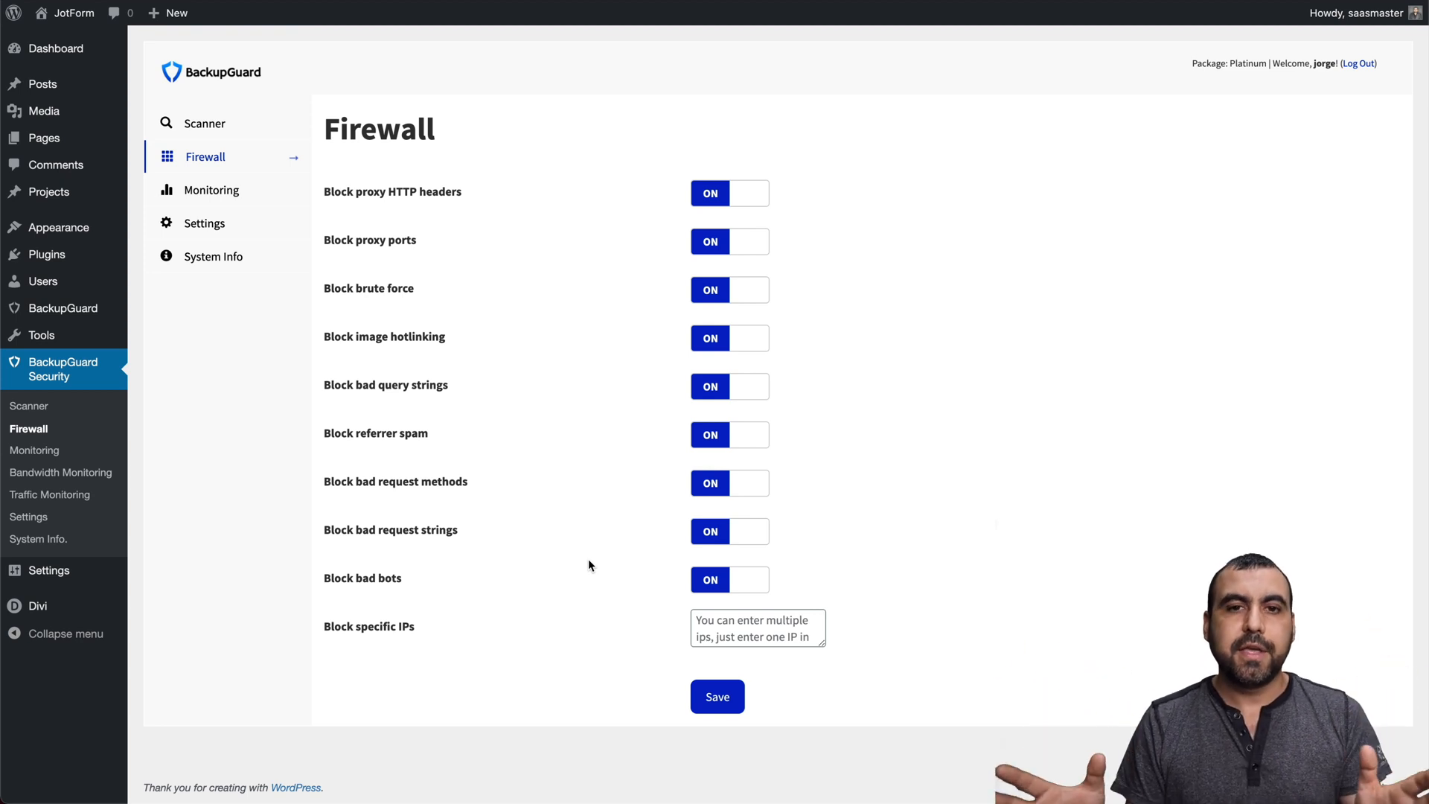
{"action": "mouse_move", "coordinate": [399, 278]}
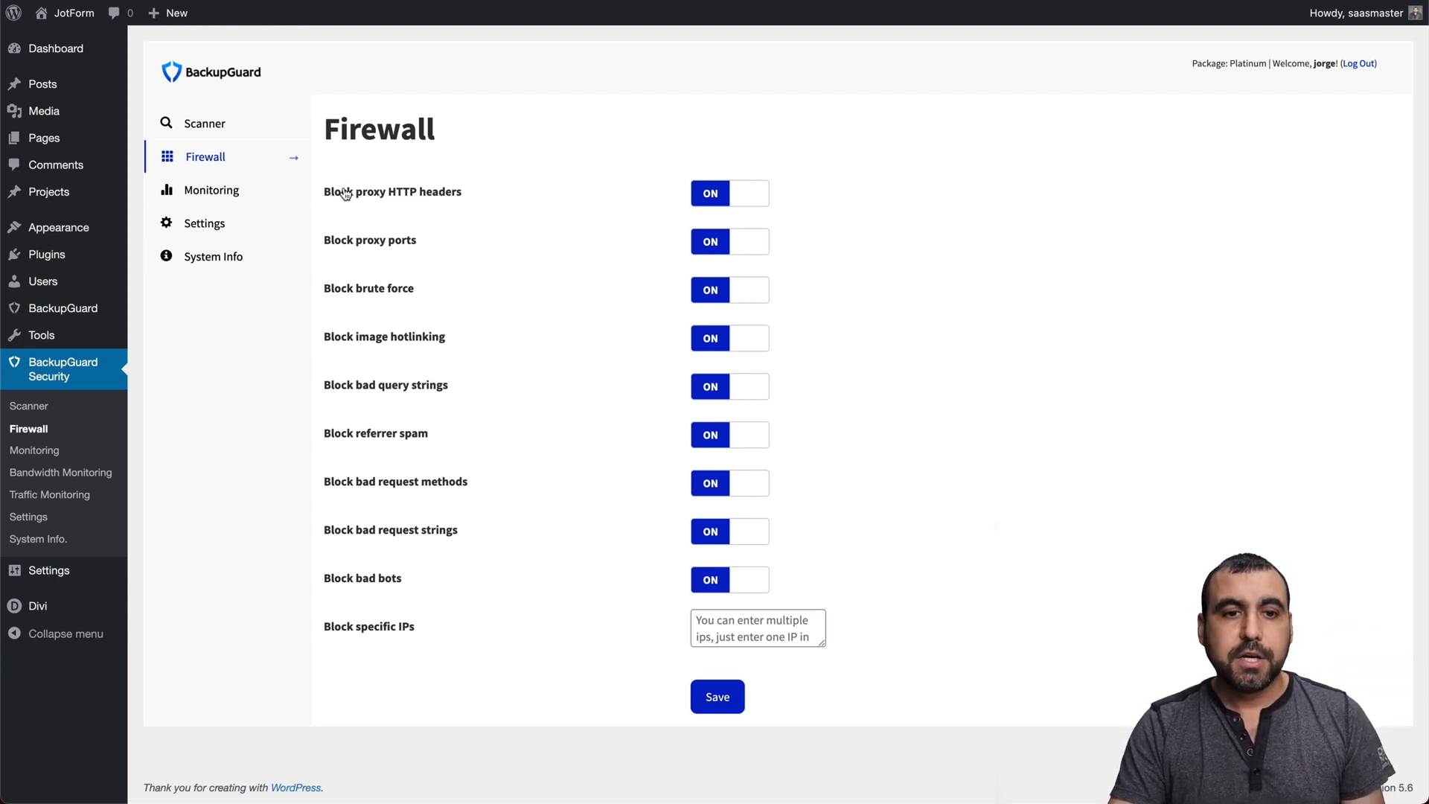
{"action": "mouse_move", "coordinate": [456, 208]}
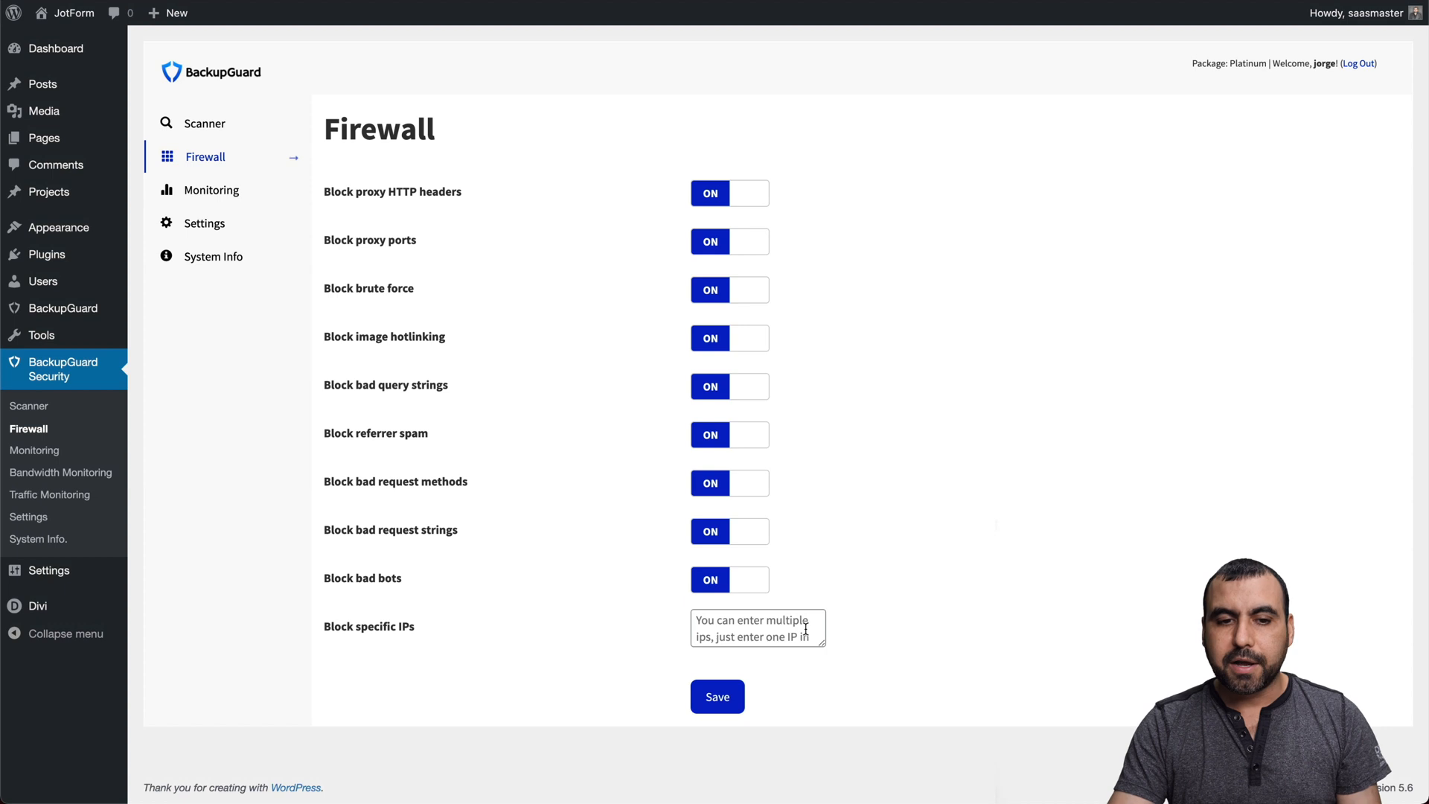
{"action": "left_click", "coordinate": [757, 629]}
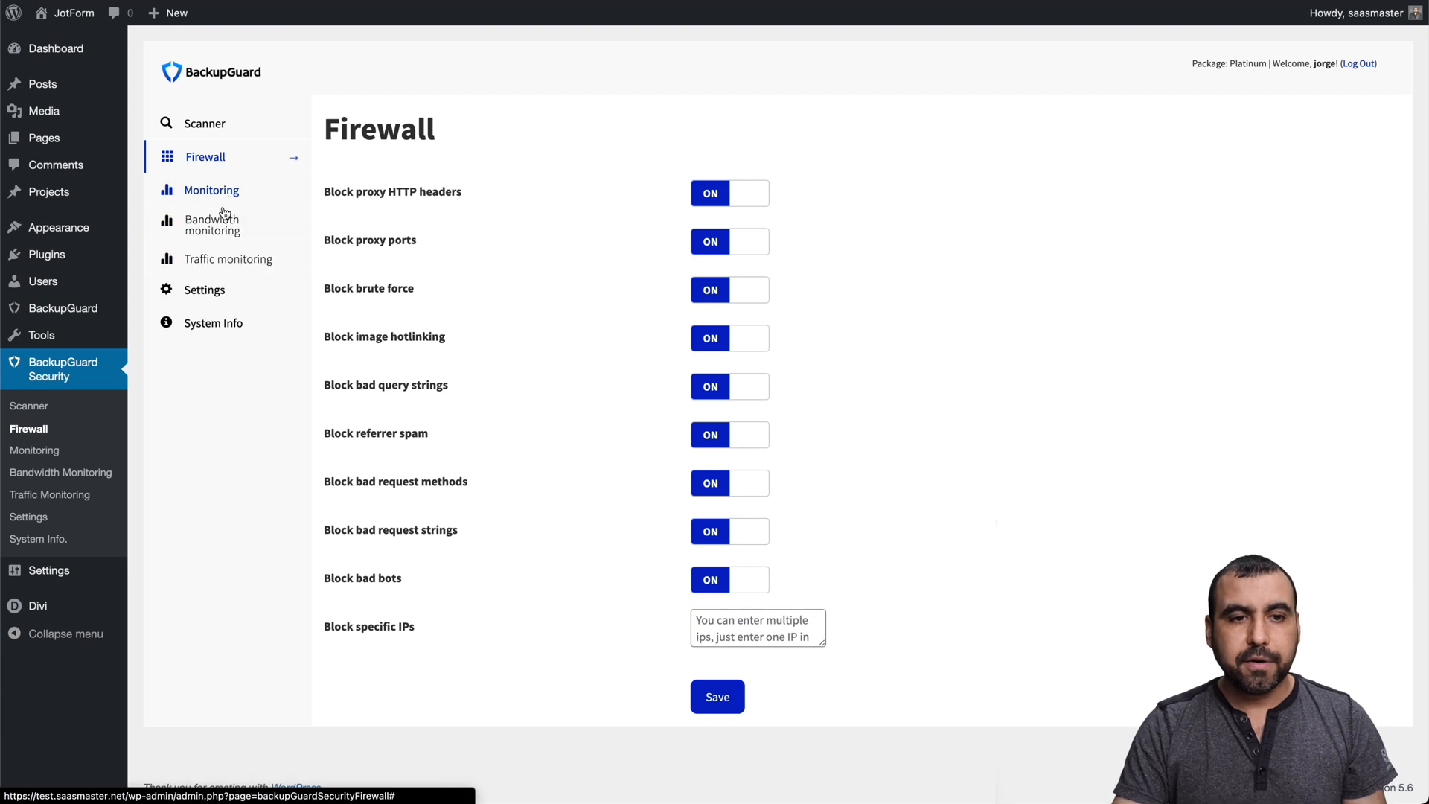
Open Monitoring > Bandwidth monitoring to see downloaded files, counts and sizes.
{"action": "left_click", "coordinate": [212, 223]}
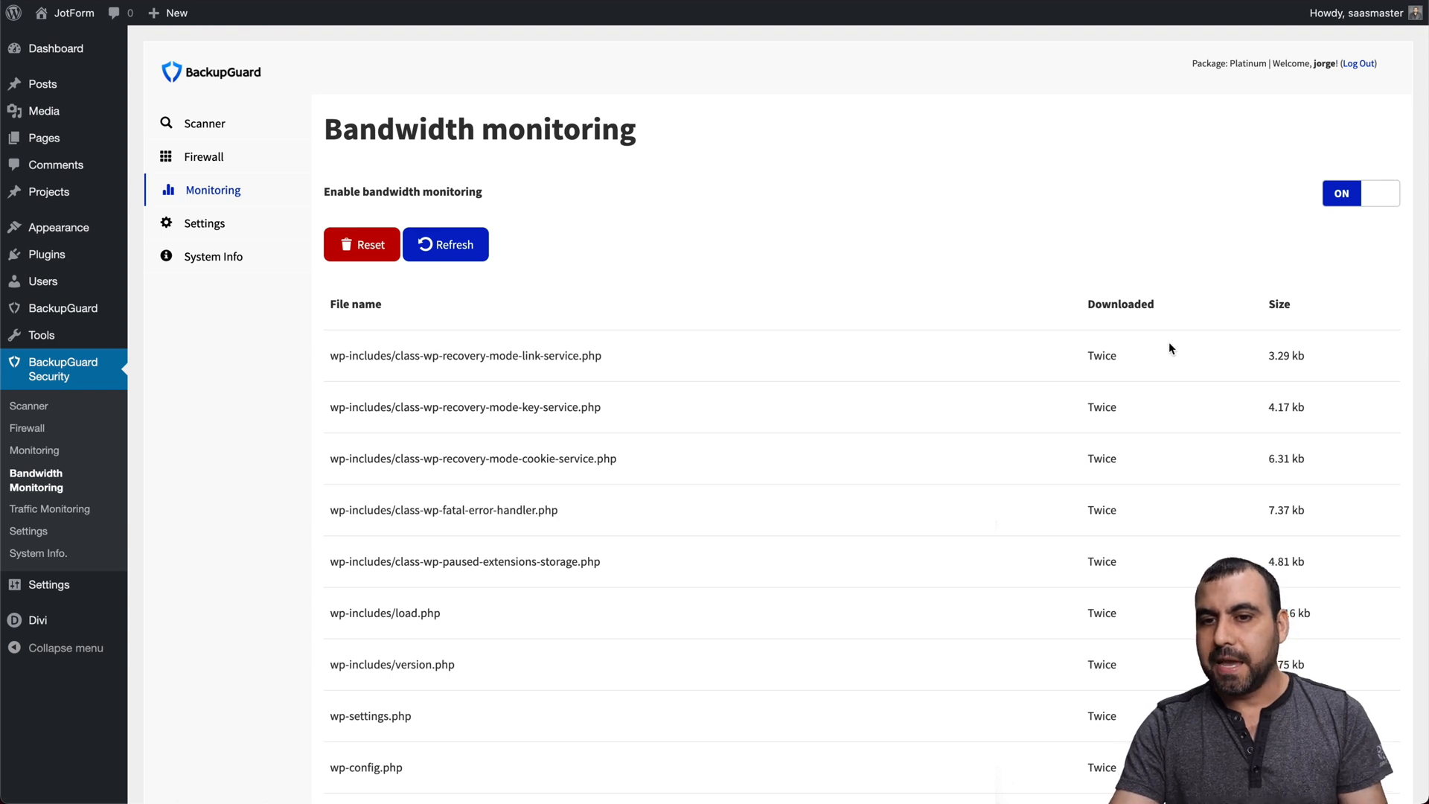
{"action": "mouse_move", "coordinate": [1239, 397]}
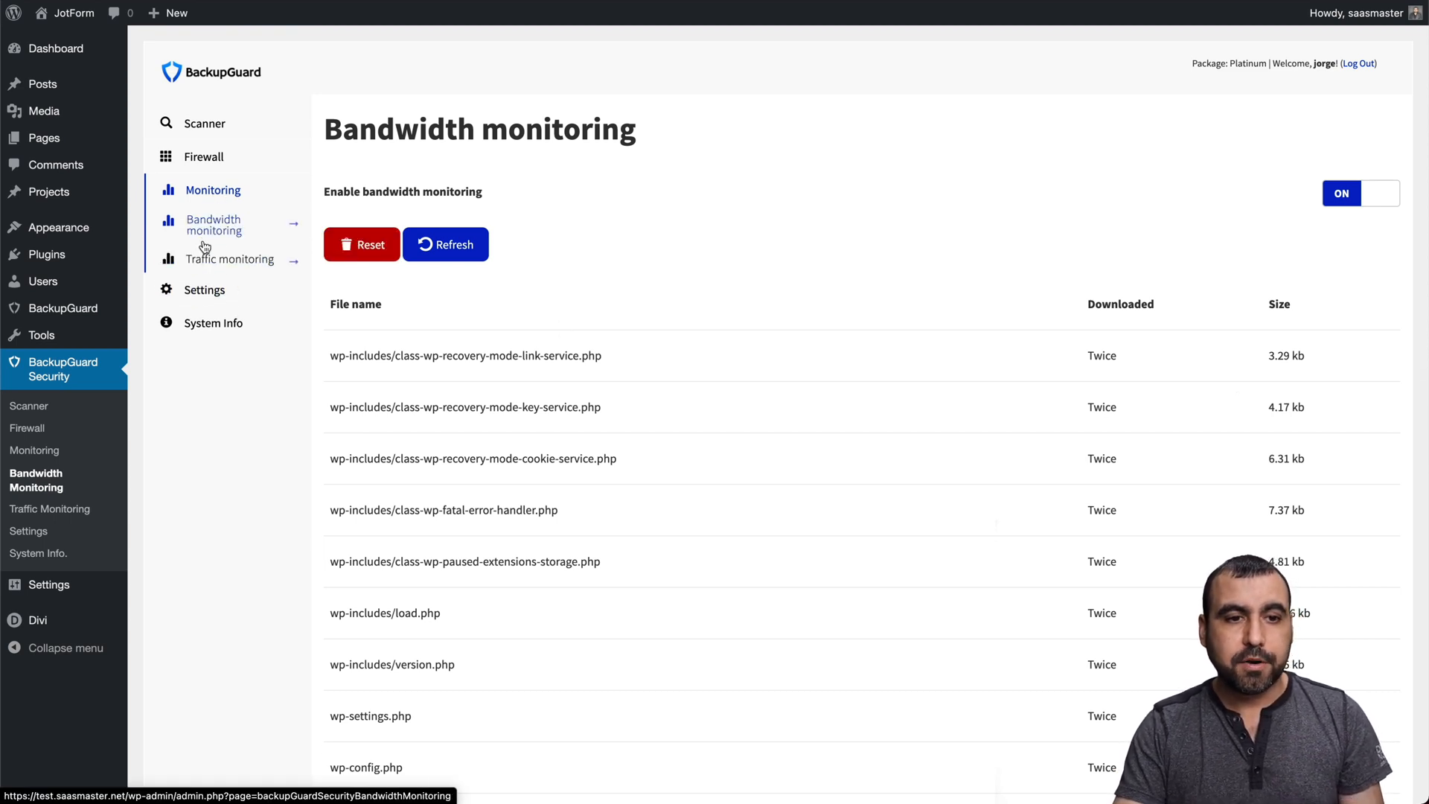
Open Traffic monitoring and clear the recorded visitor history.
{"action": "left_click", "coordinate": [232, 258]}
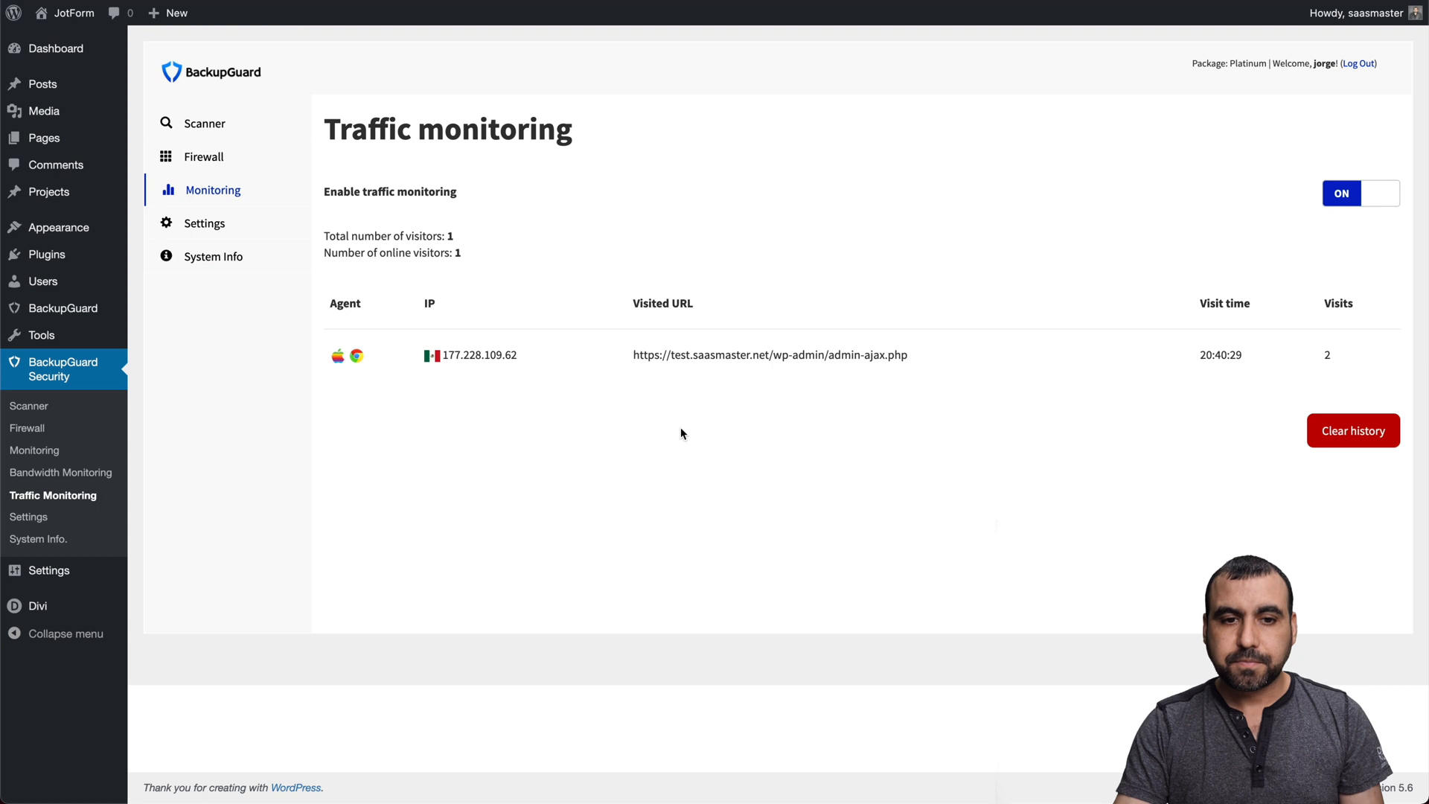
{"action": "mouse_move", "coordinate": [824, 469]}
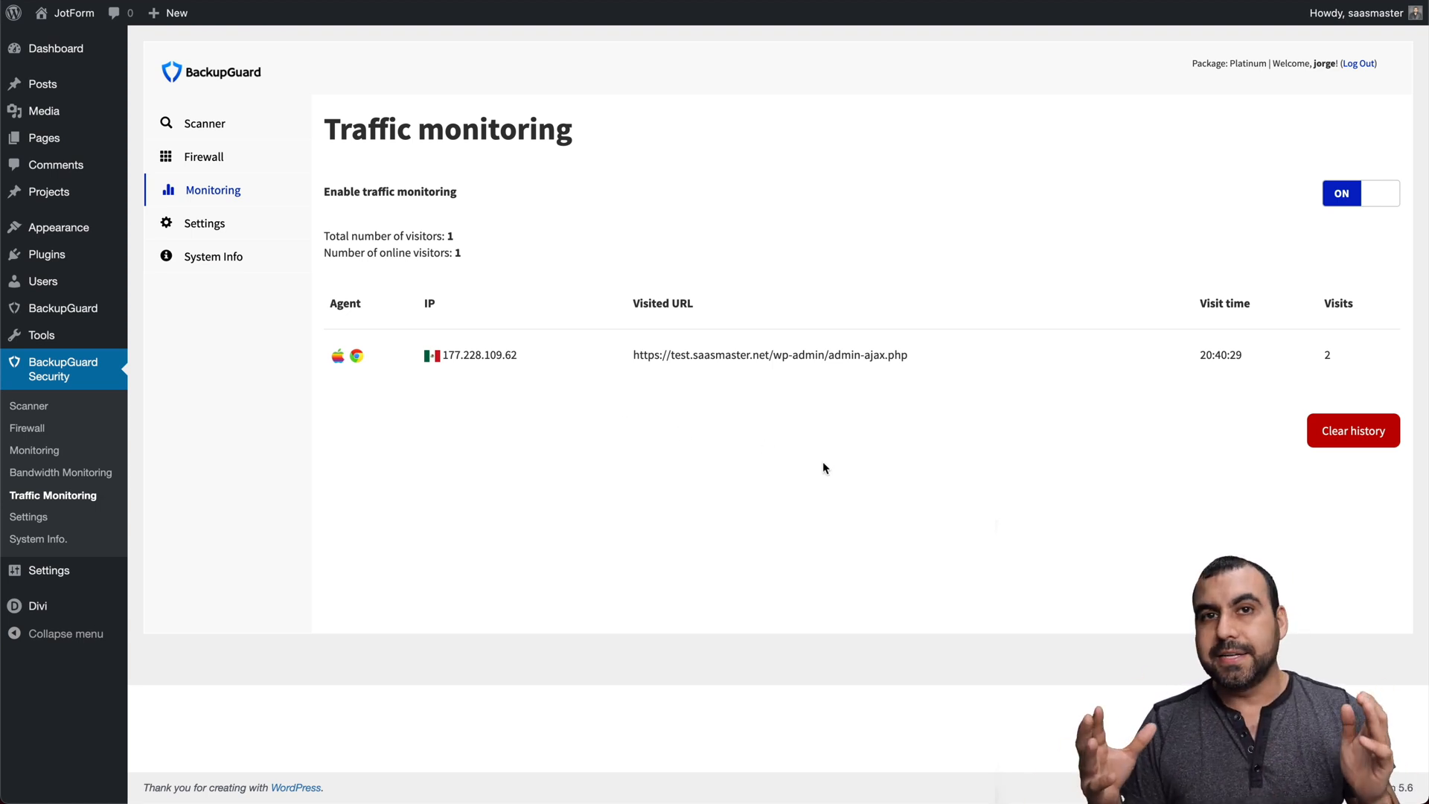
{"action": "mouse_move", "coordinate": [548, 363]}
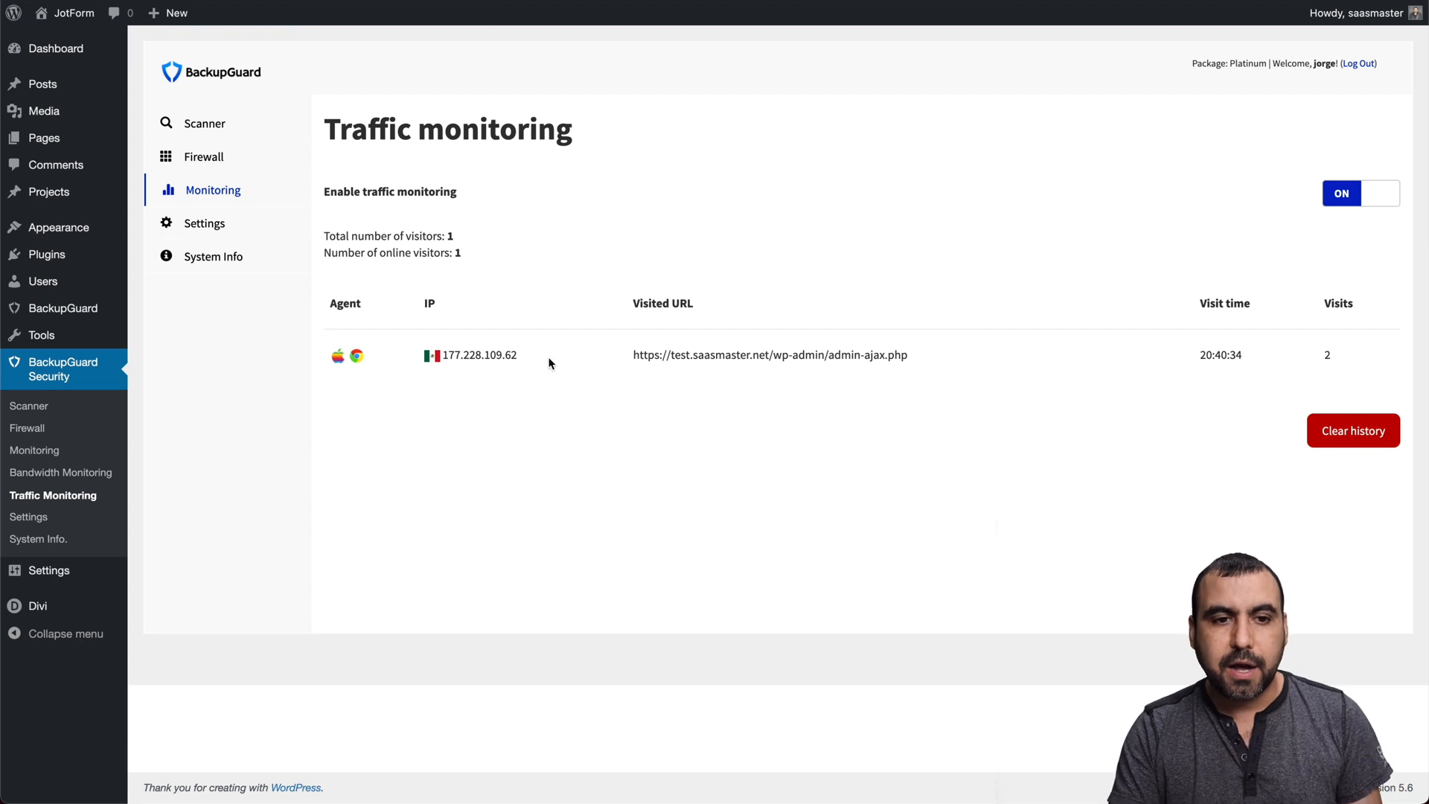
{"action": "mouse_move", "coordinate": [342, 358]}
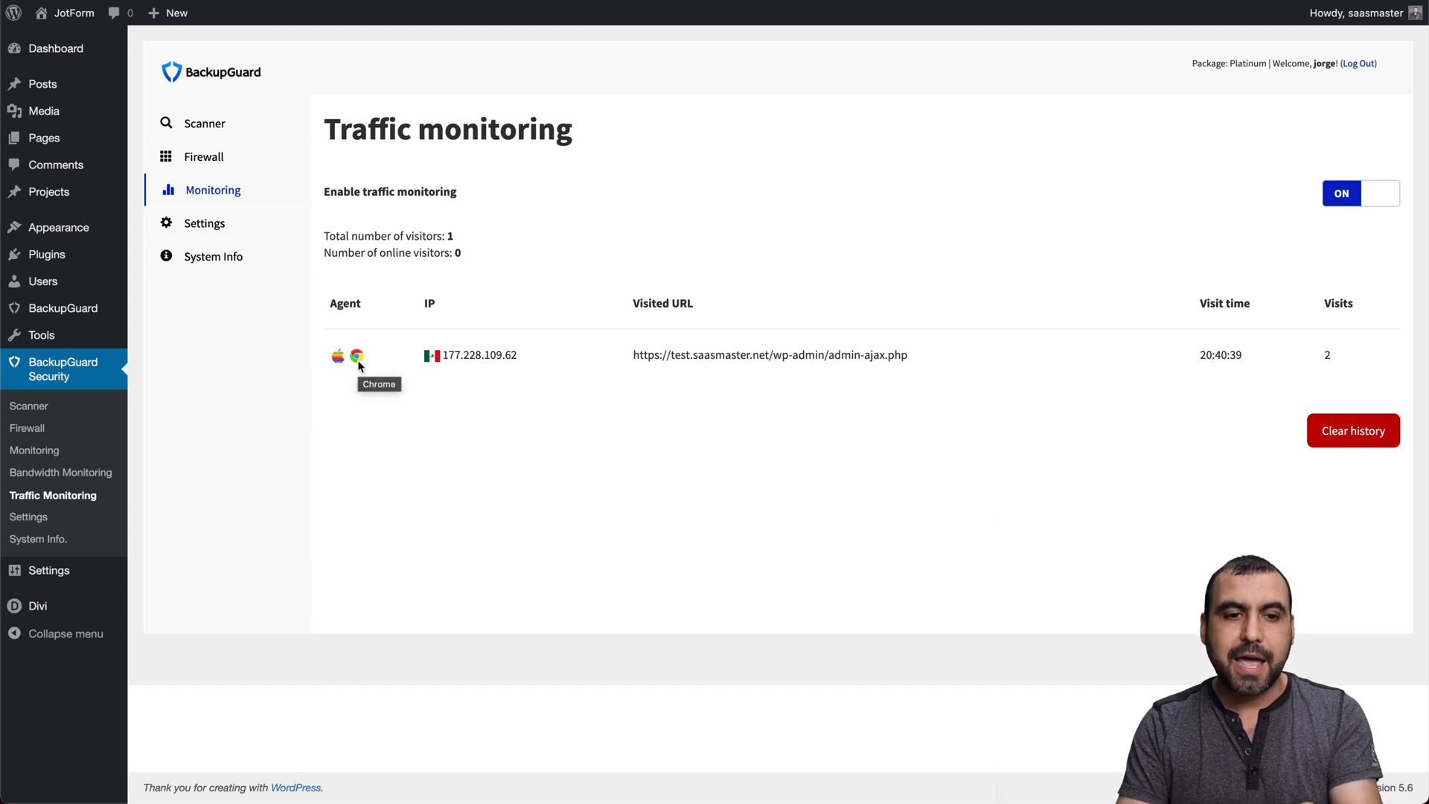
{"action": "mouse_move", "coordinate": [697, 369]}
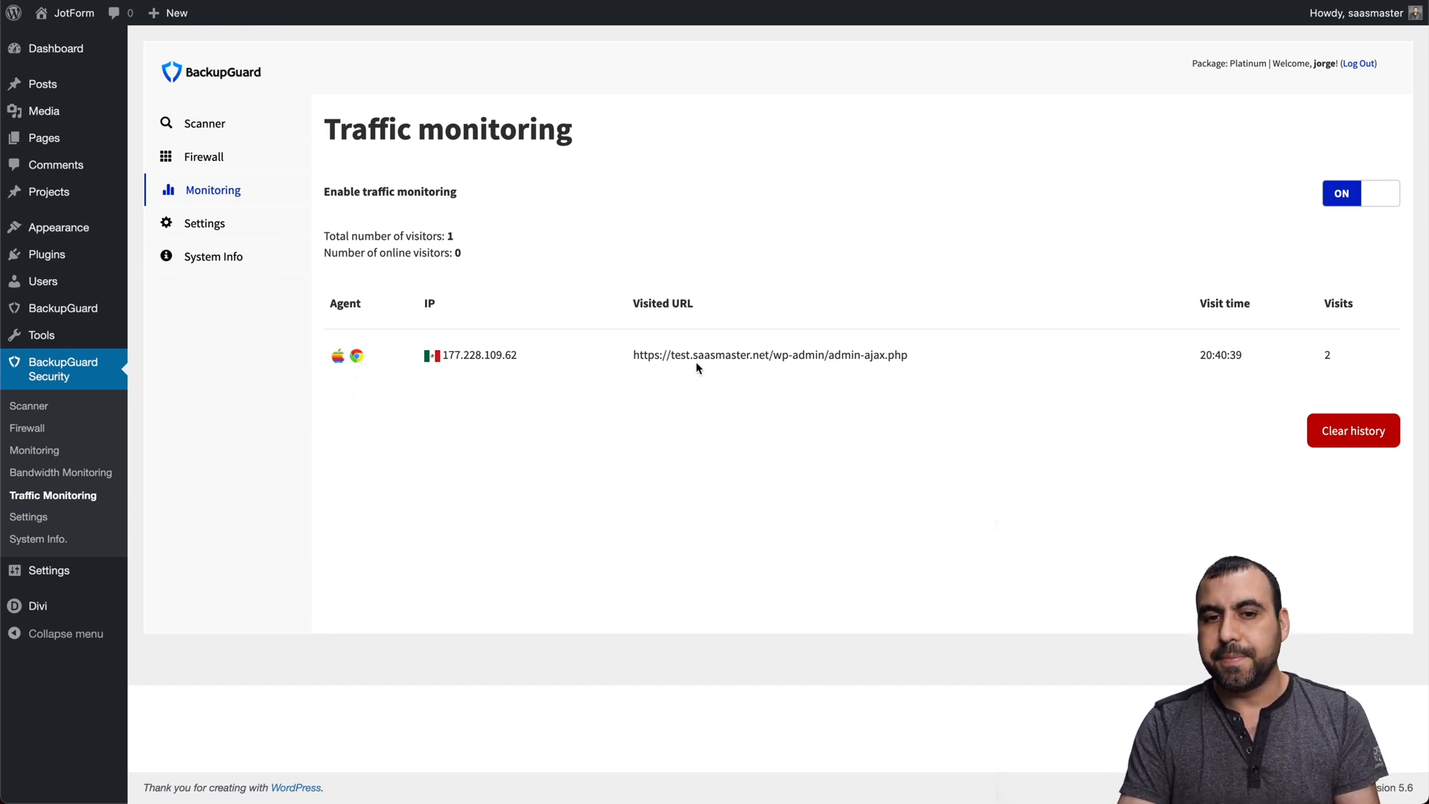
{"action": "left_click", "coordinate": [1353, 430]}
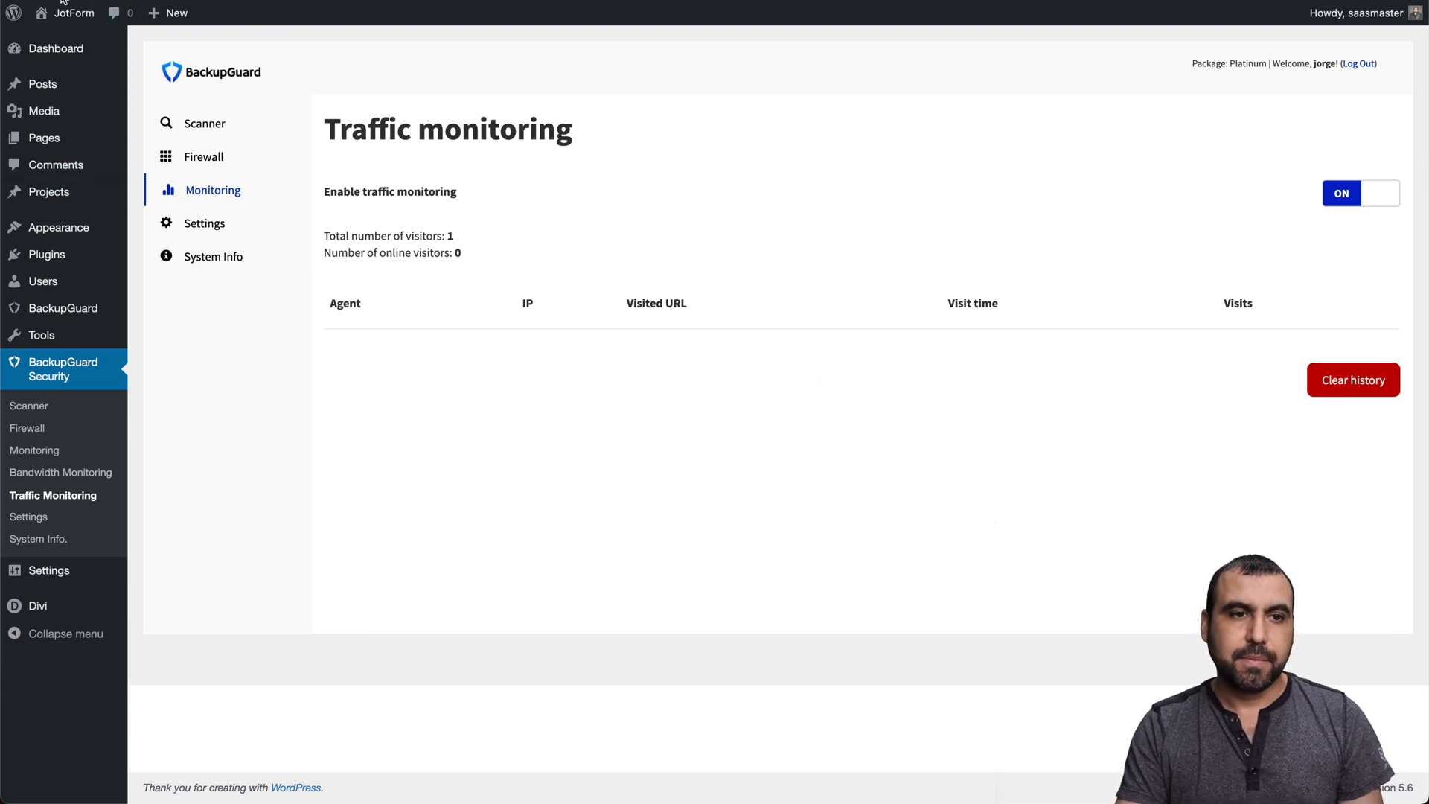
{"action": "mouse_move", "coordinate": [510, 409]}
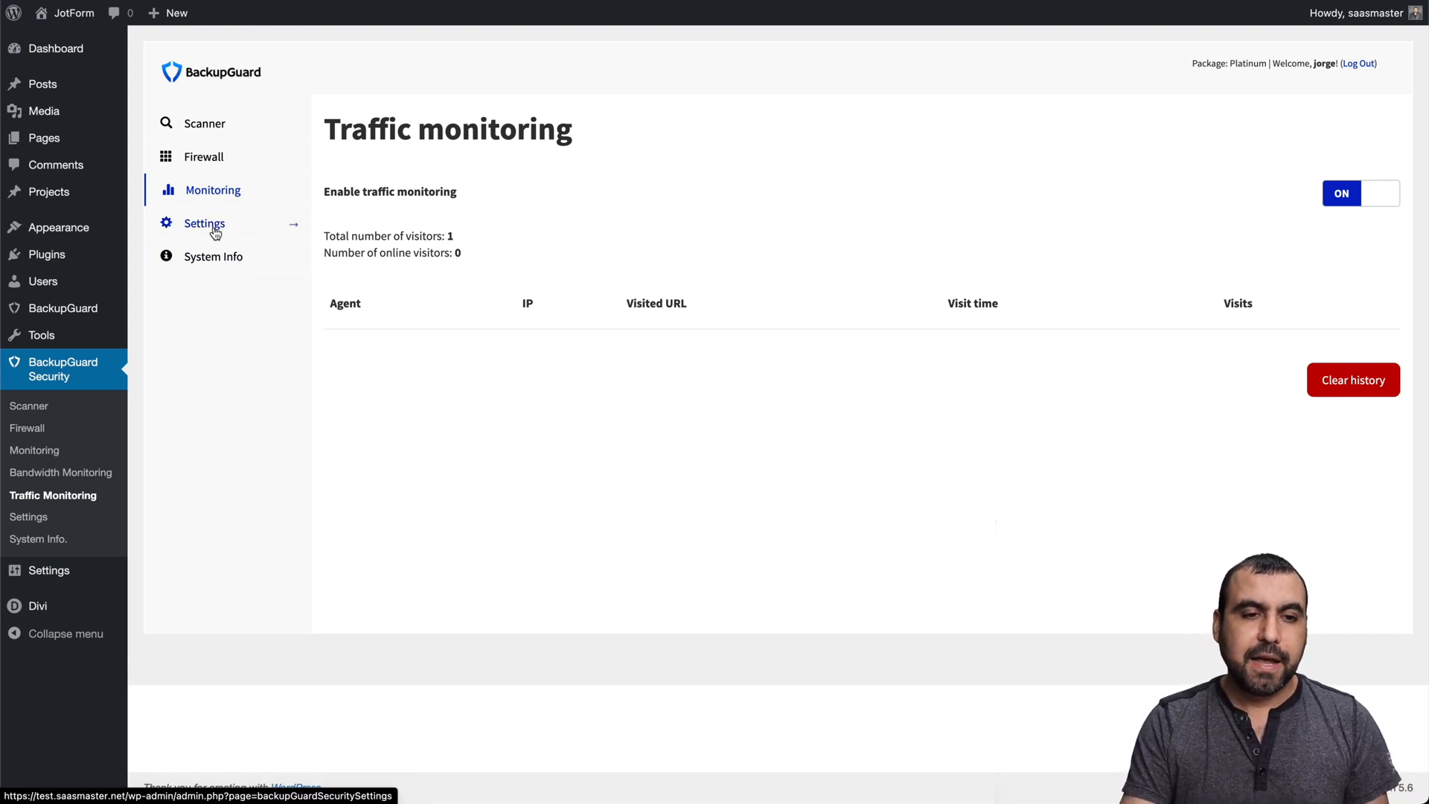
Open BackupGuard Security Settings showing prefix bgs_report_ and login attempts limit 5.
{"action": "left_click", "coordinate": [204, 222]}
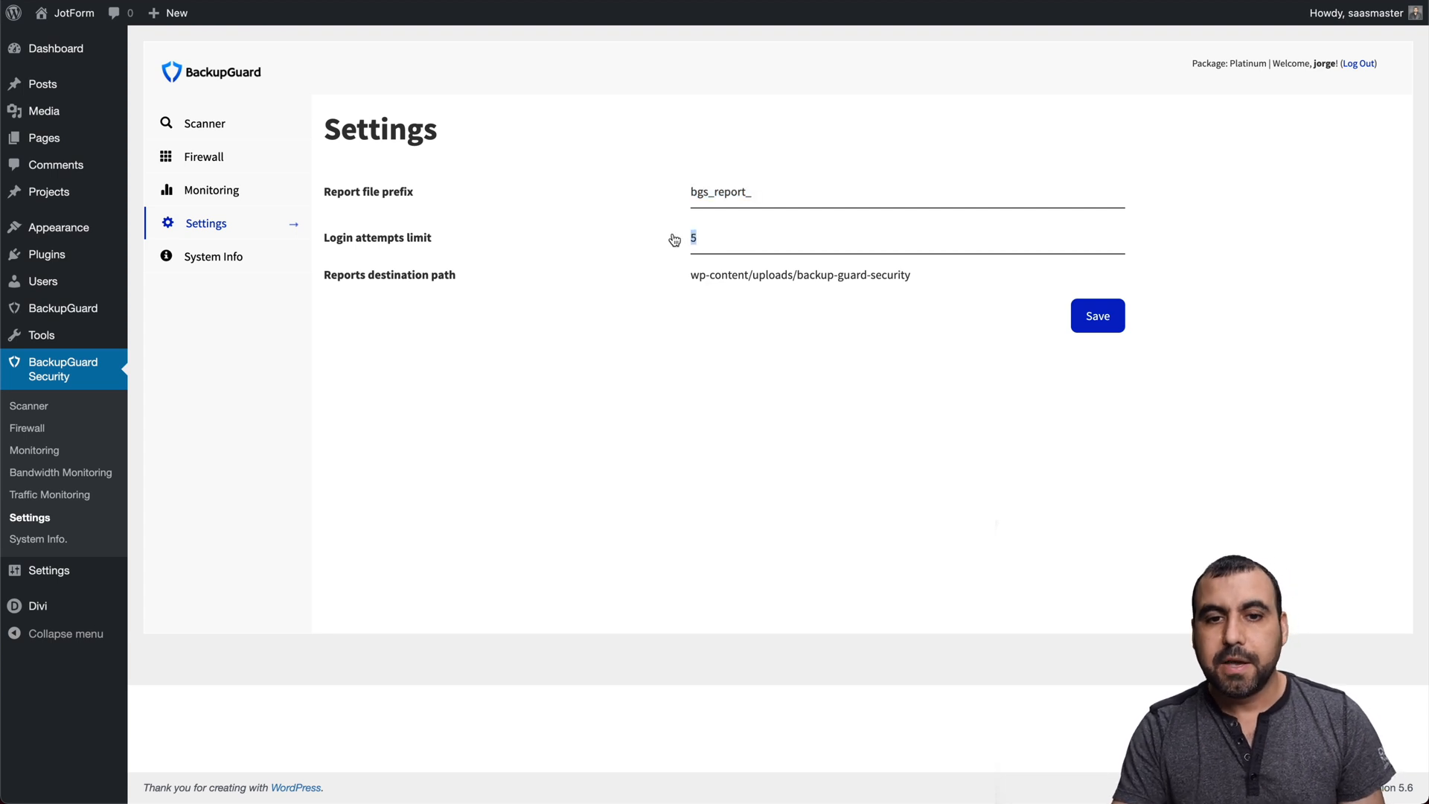
{"action": "mouse_move", "coordinate": [742, 235]}
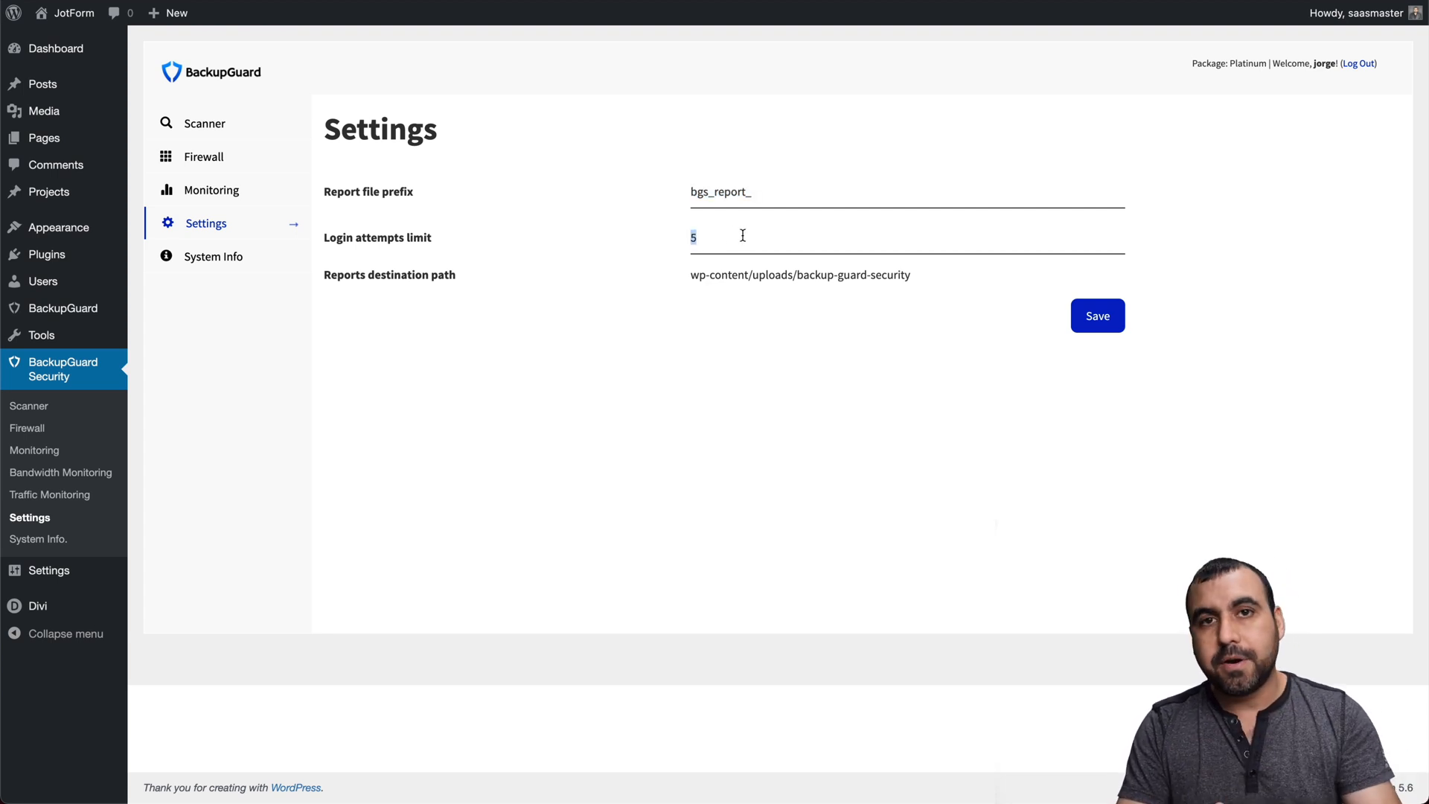
{"action": "mouse_move", "coordinate": [757, 232]}
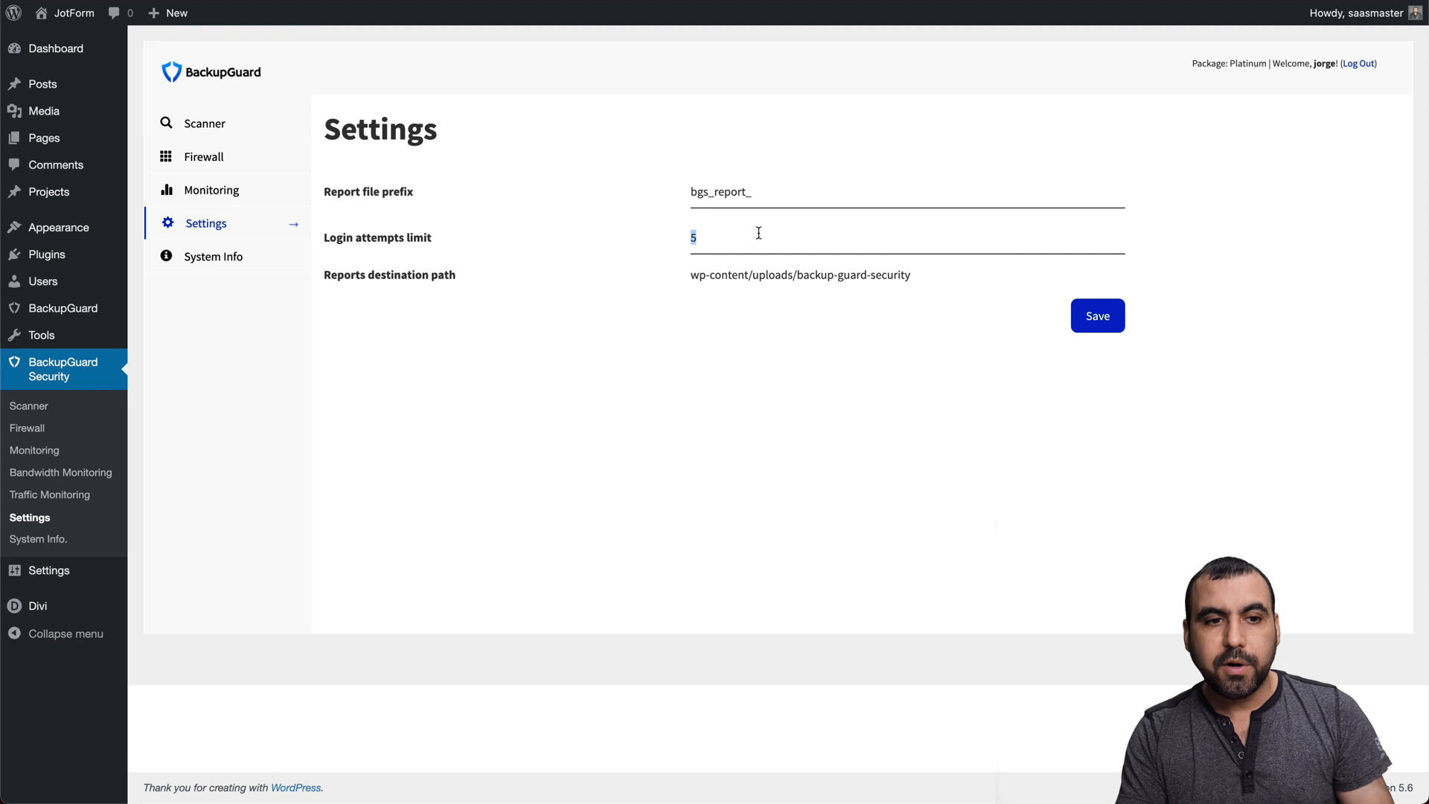
Open System Info to view disk space, RAM, OS, server, PHP and MySQL details.
{"action": "left_click", "coordinate": [215, 256]}
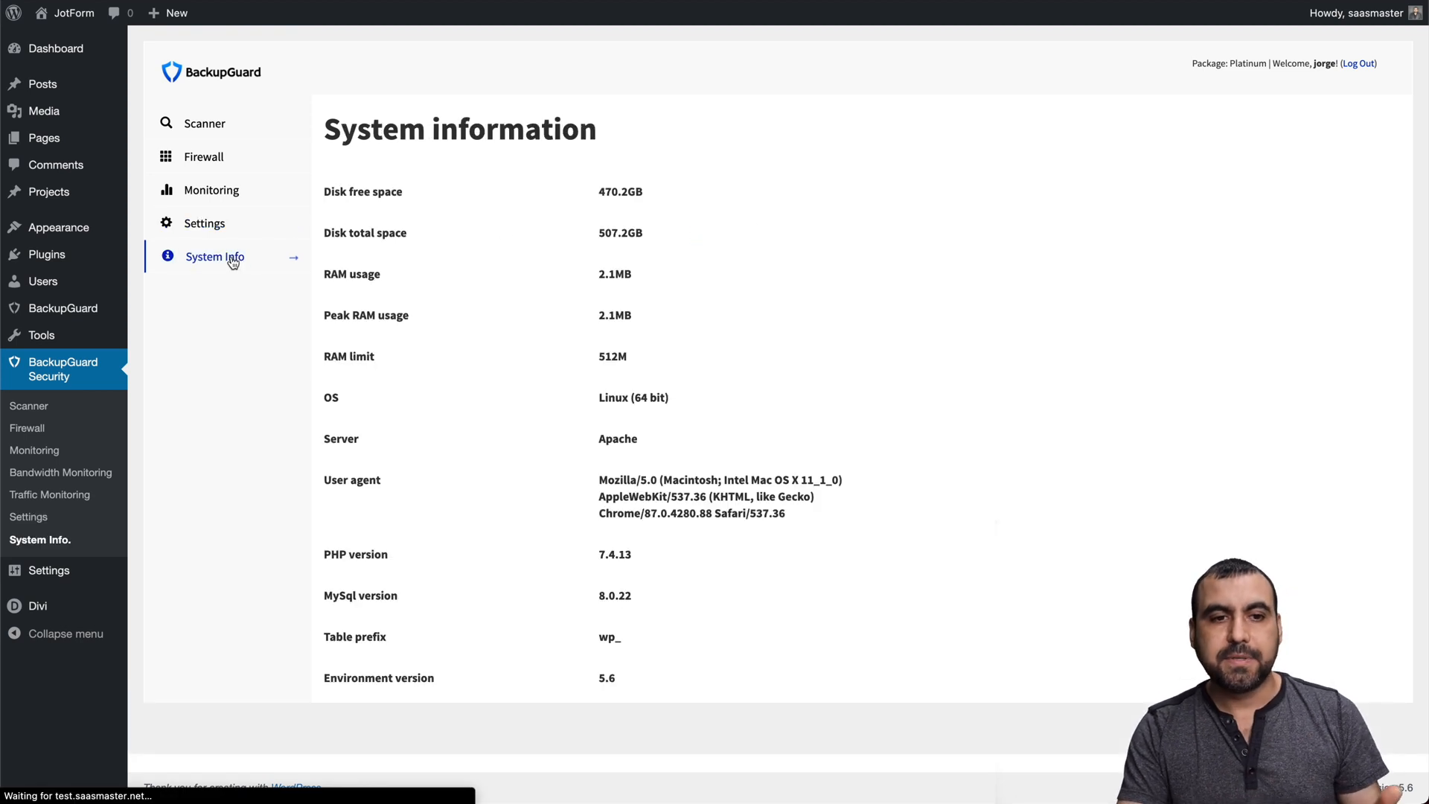
{"action": "mouse_move", "coordinate": [62, 307]}
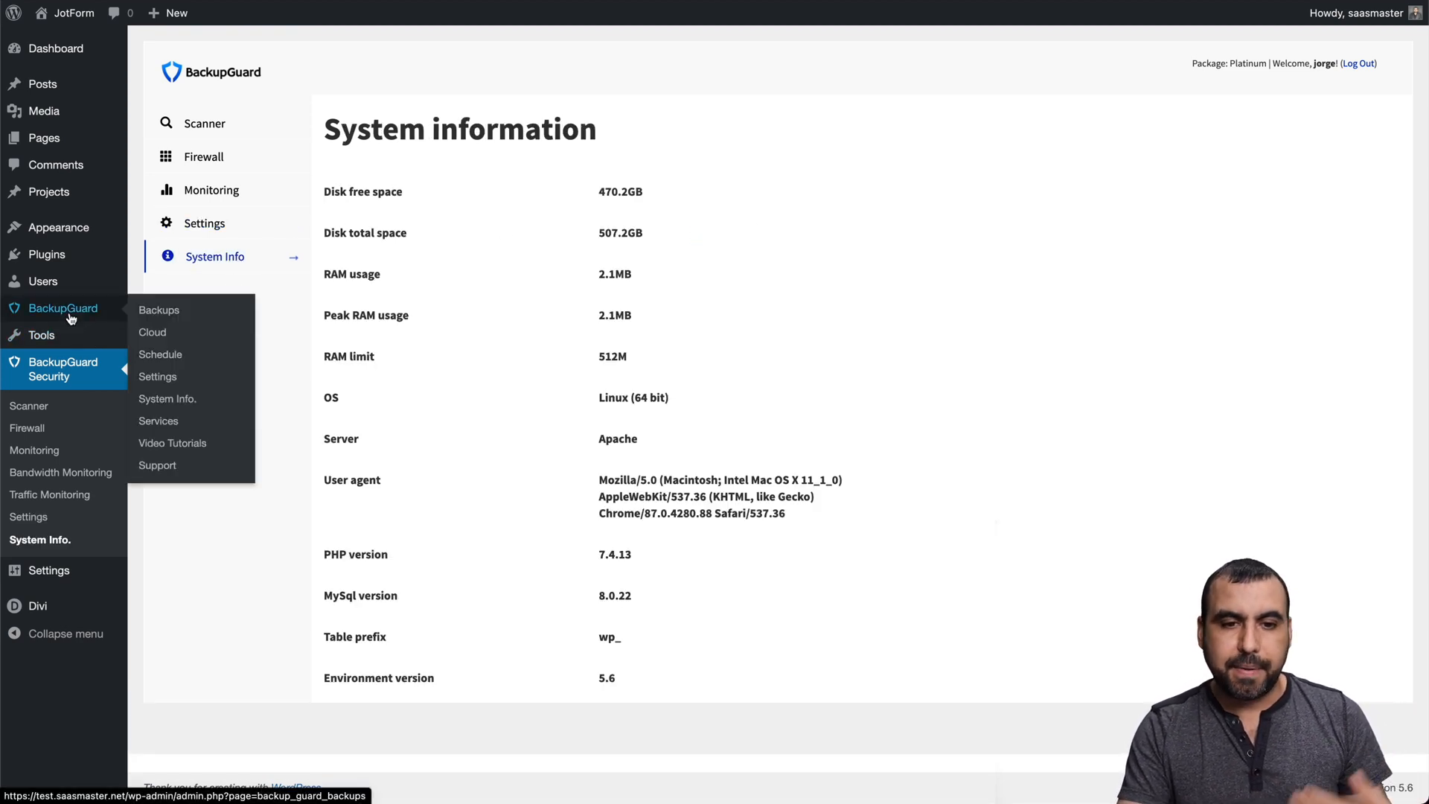
{"action": "mouse_move", "coordinate": [588, 273]}
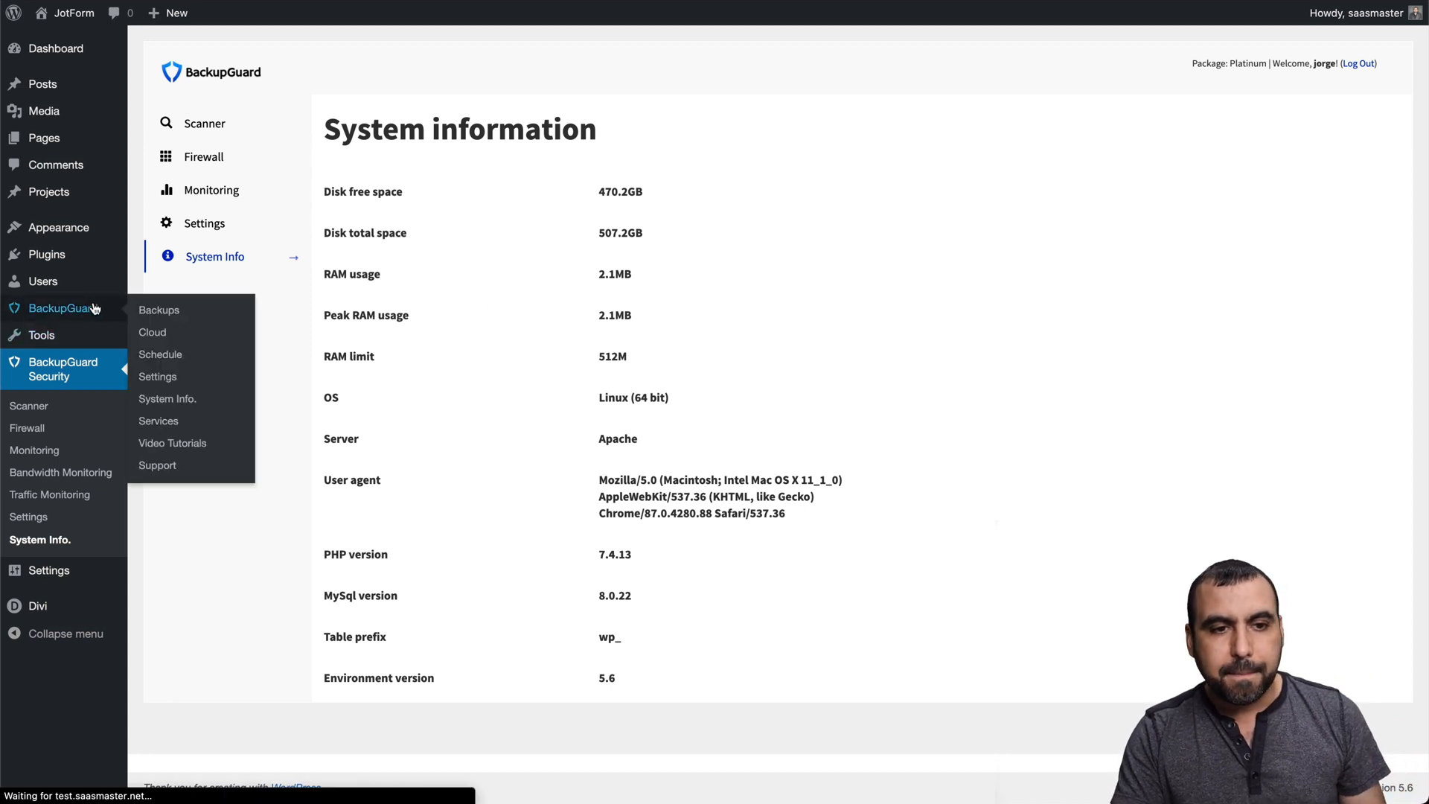
Return to the BackupGuard Backups page listing test2, a full backup, and test.
{"action": "left_click", "coordinate": [158, 309]}
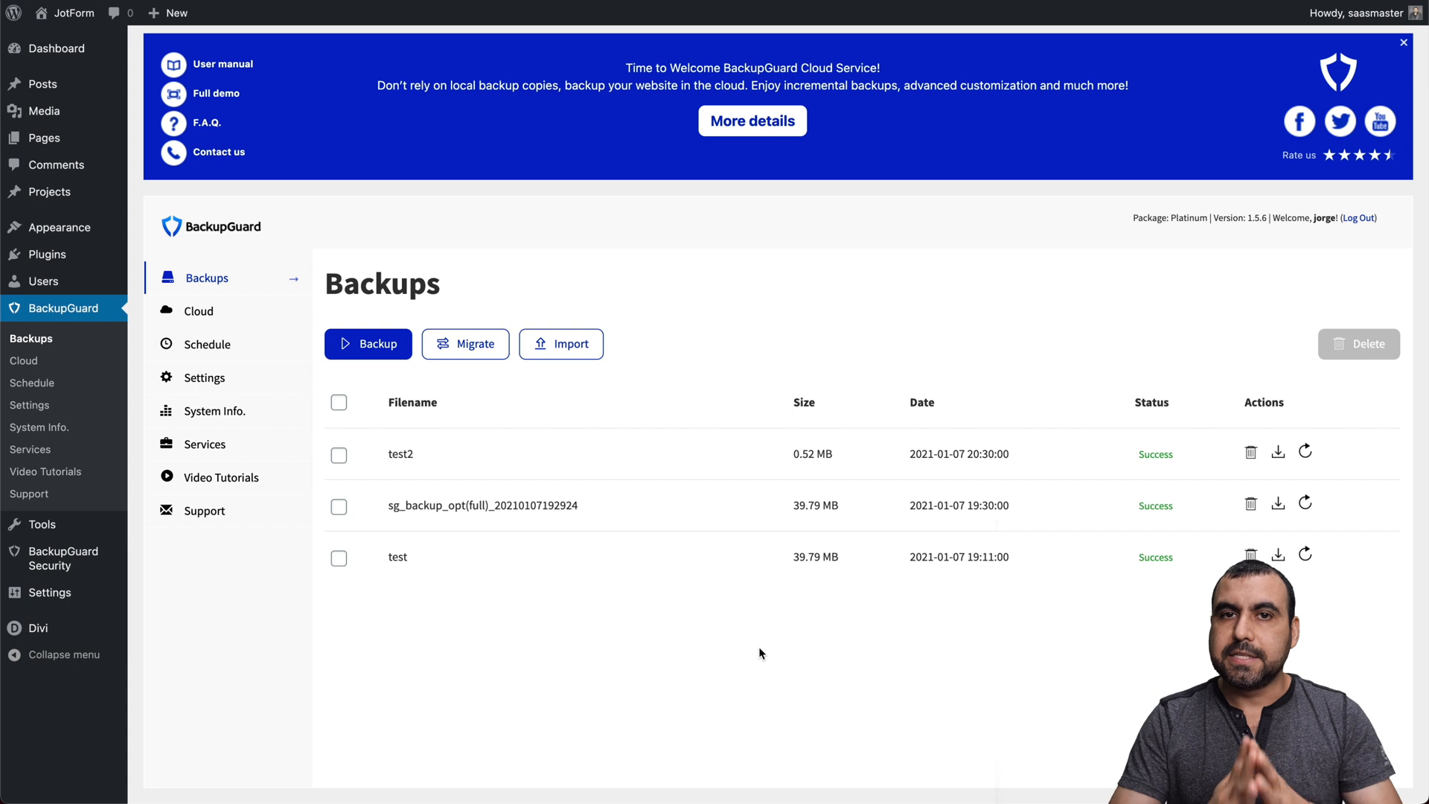
{"action": "mouse_move", "coordinate": [383, 139]}
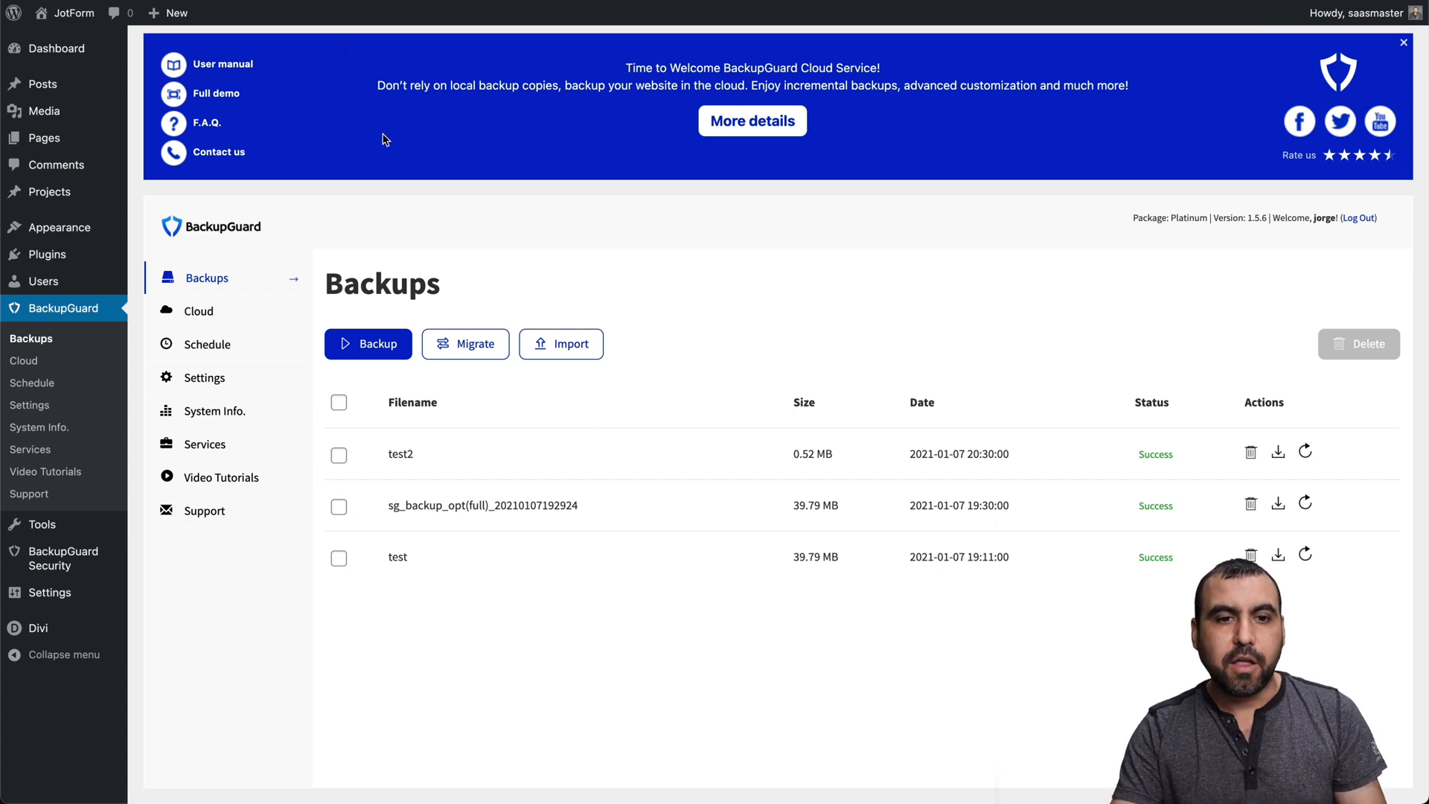
{"action": "mouse_move", "coordinate": [470, 258]}
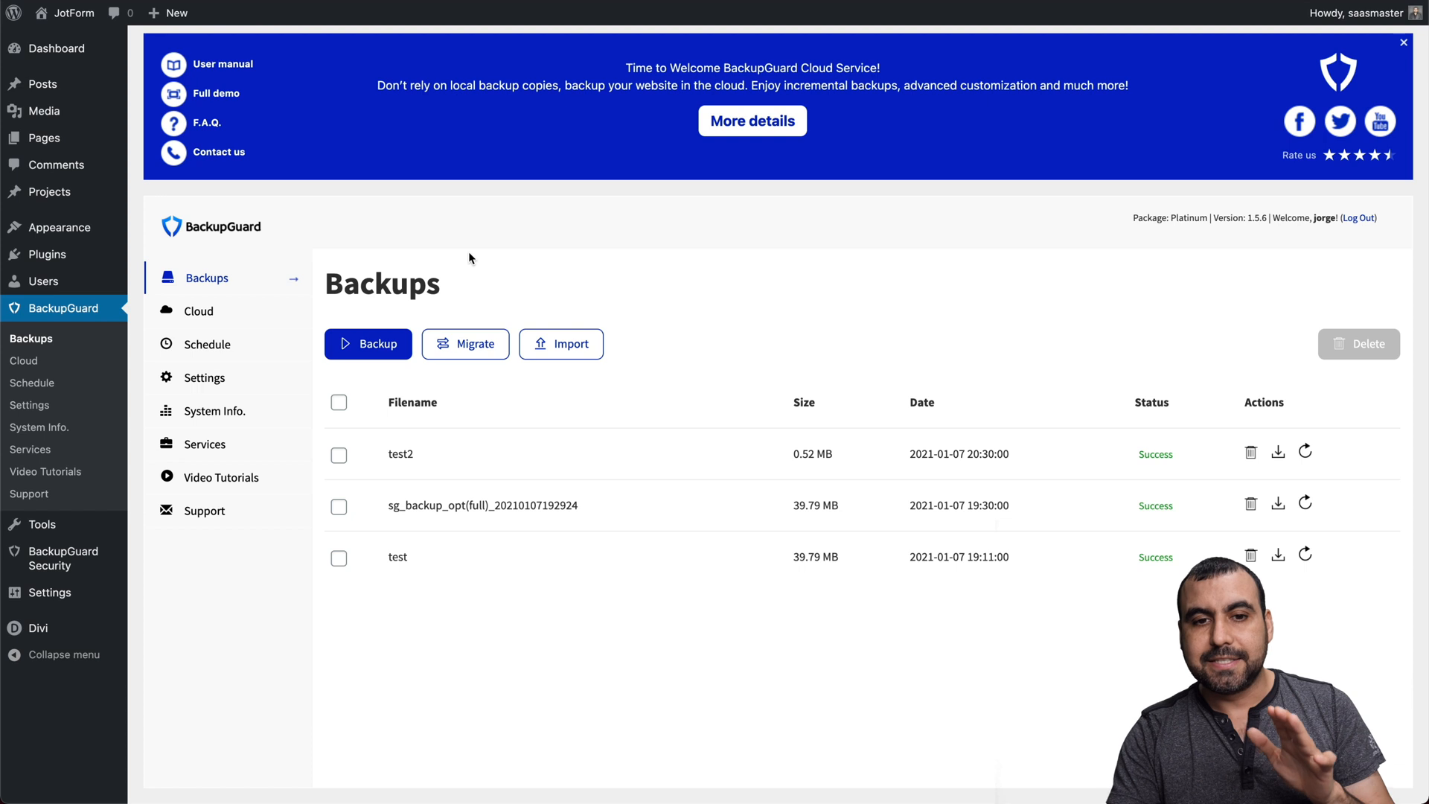
{"action": "mouse_move", "coordinate": [497, 264]}
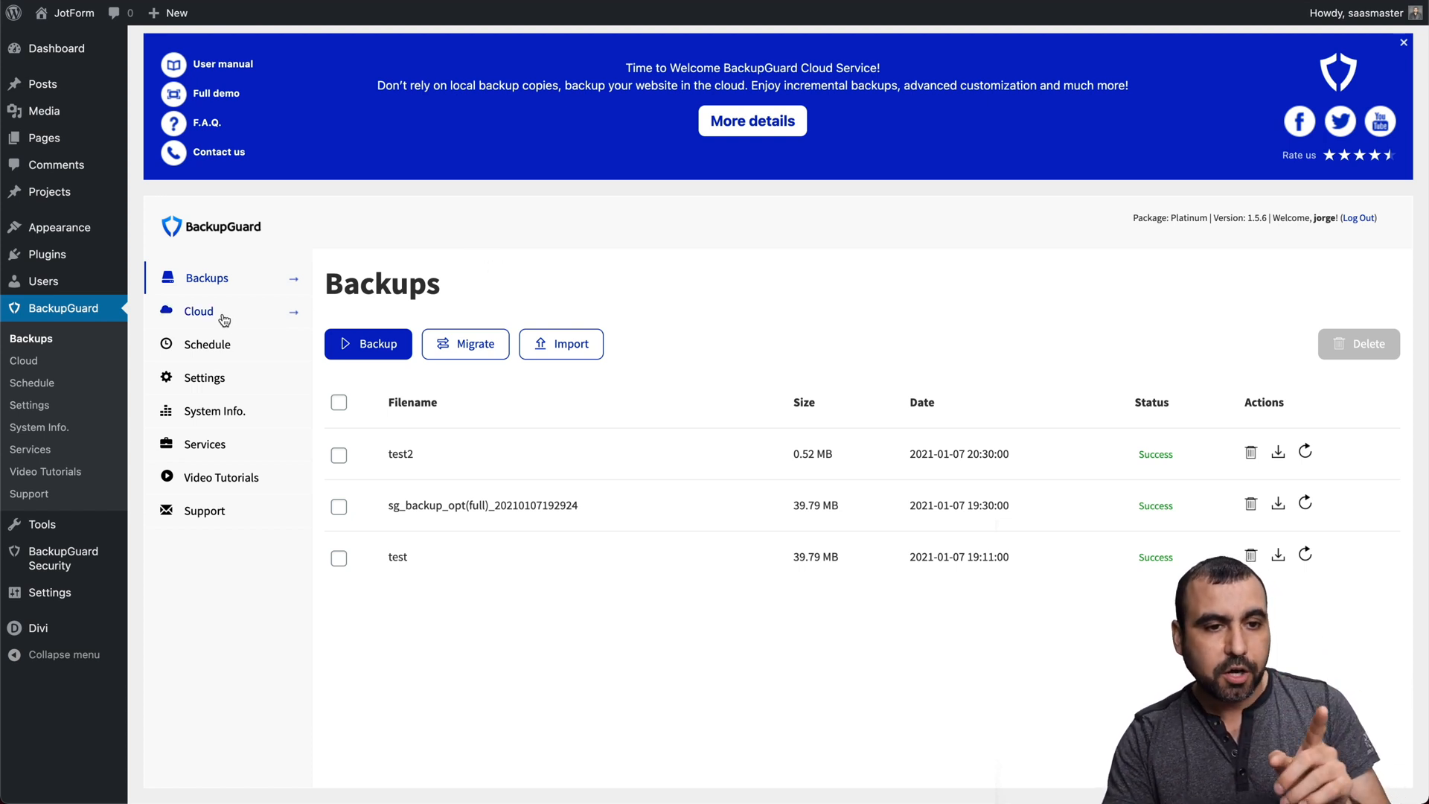
{"action": "left_click", "coordinate": [198, 312]}
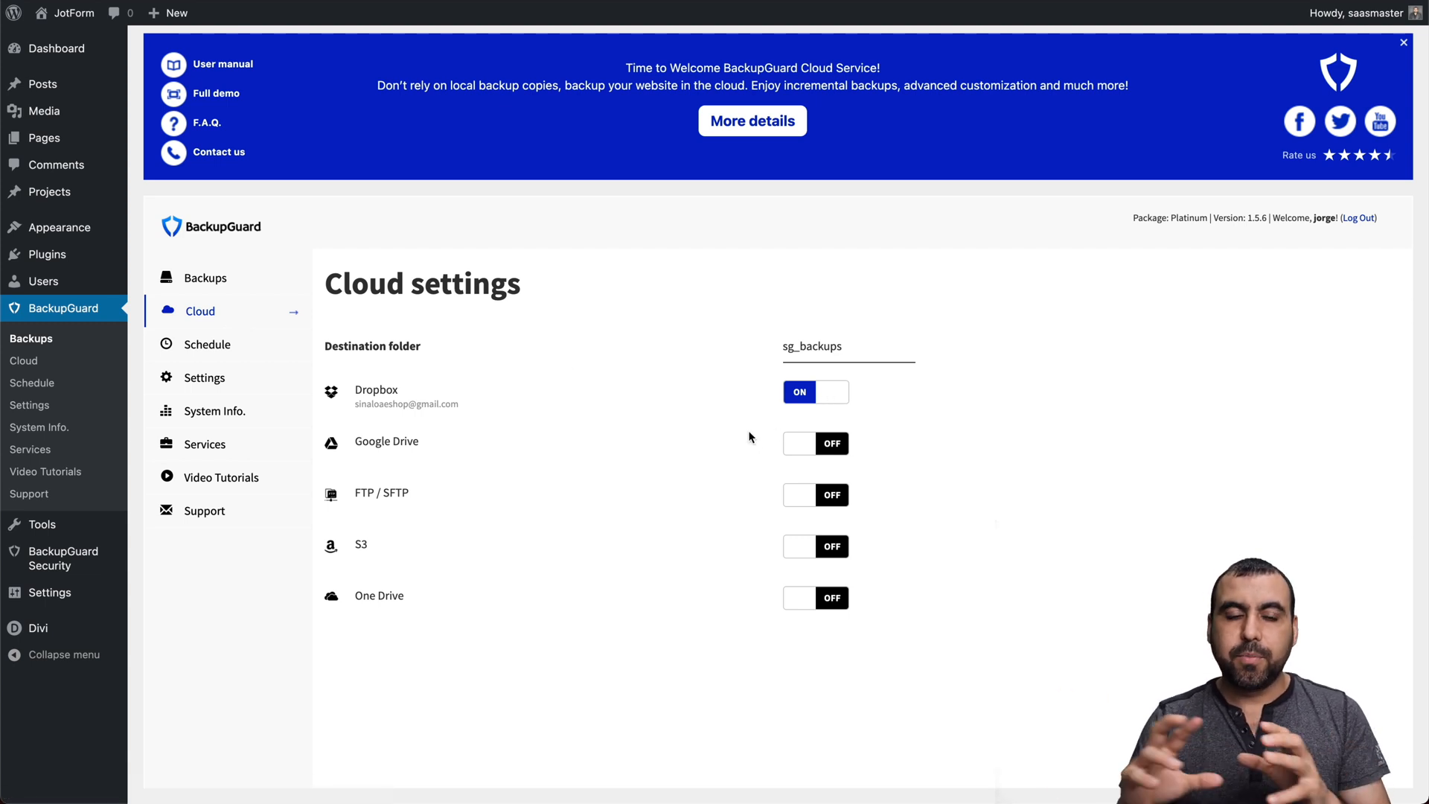
{"action": "mouse_move", "coordinate": [373, 406]}
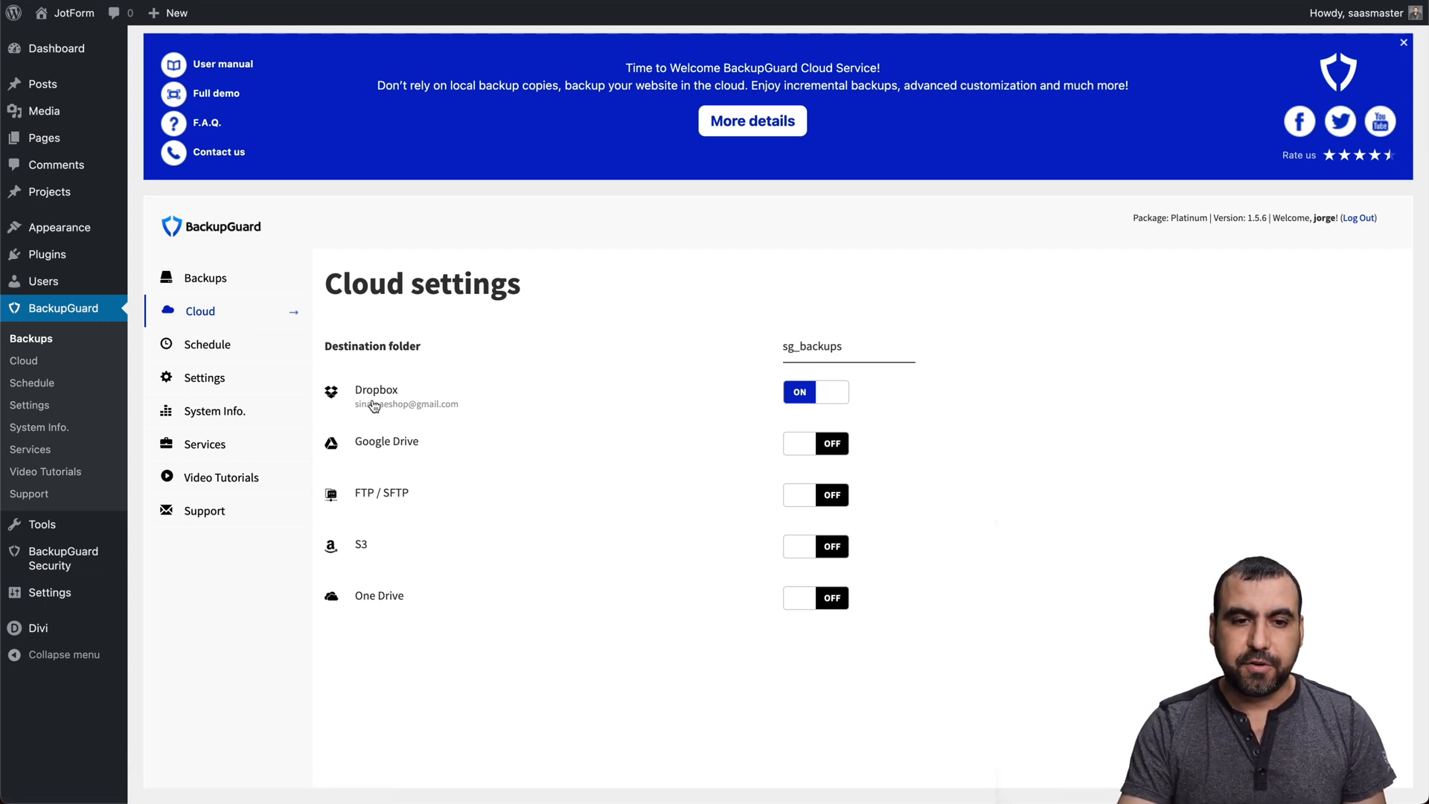
{"action": "mouse_move", "coordinate": [892, 386]}
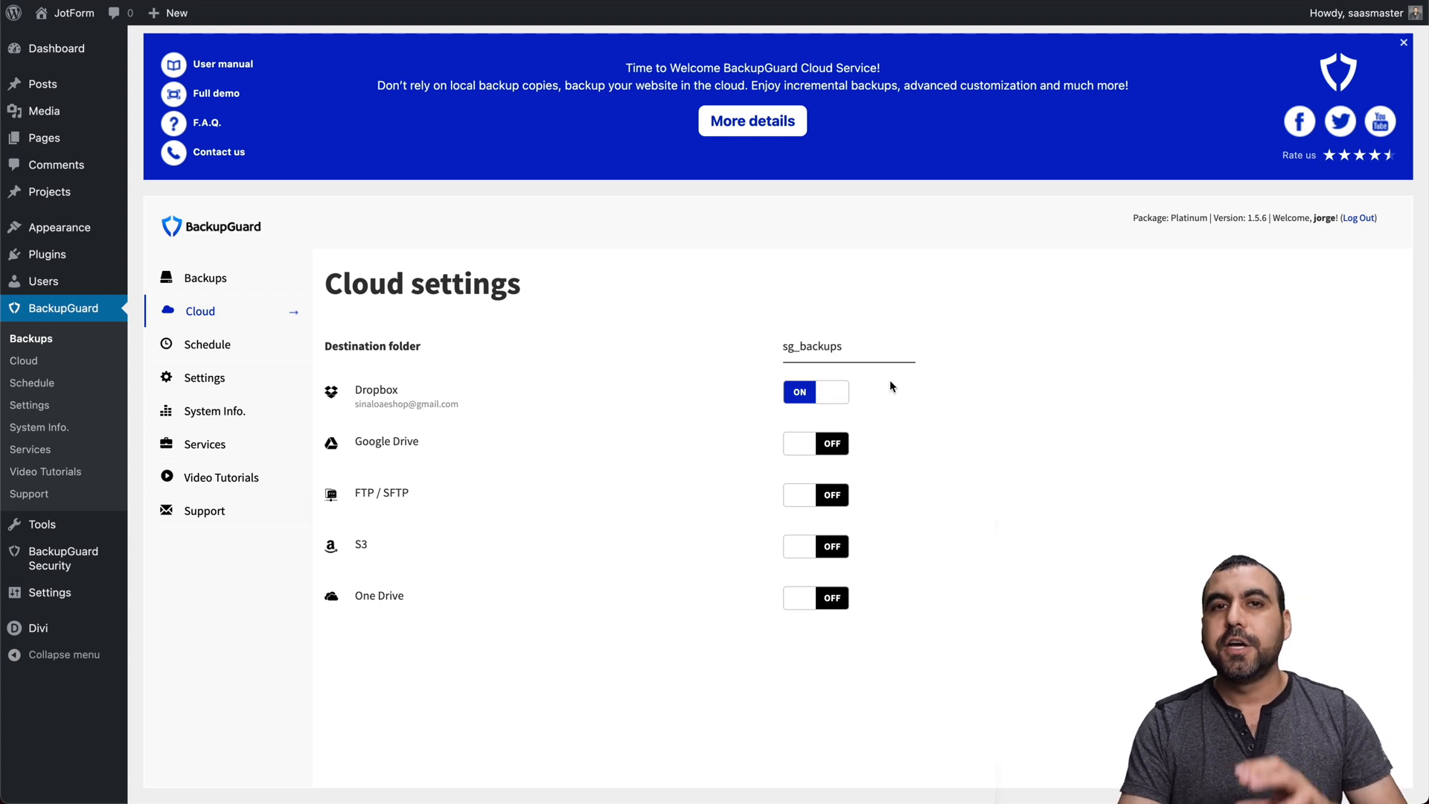
{"action": "left_click", "coordinate": [205, 277]}
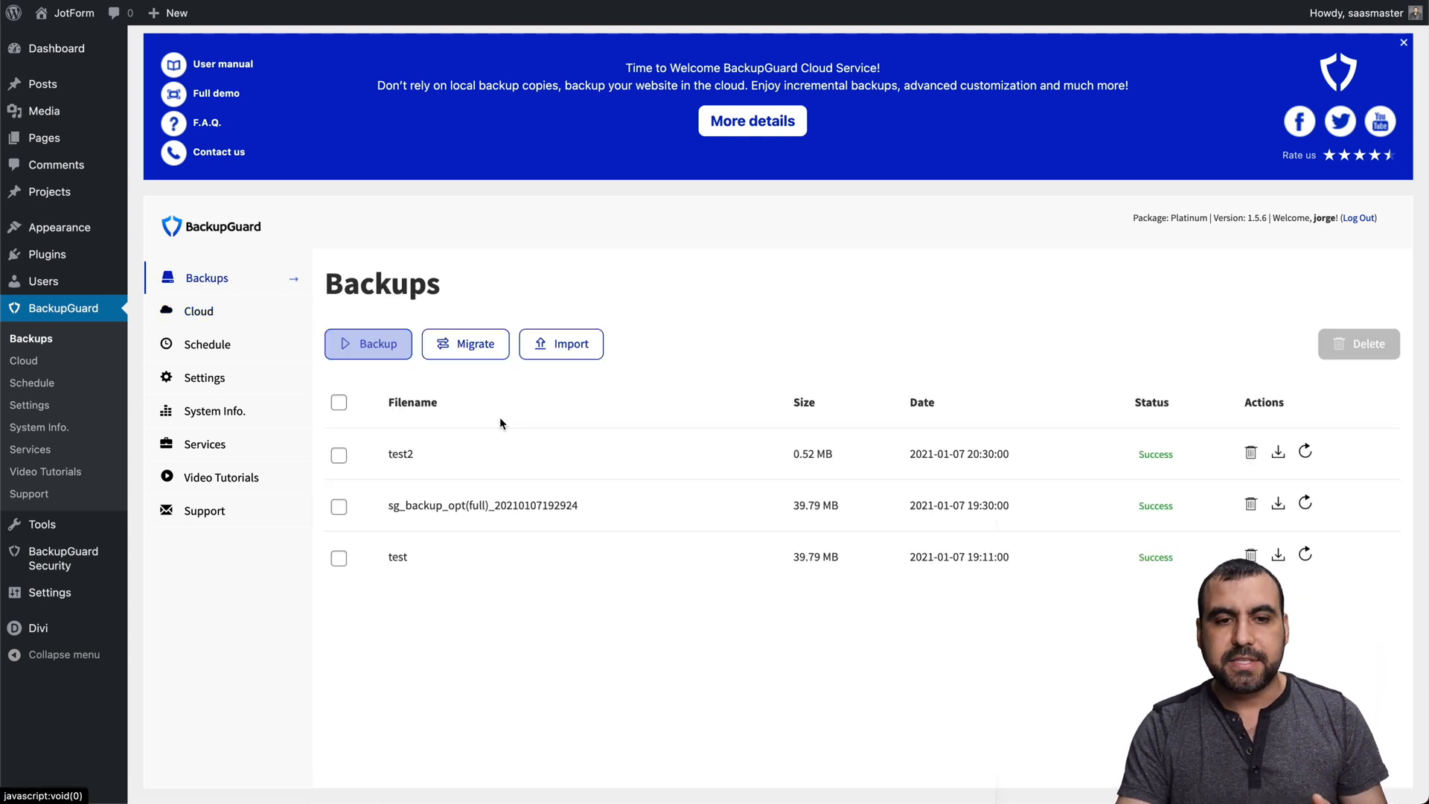